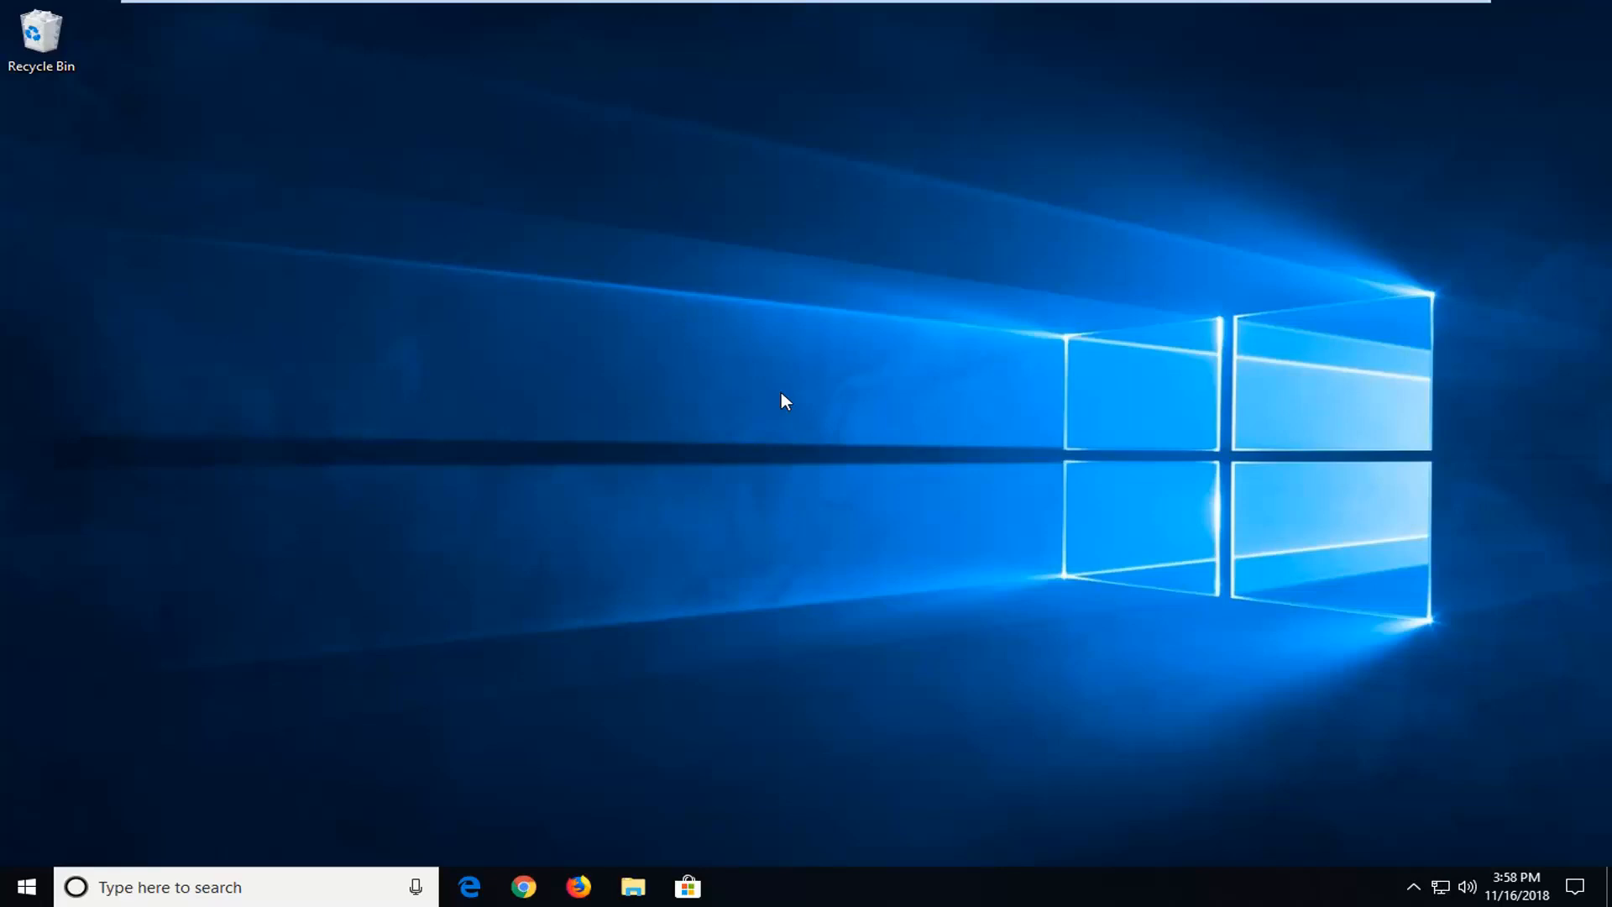
mouse_move(67, 816)
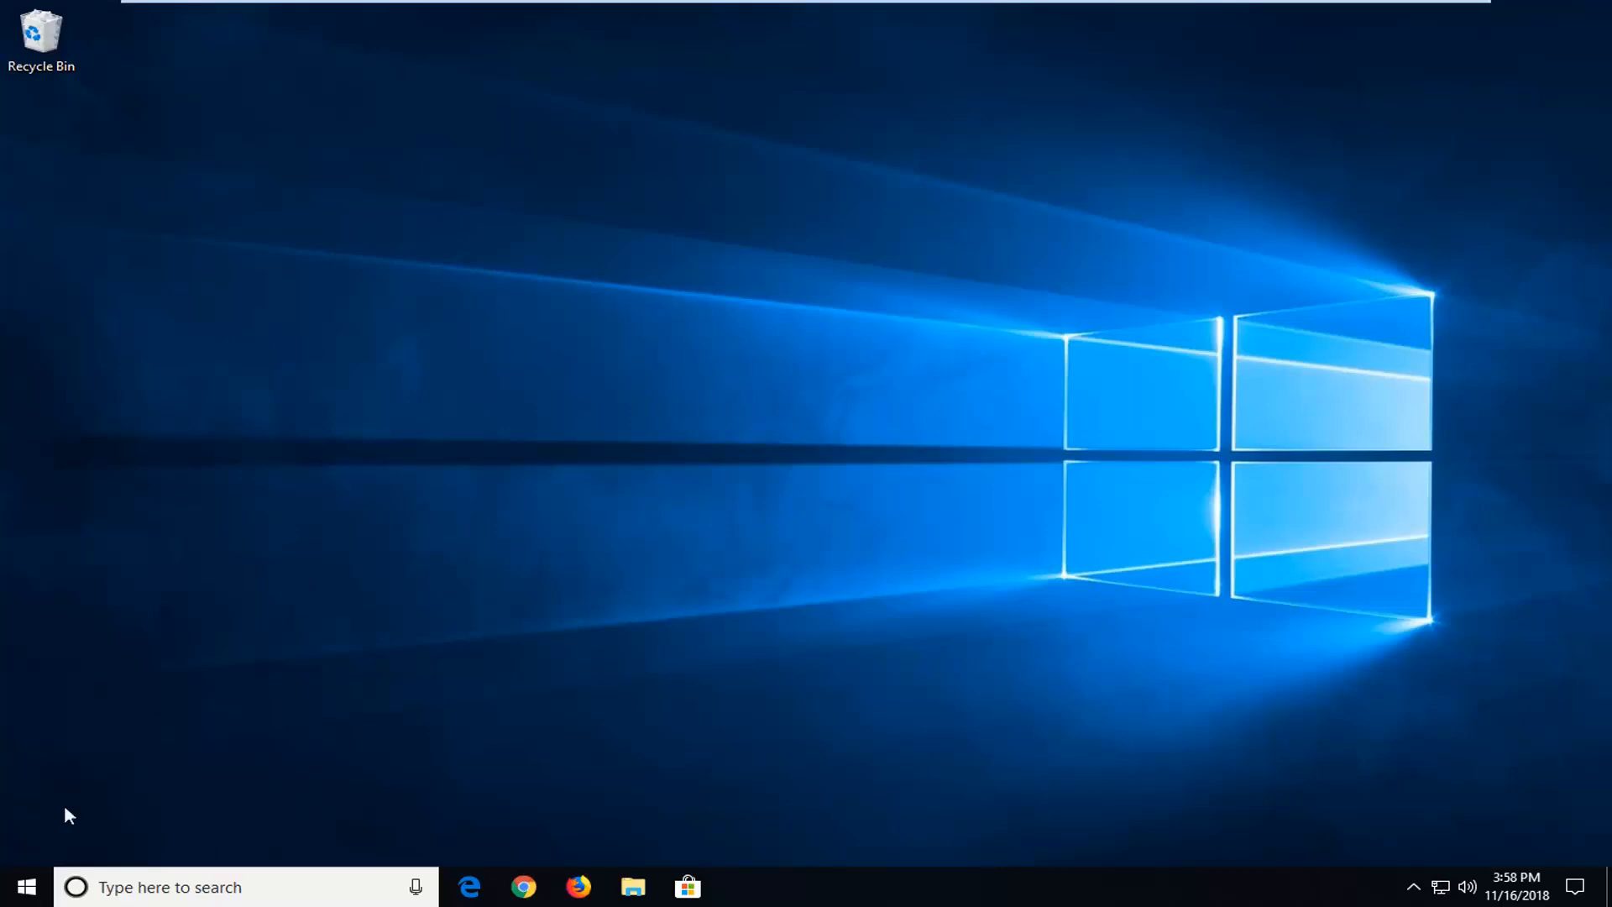
- Search 'servi' from the Start menu and bring up launch options for the Services app
click(25, 887)
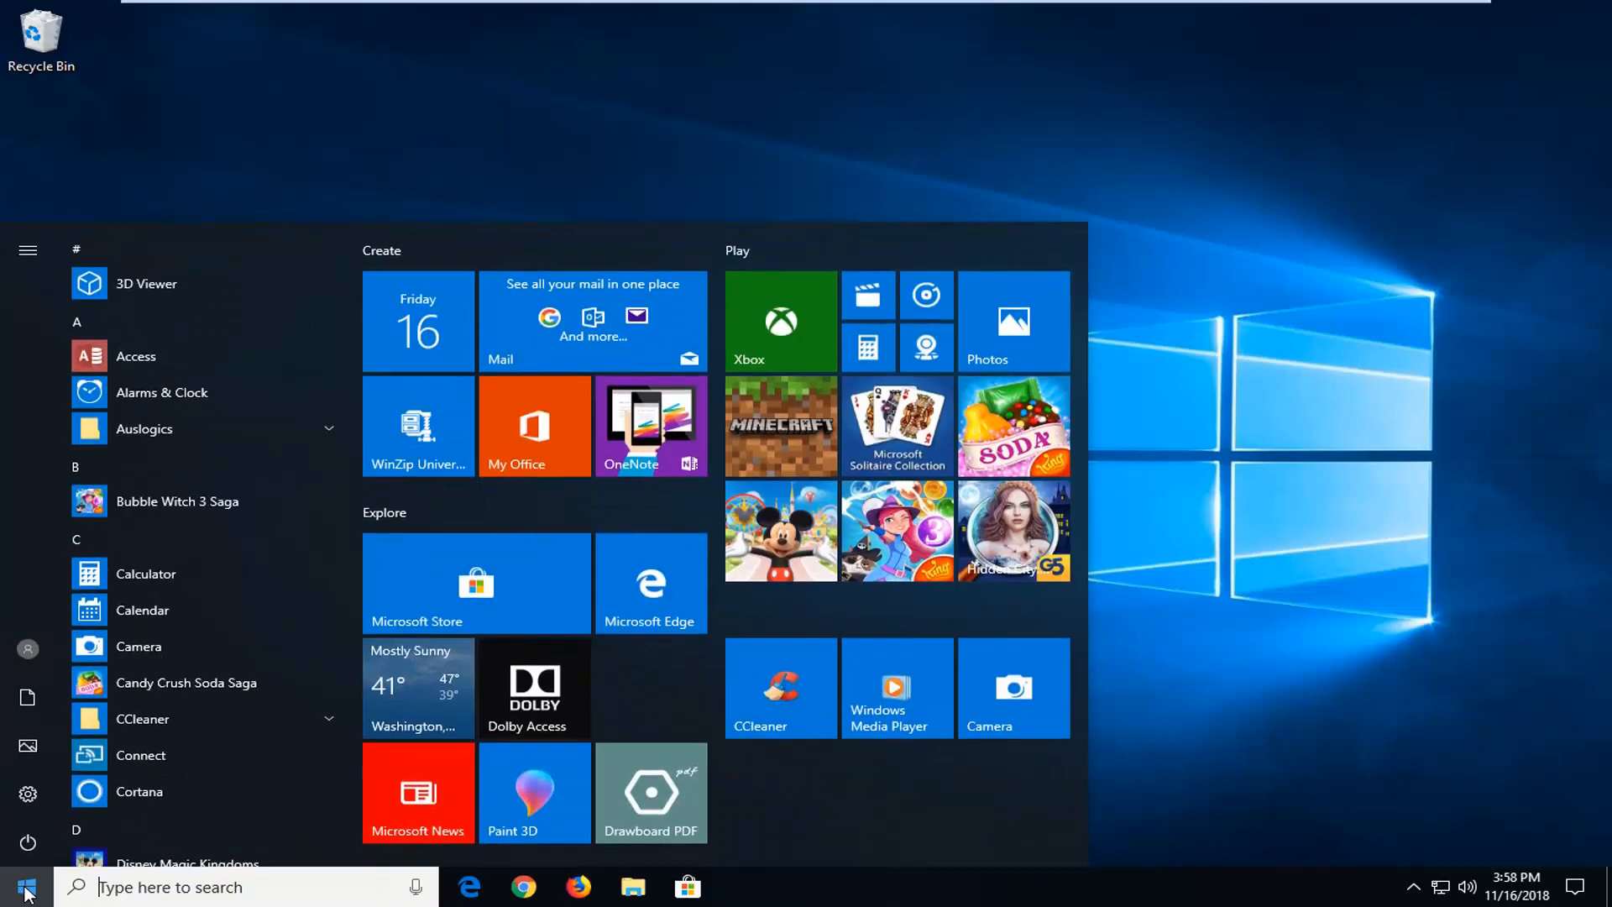
text(s)
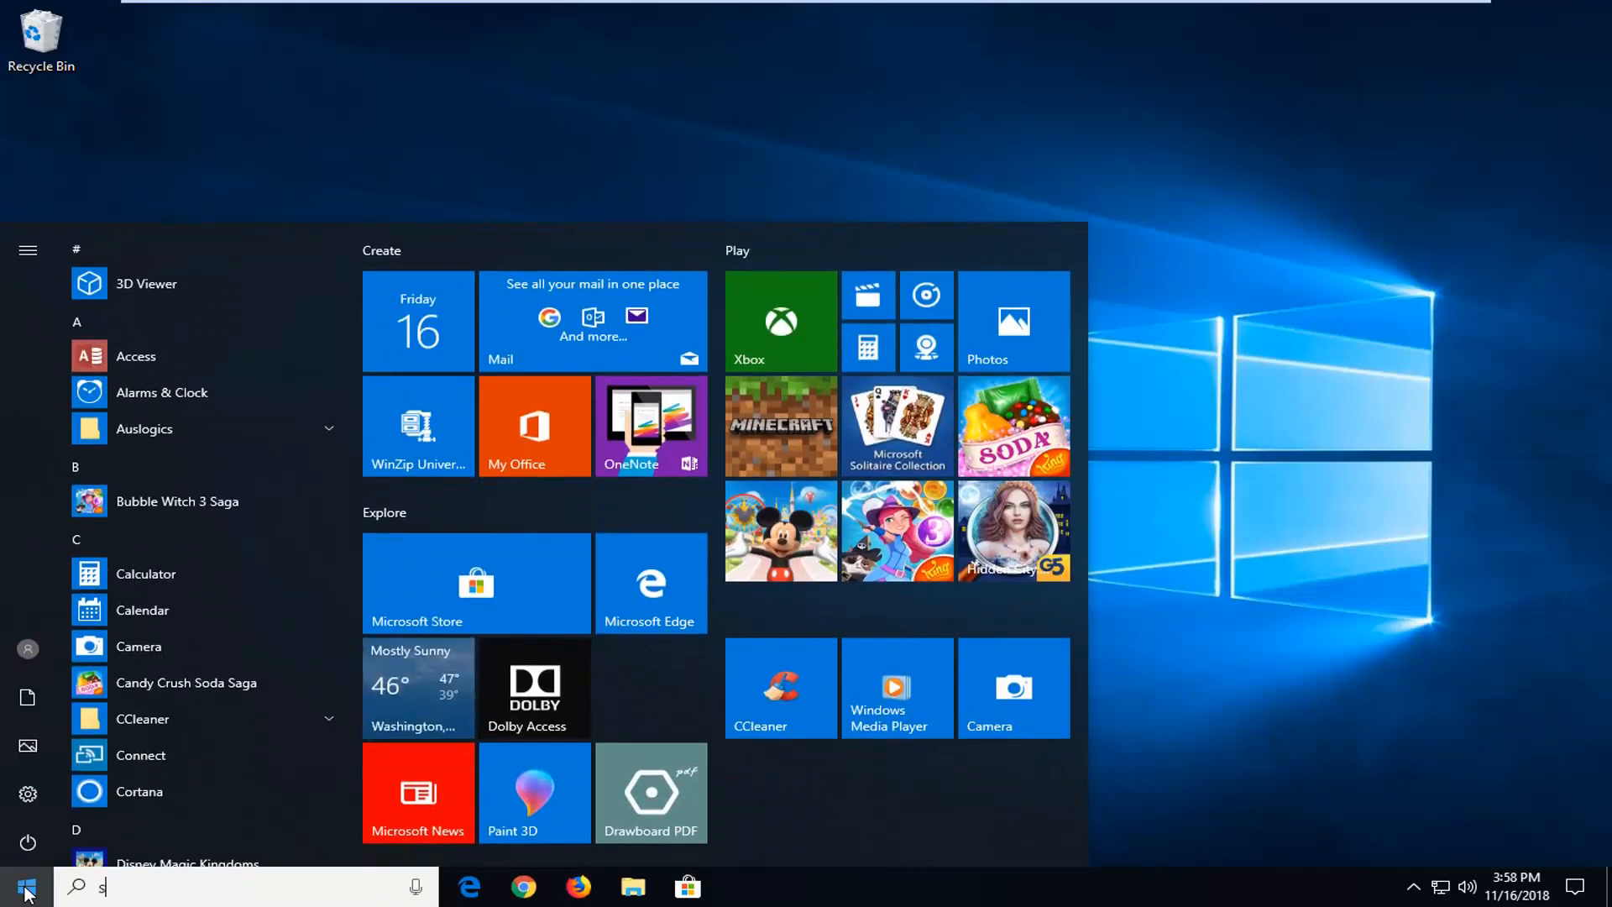
text(ervices)
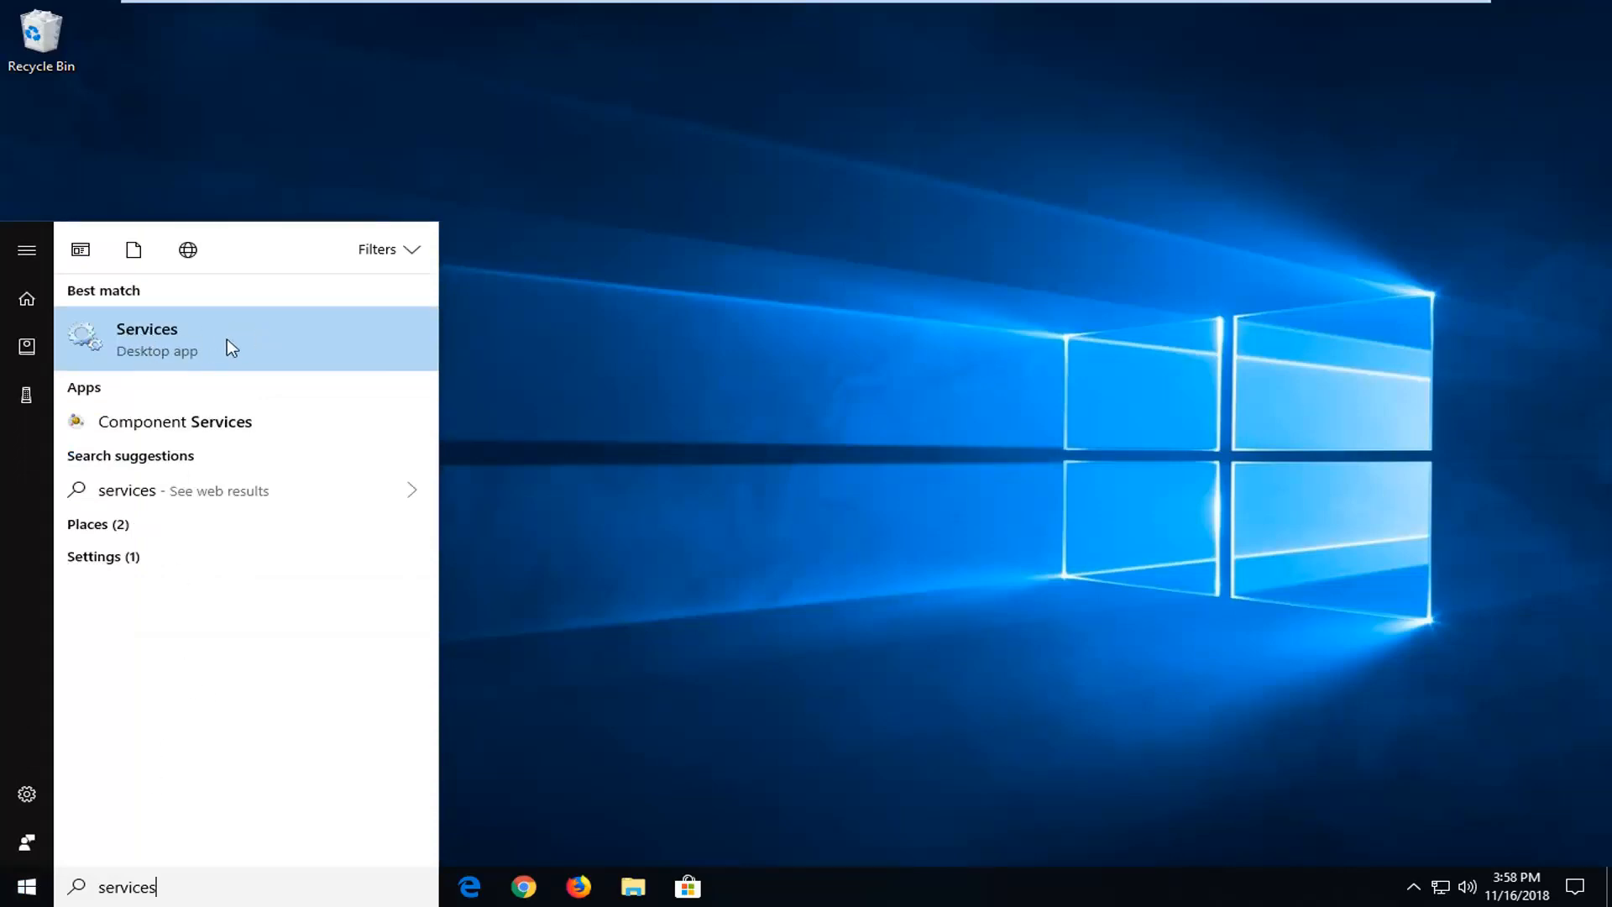
right_click(146, 338)
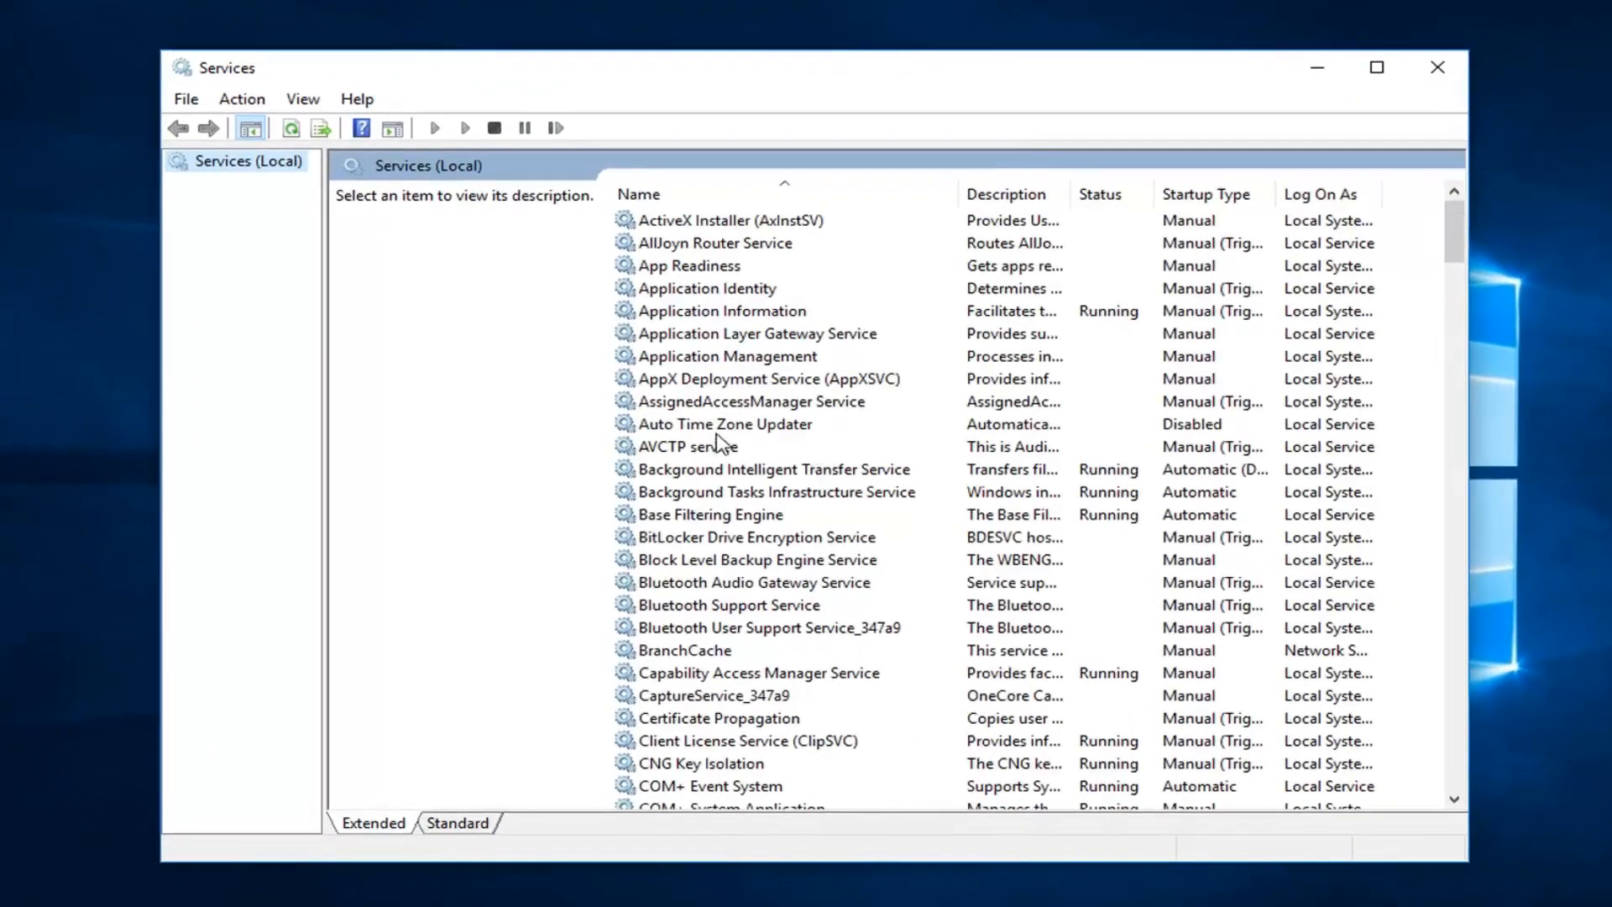
- Scroll the Services list down to the Windows Update service and select it
click(750, 402)
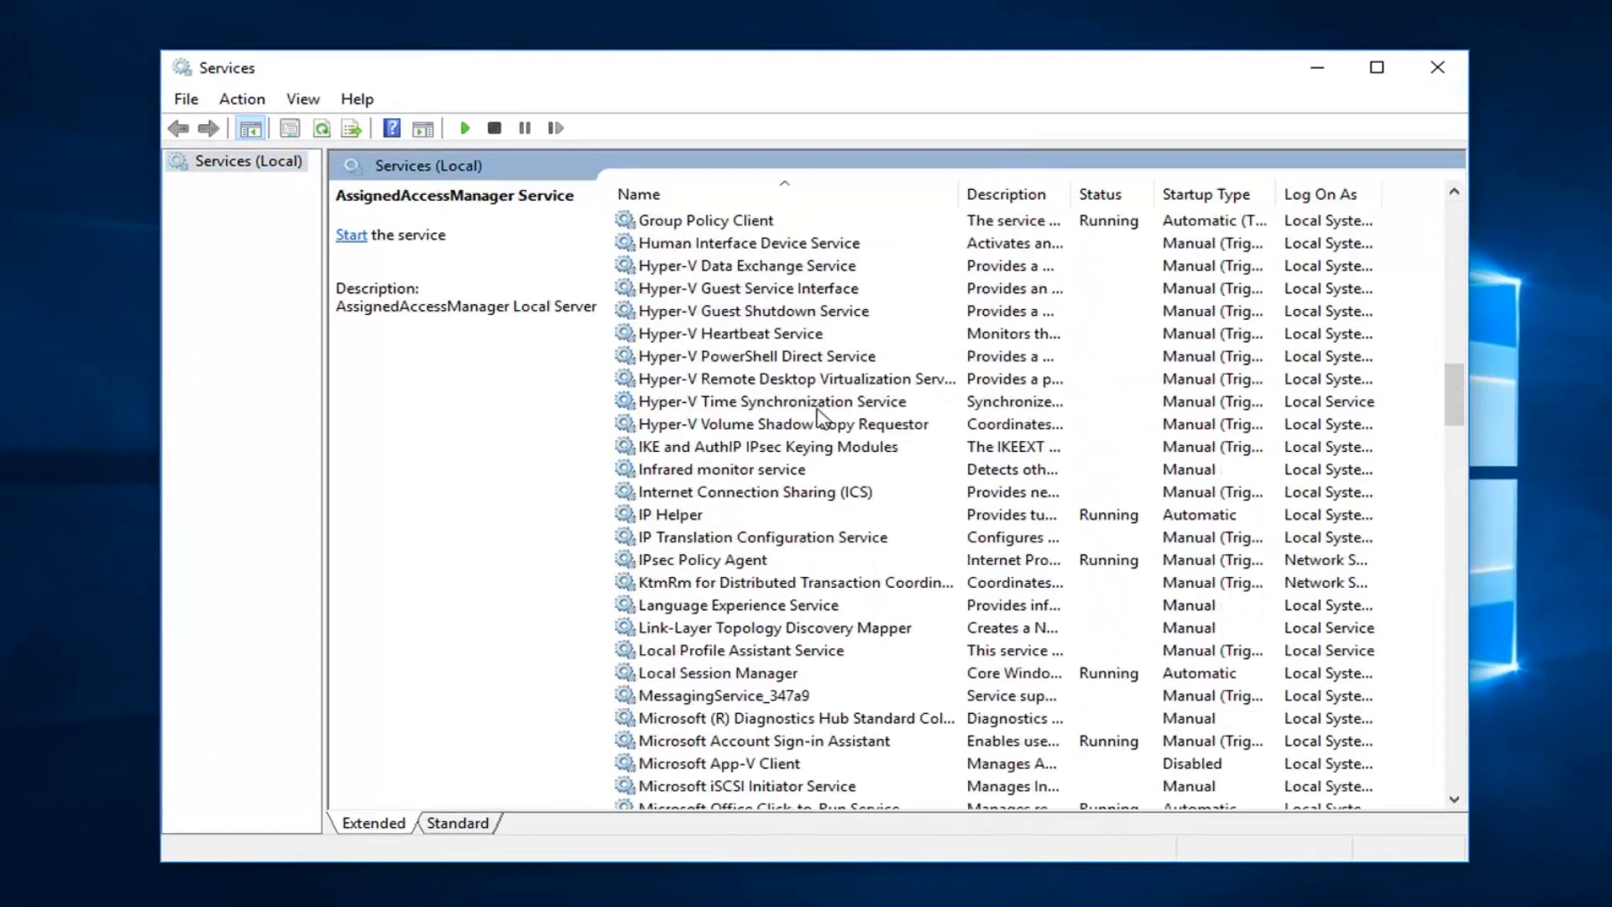
scroll(down, 3)
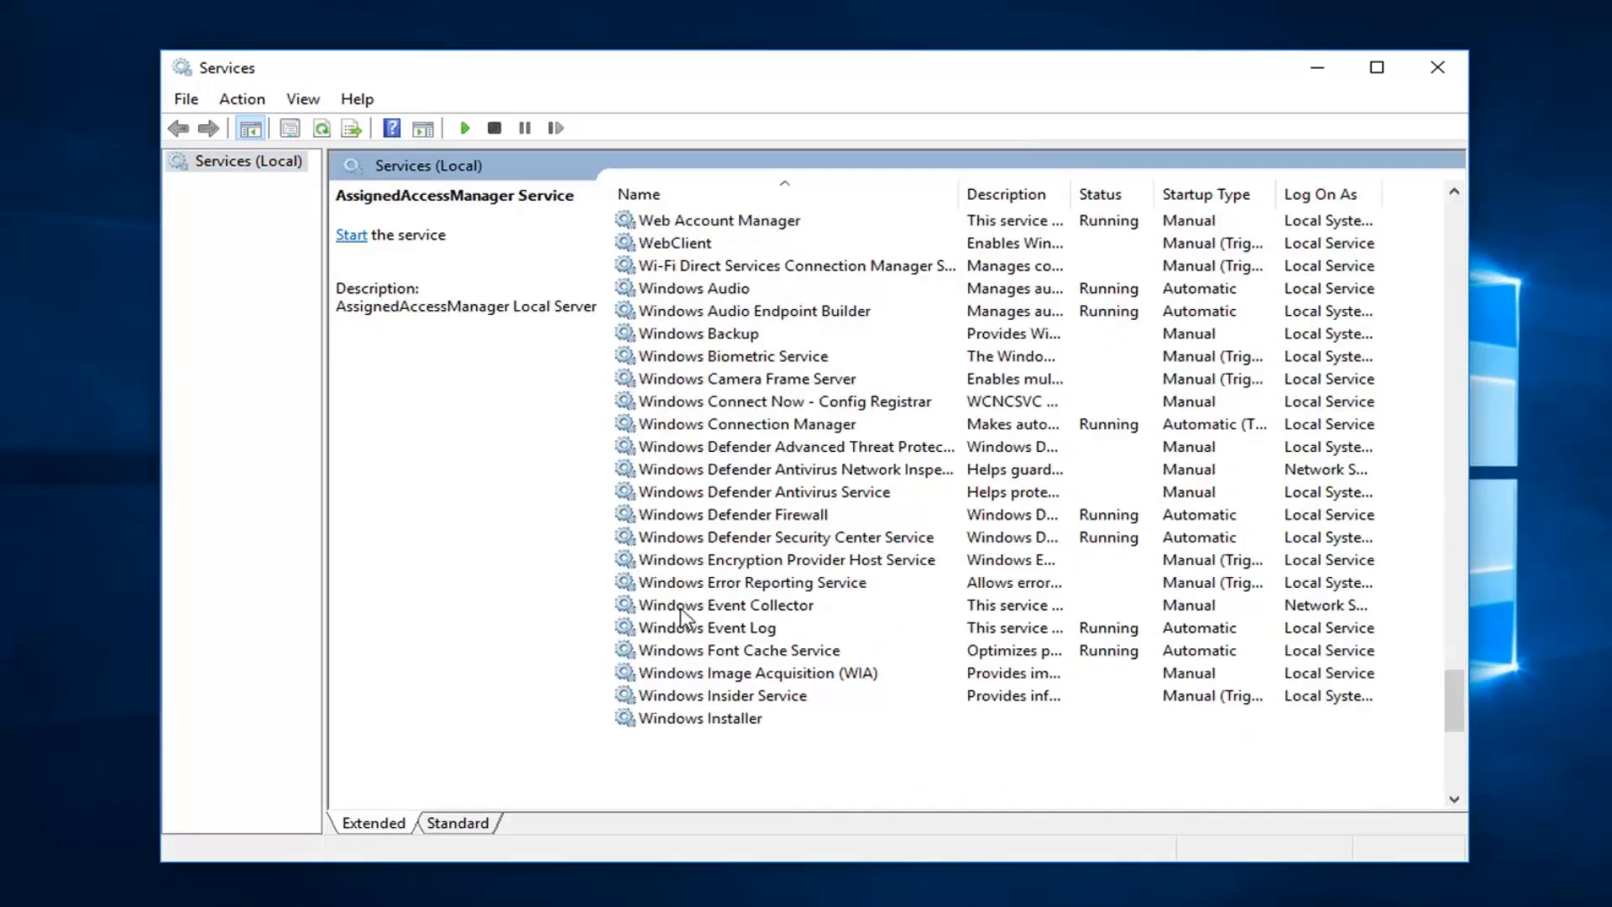
scroll(down, 3)
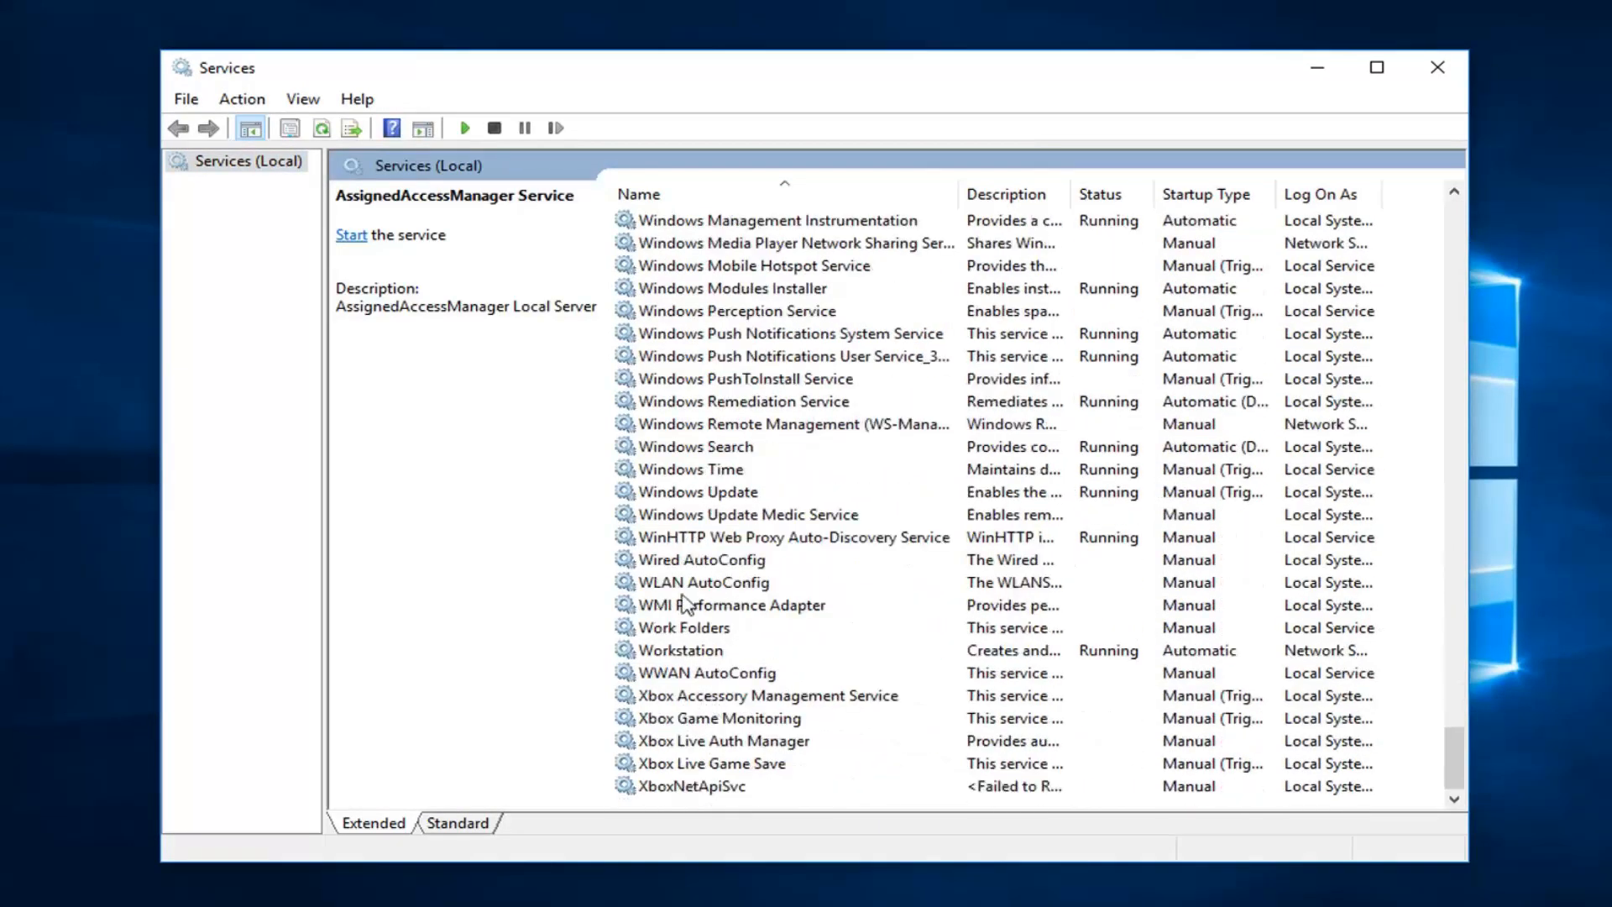
click(697, 492)
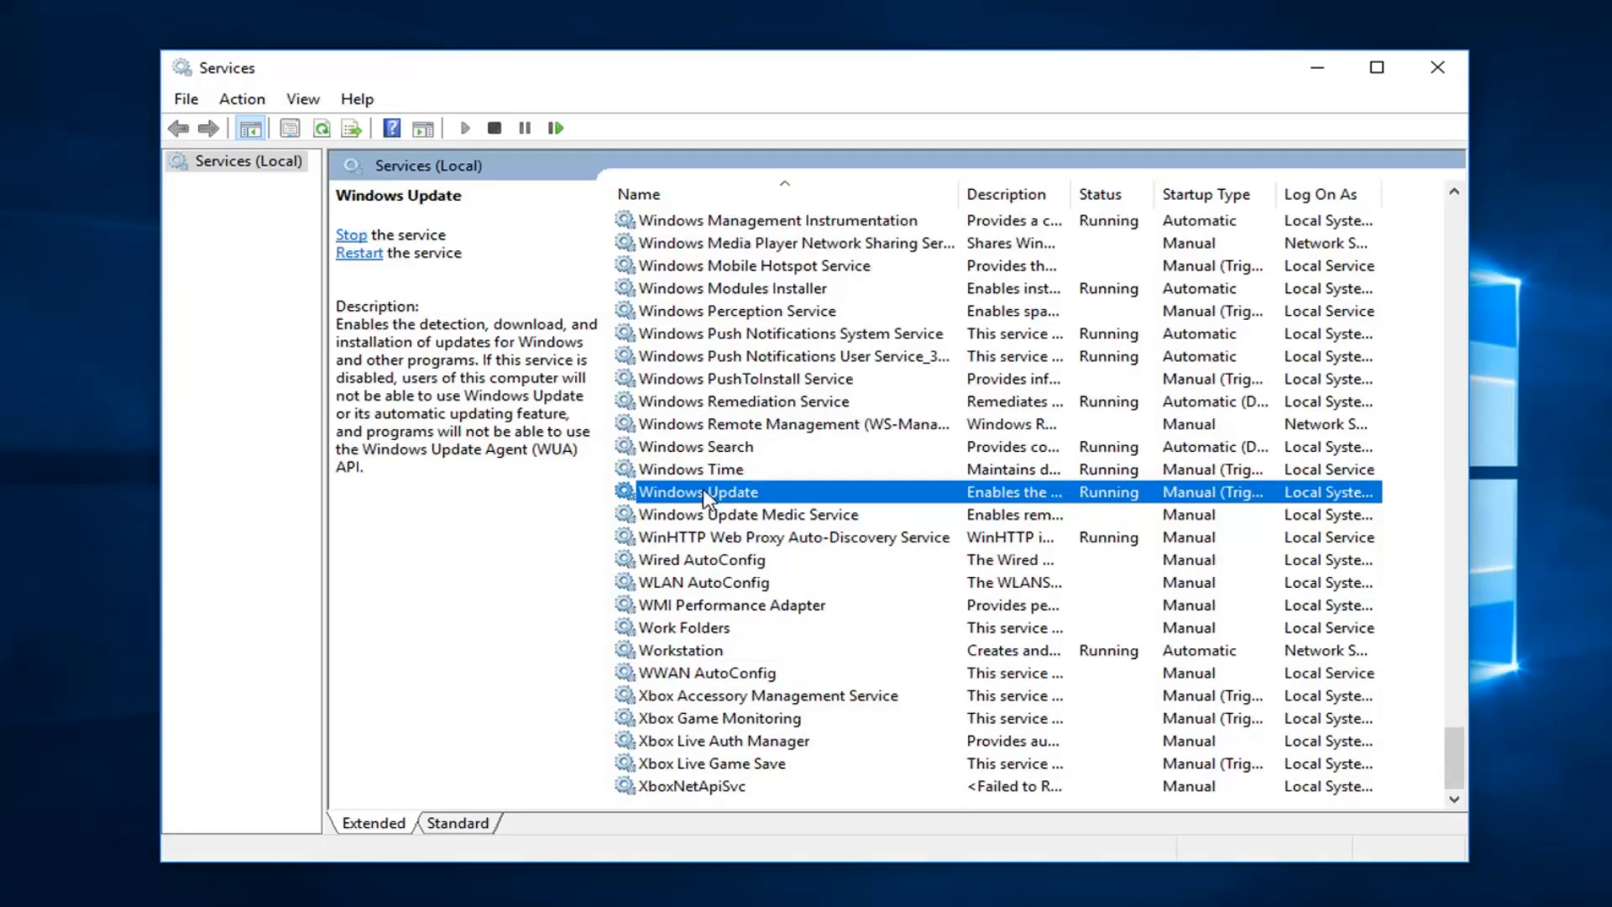
mouse_move(770, 497)
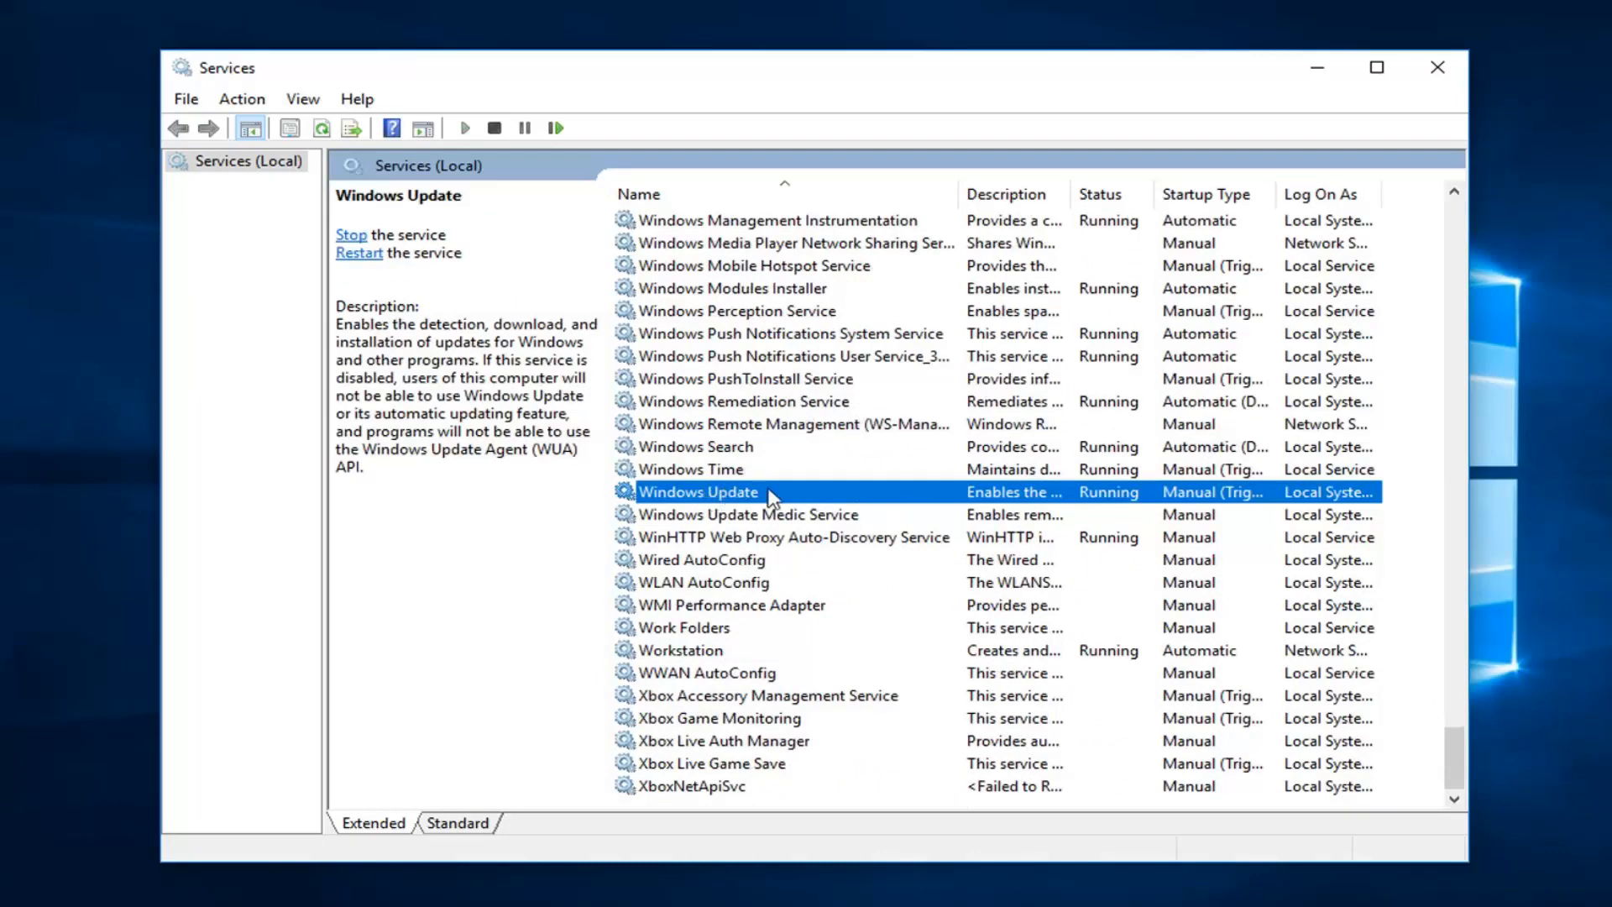
- Stop the Windows Update service from its properties, confirm, and close Services
double_click(697, 493)
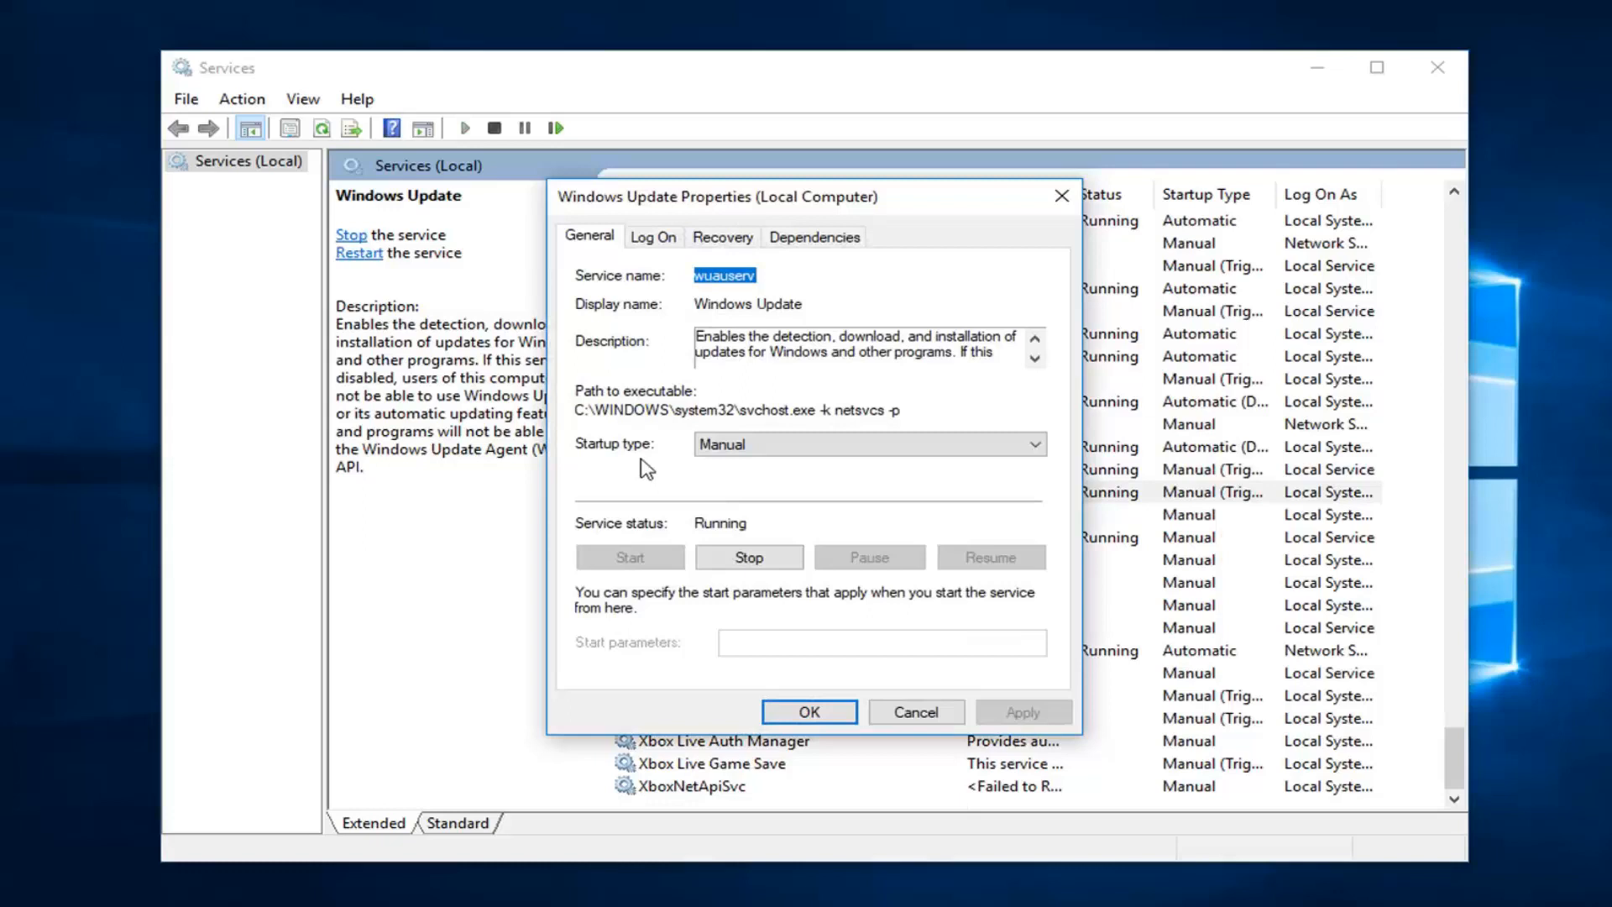
mouse_move(707, 526)
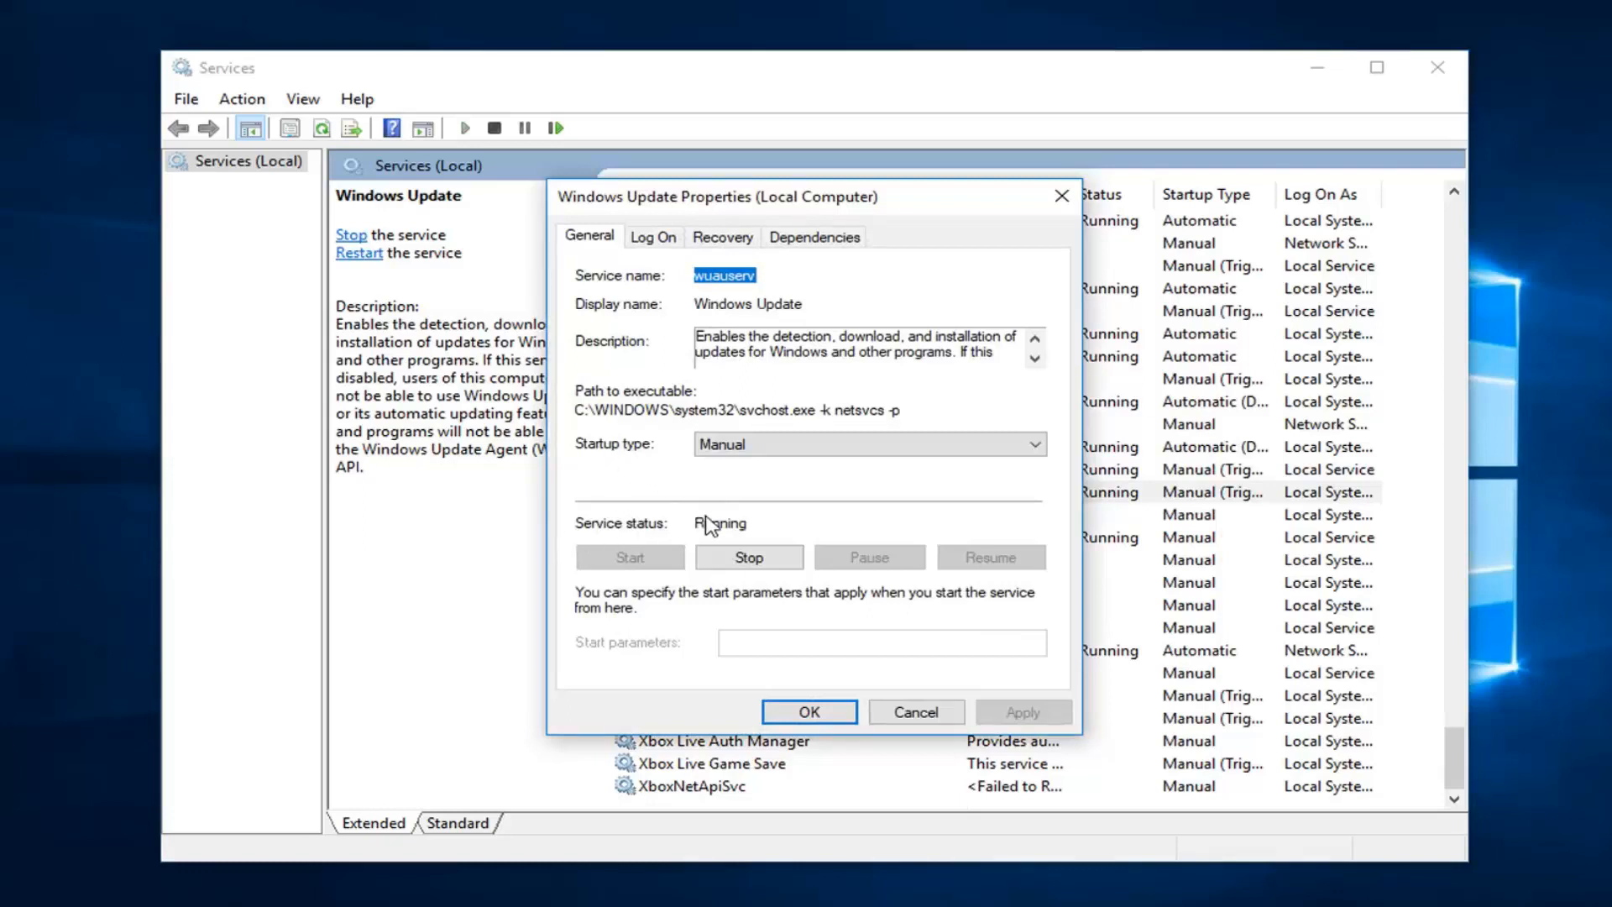
click(749, 556)
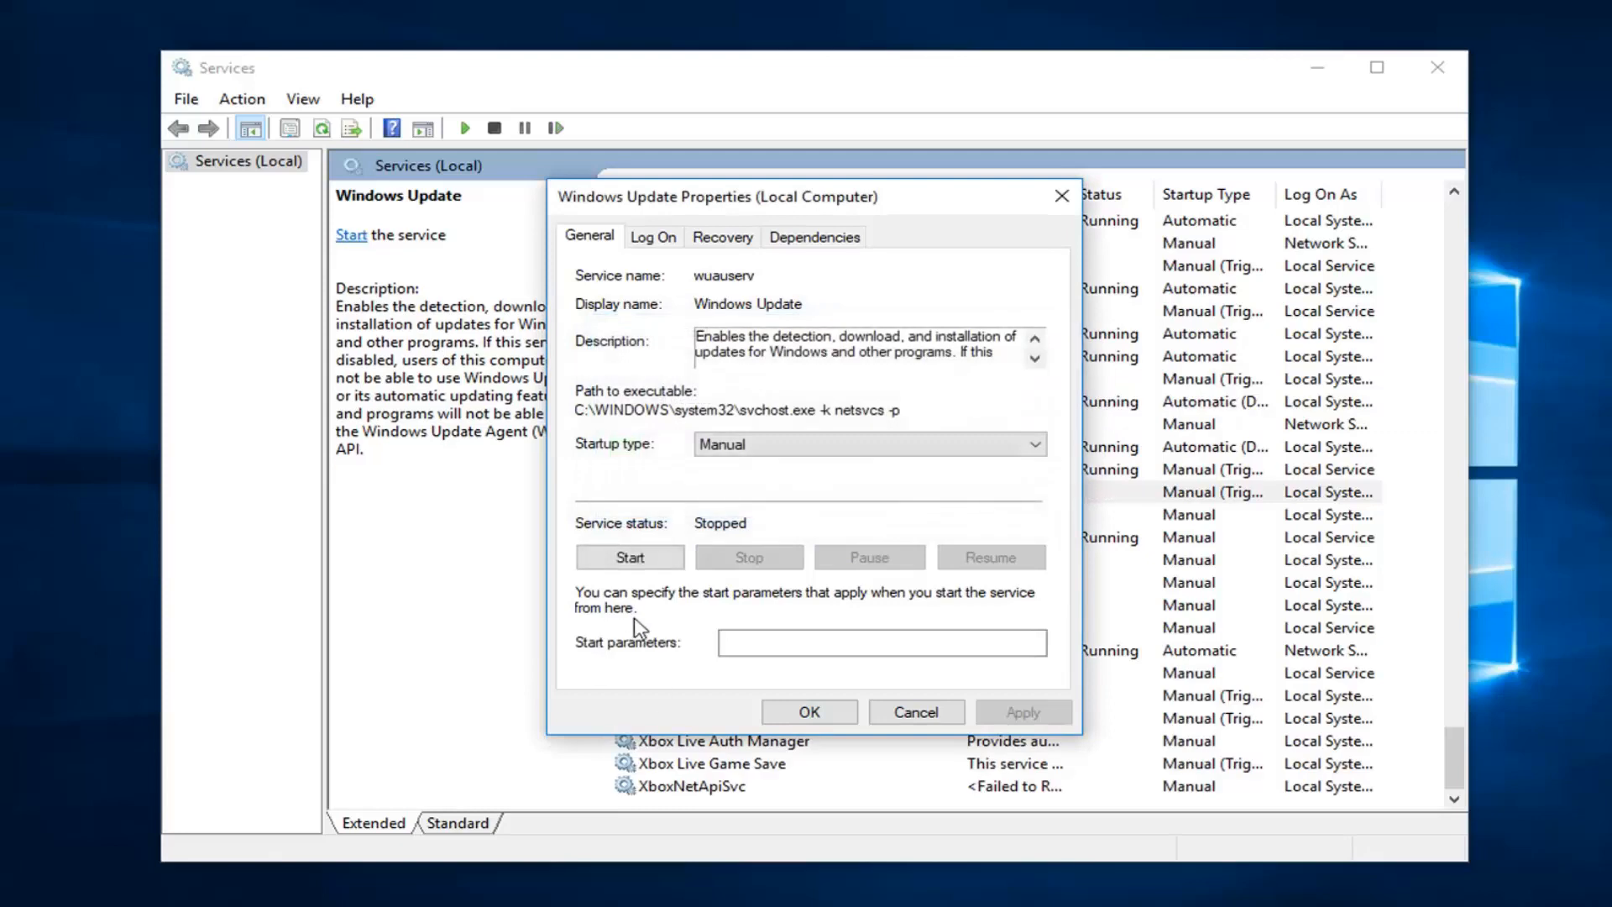
click(914, 712)
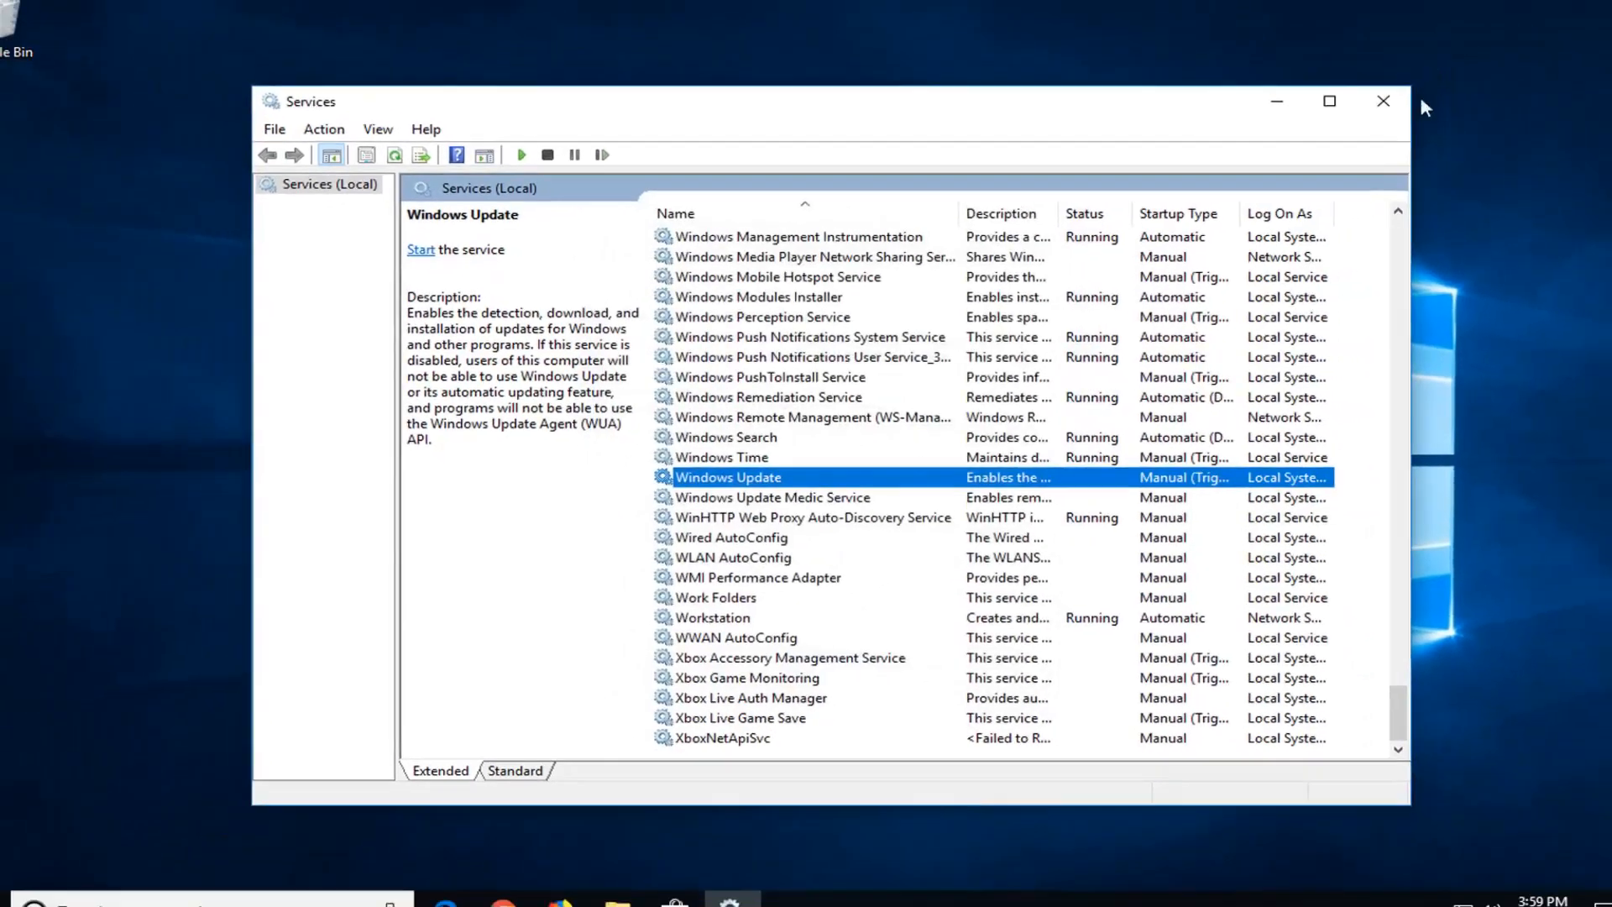
click(1382, 100)
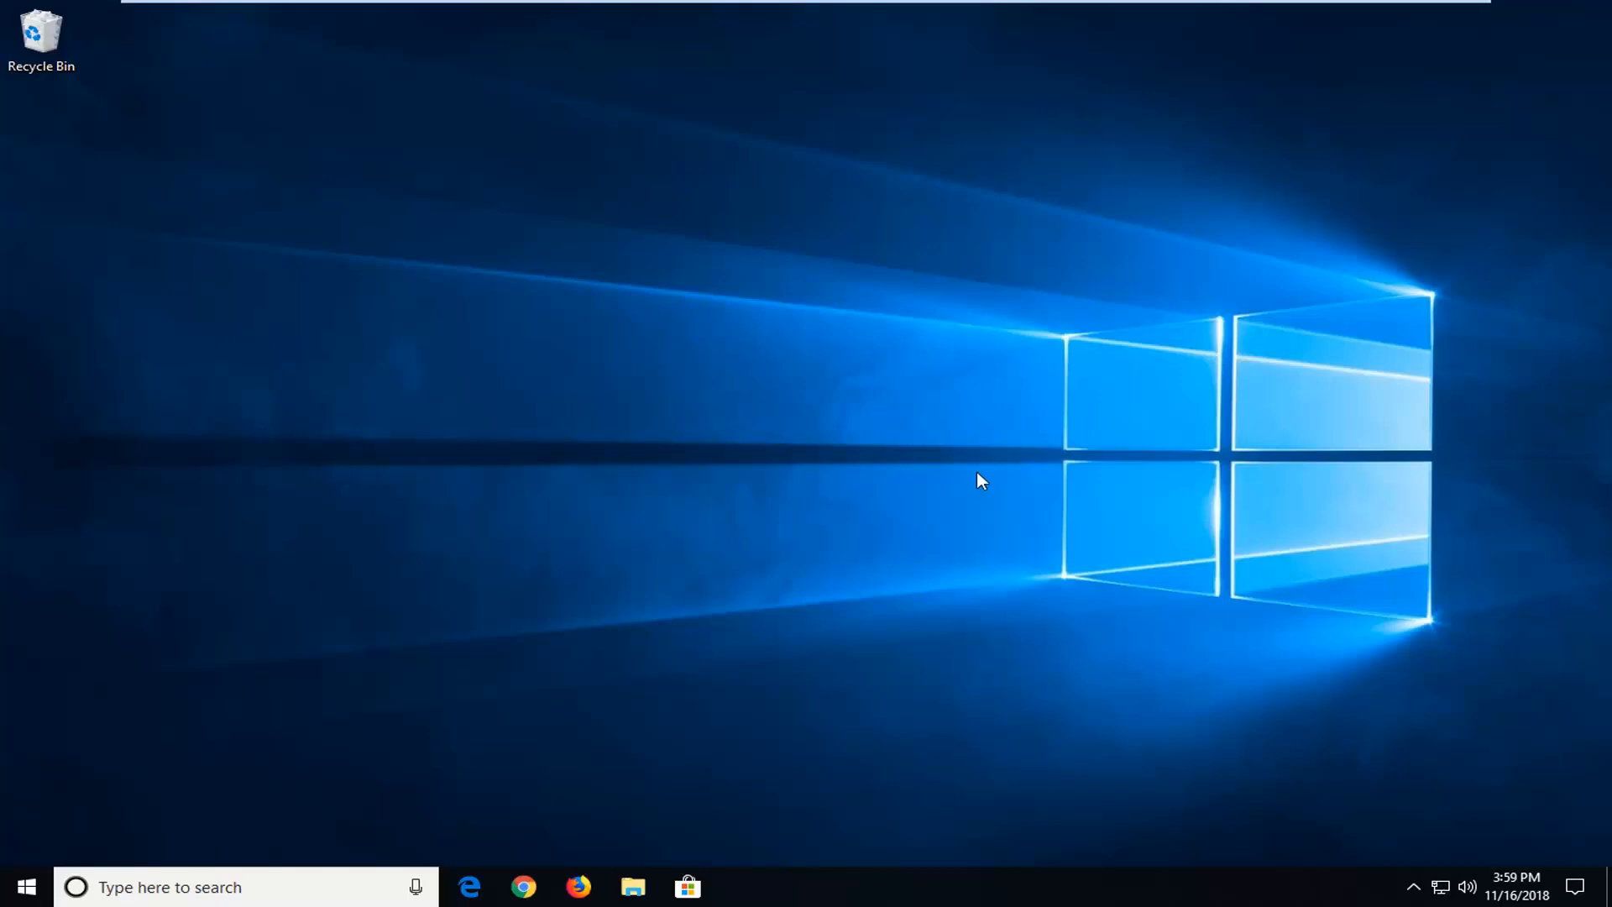
mouse_move(918, 458)
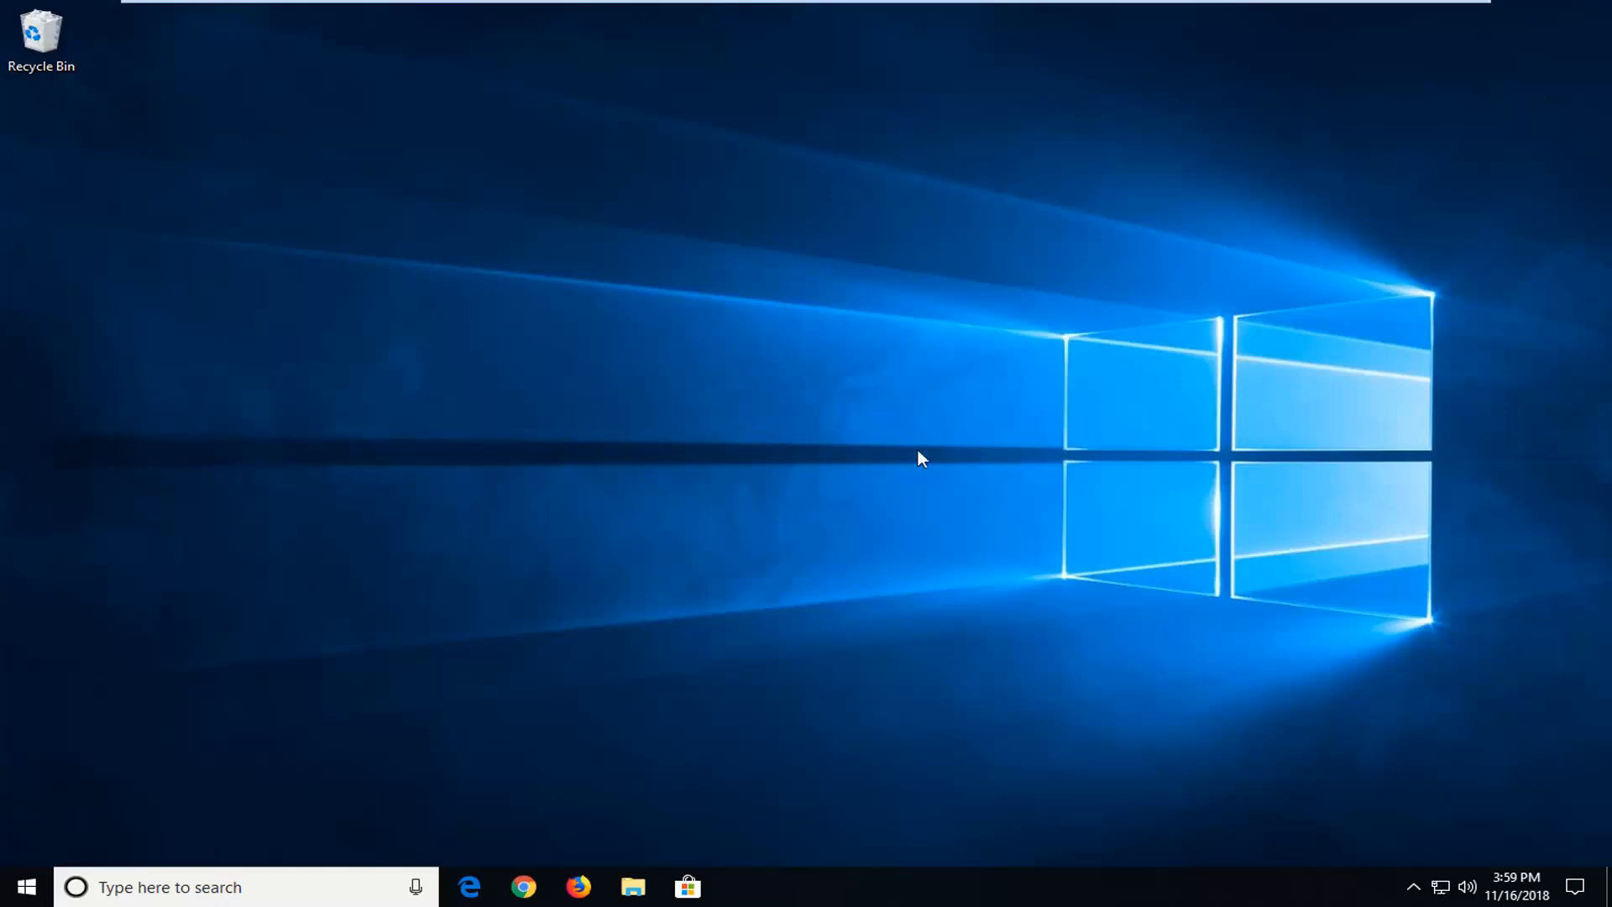
mouse_move(1031, 514)
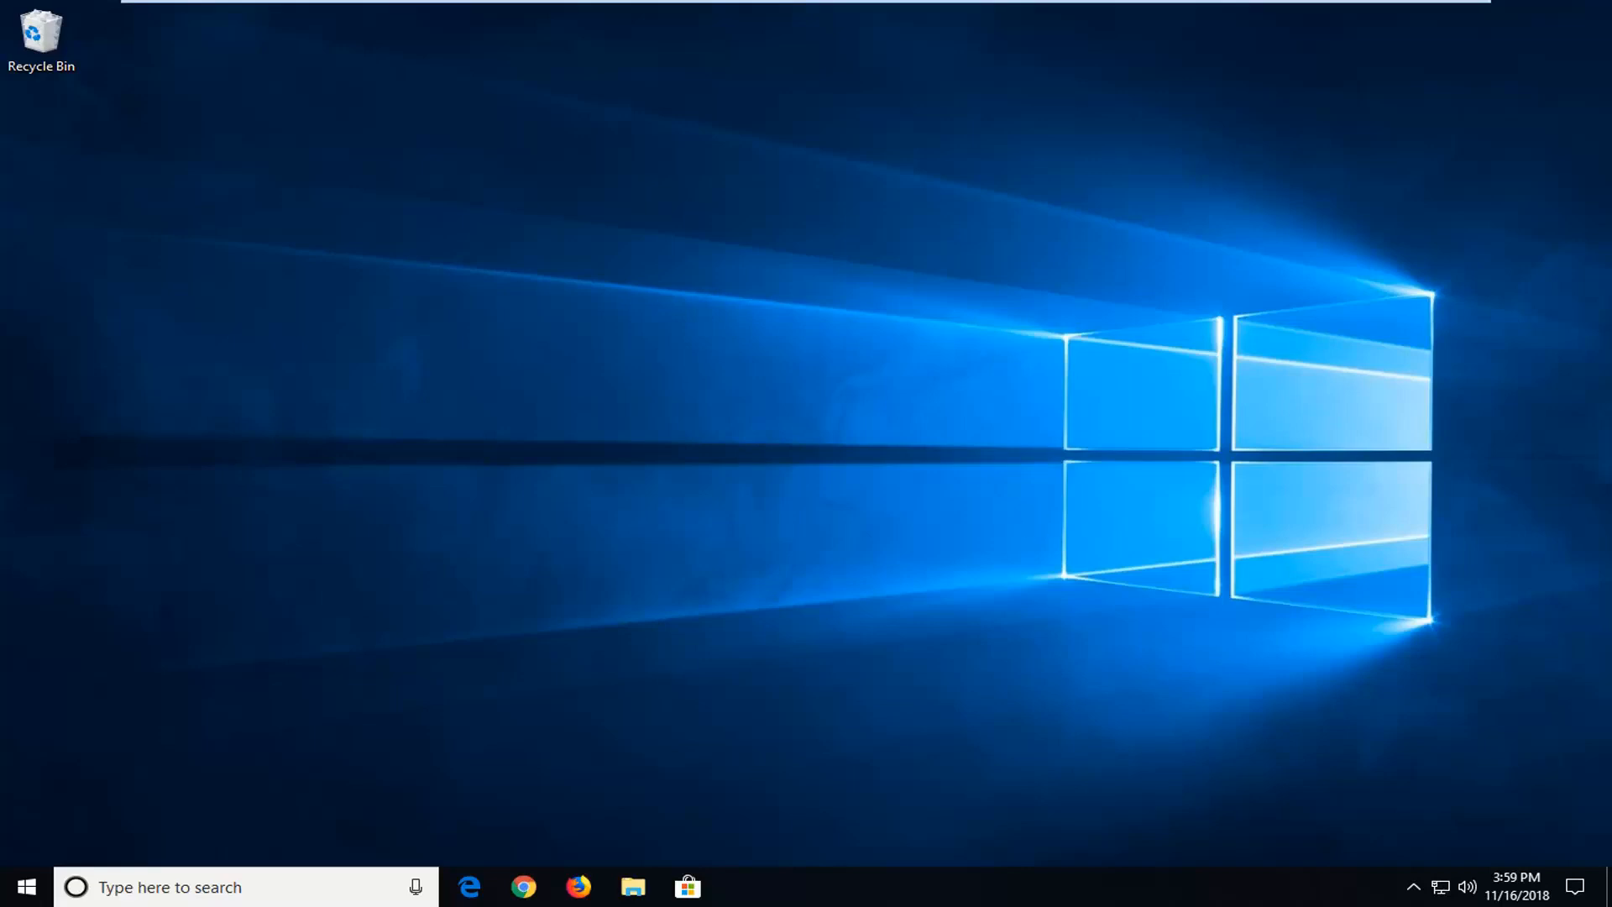
- Search 'windows e' from the Start menu to find Windows Explorer
click(25, 887)
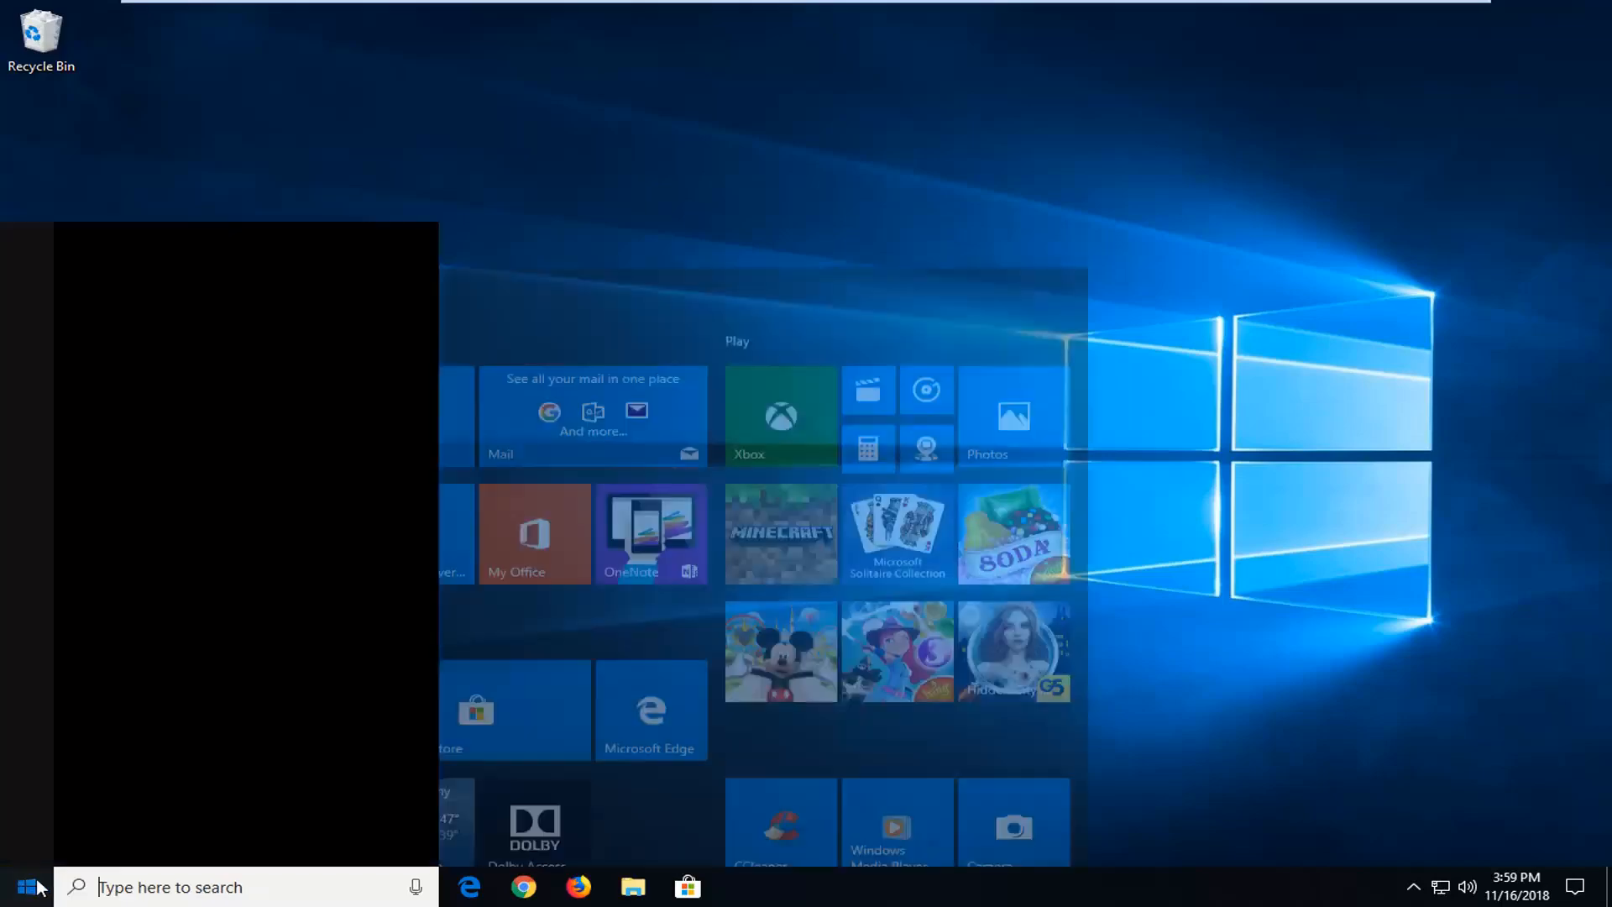
text(windows e)
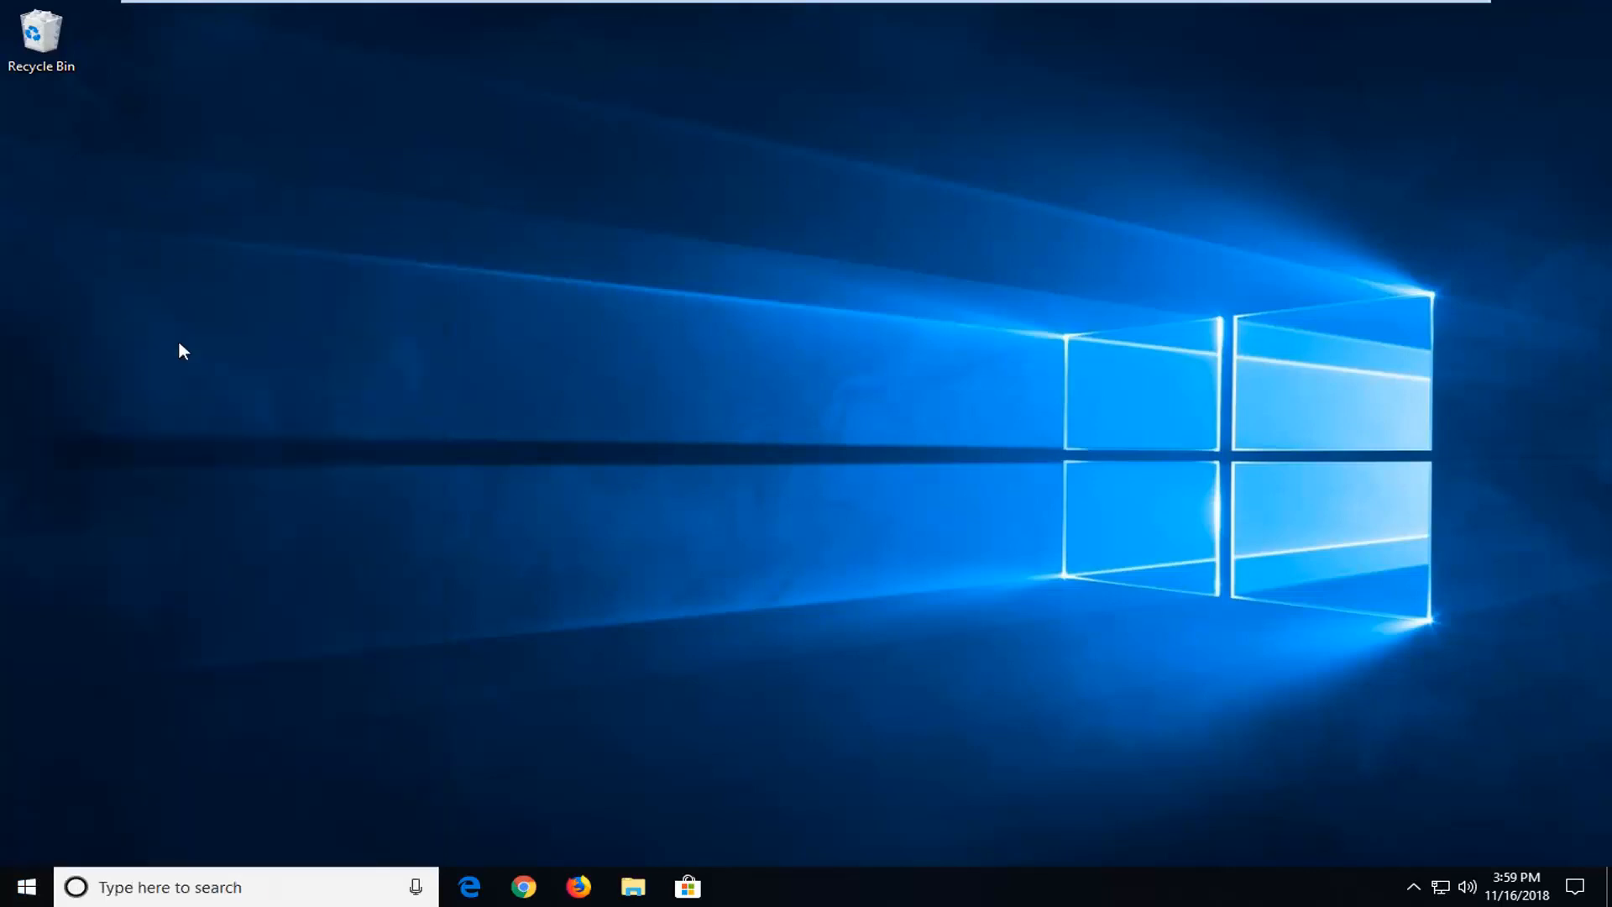
mouse_move(1115, 598)
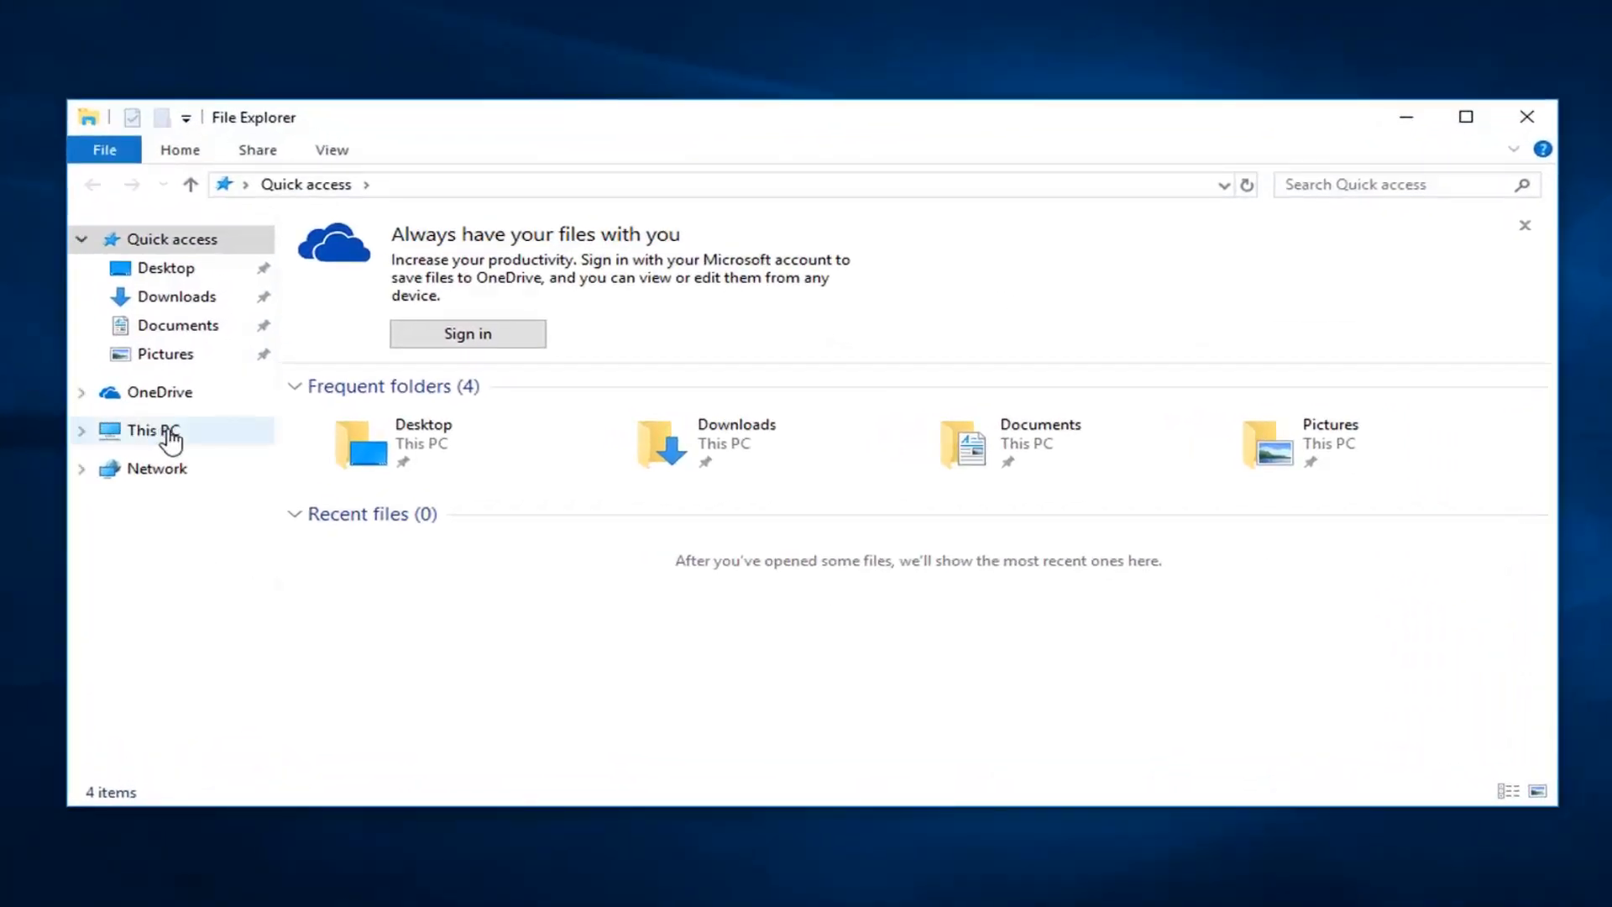
- Navigate from This PC through Local Disk (C:) into the Windows folder
click(153, 430)
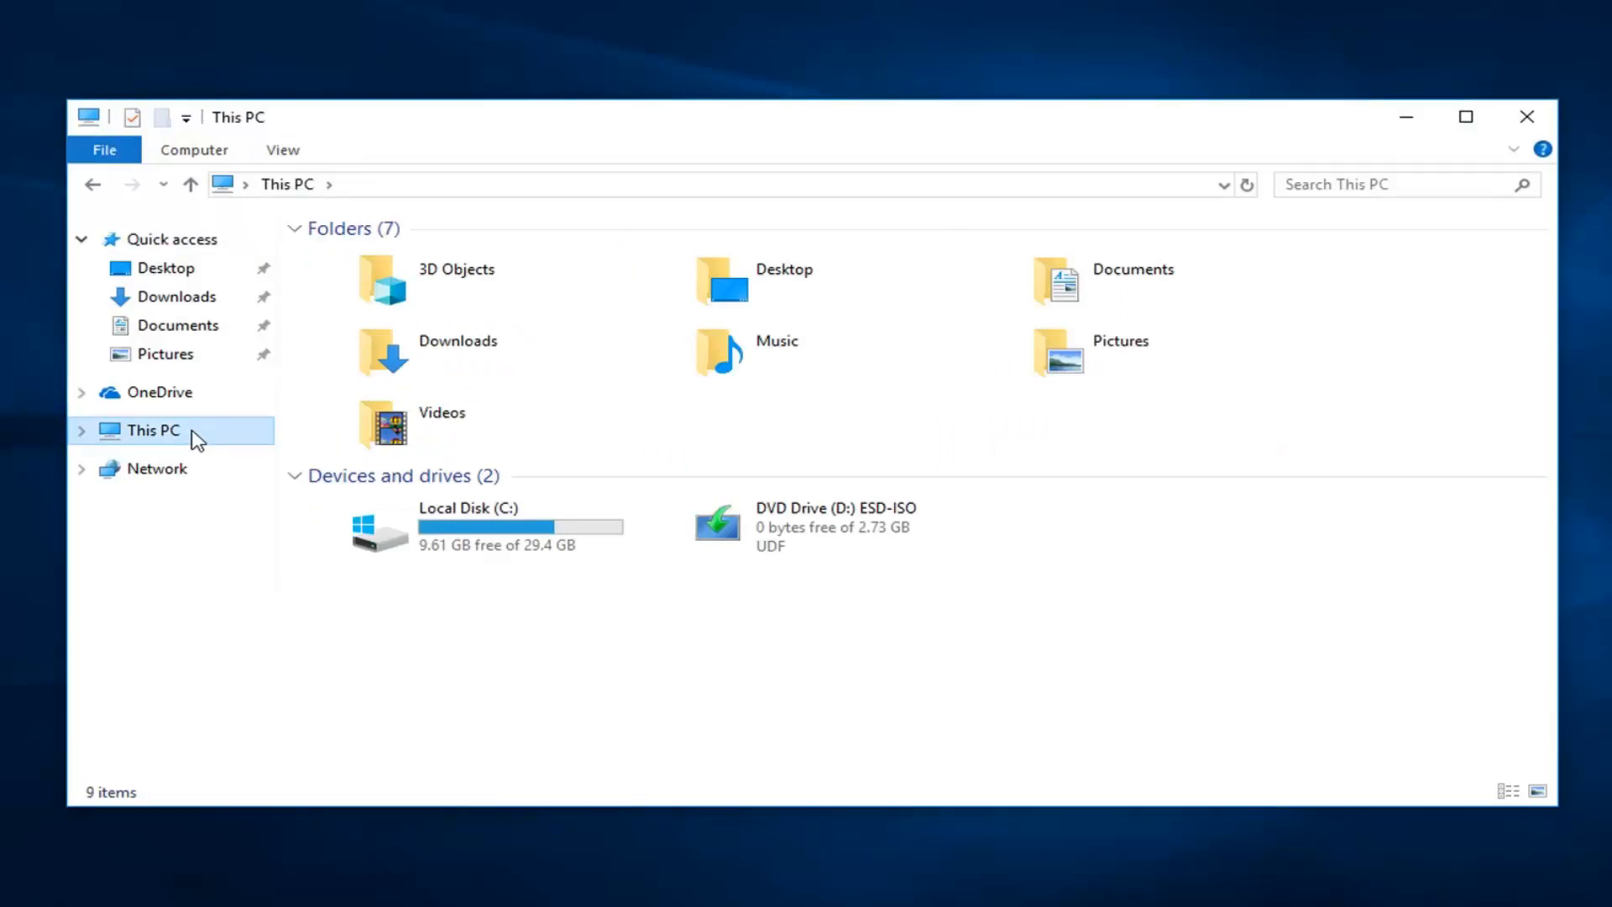
mouse_move(460, 539)
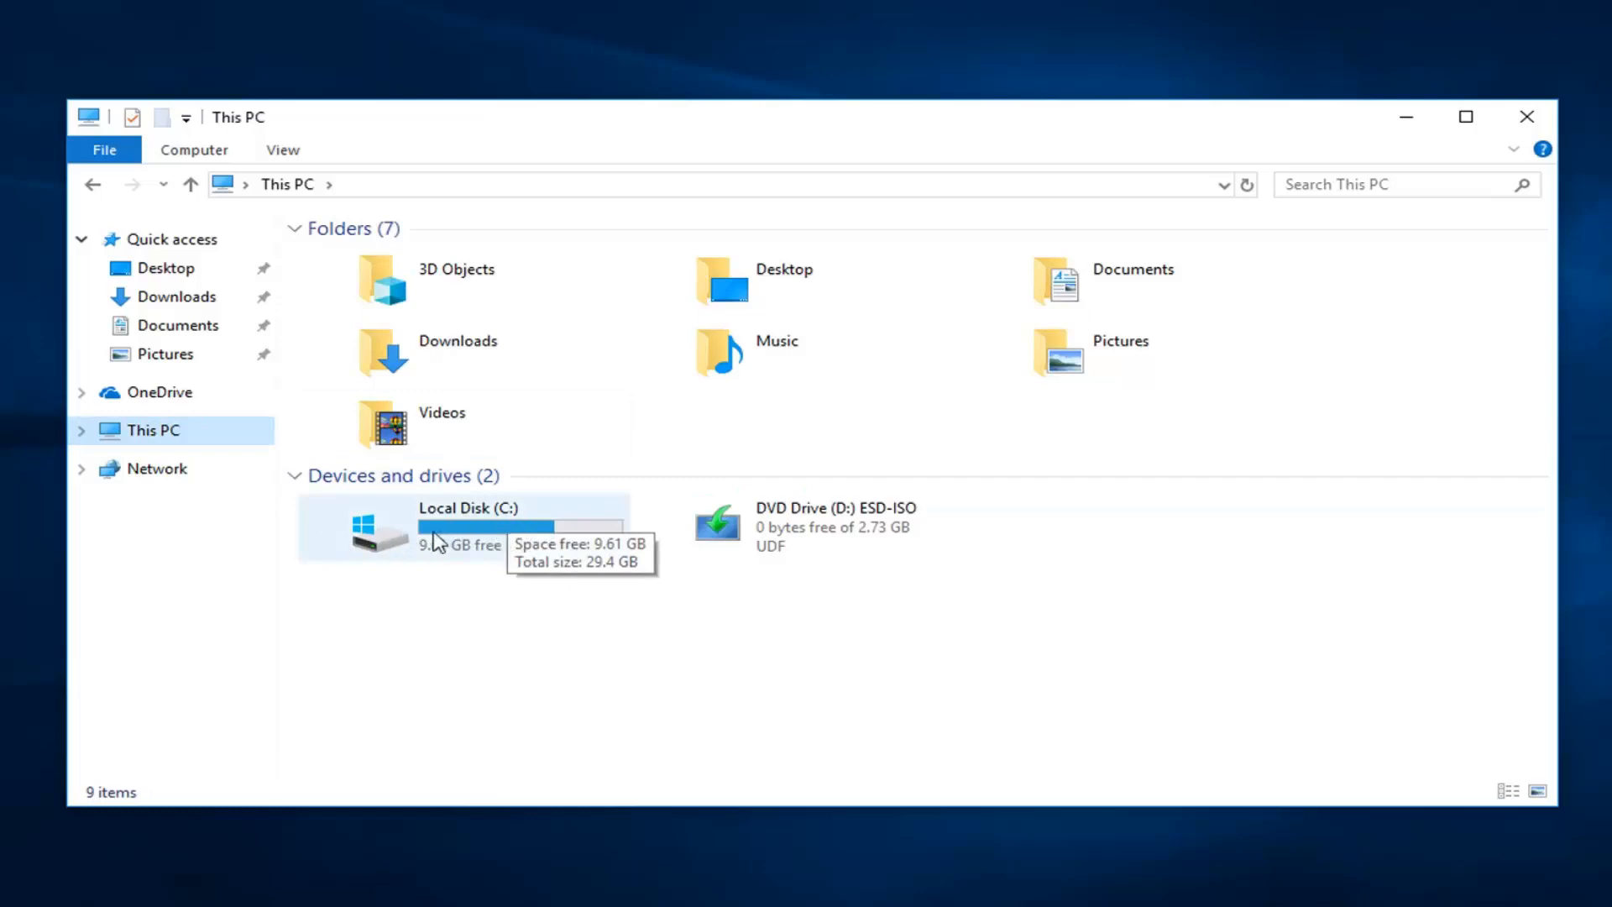
mouse_move(452, 543)
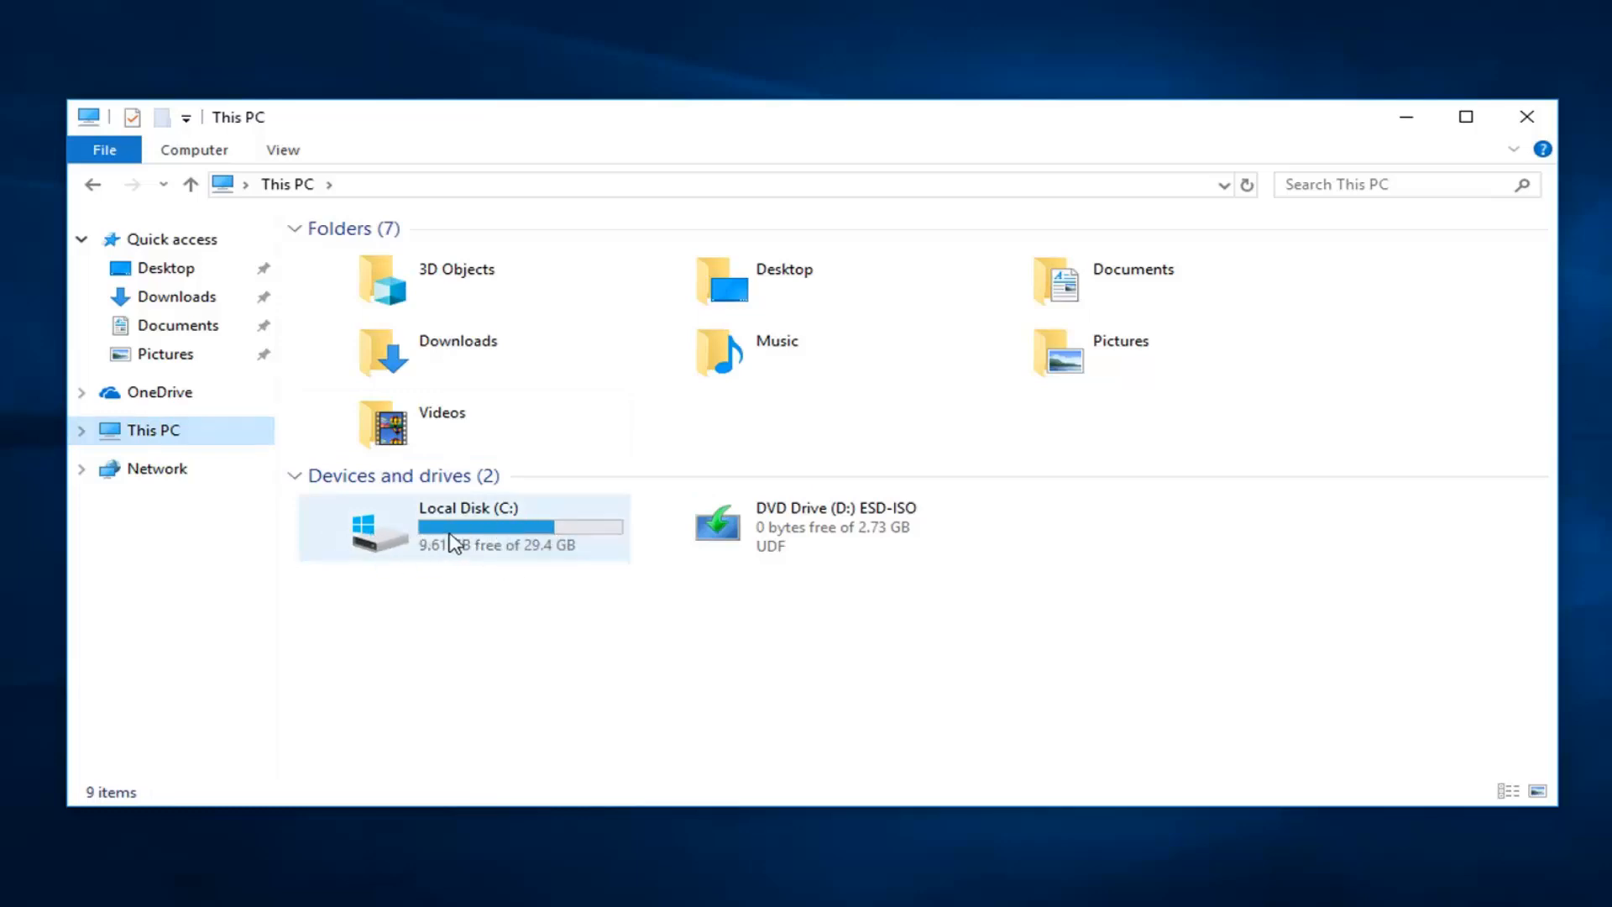
double_click(452, 525)
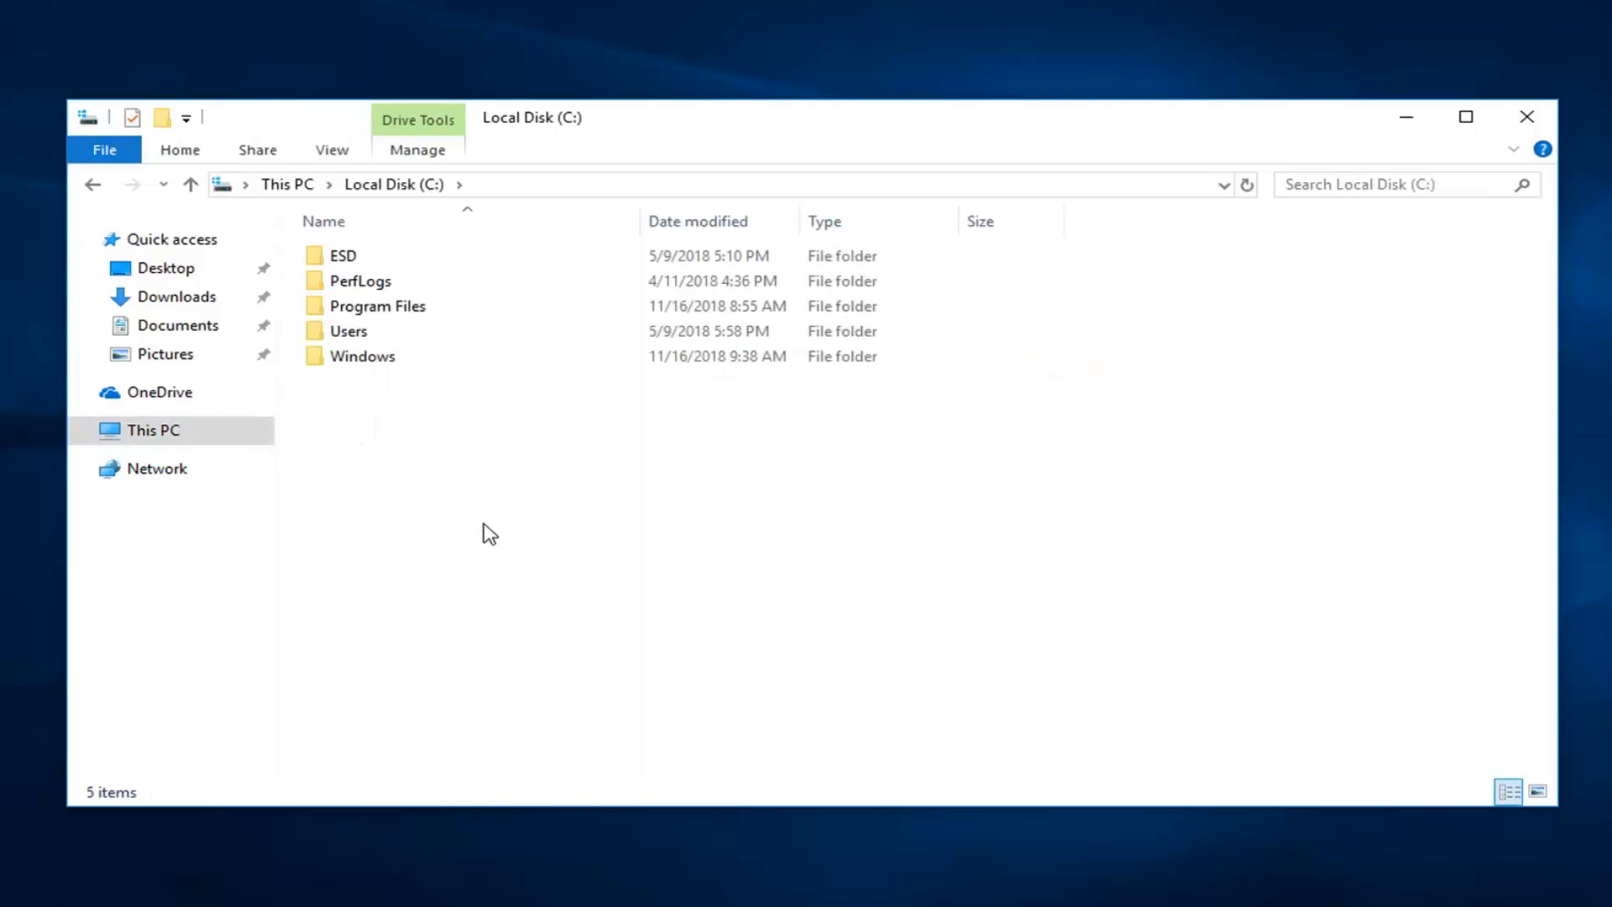
click(363, 356)
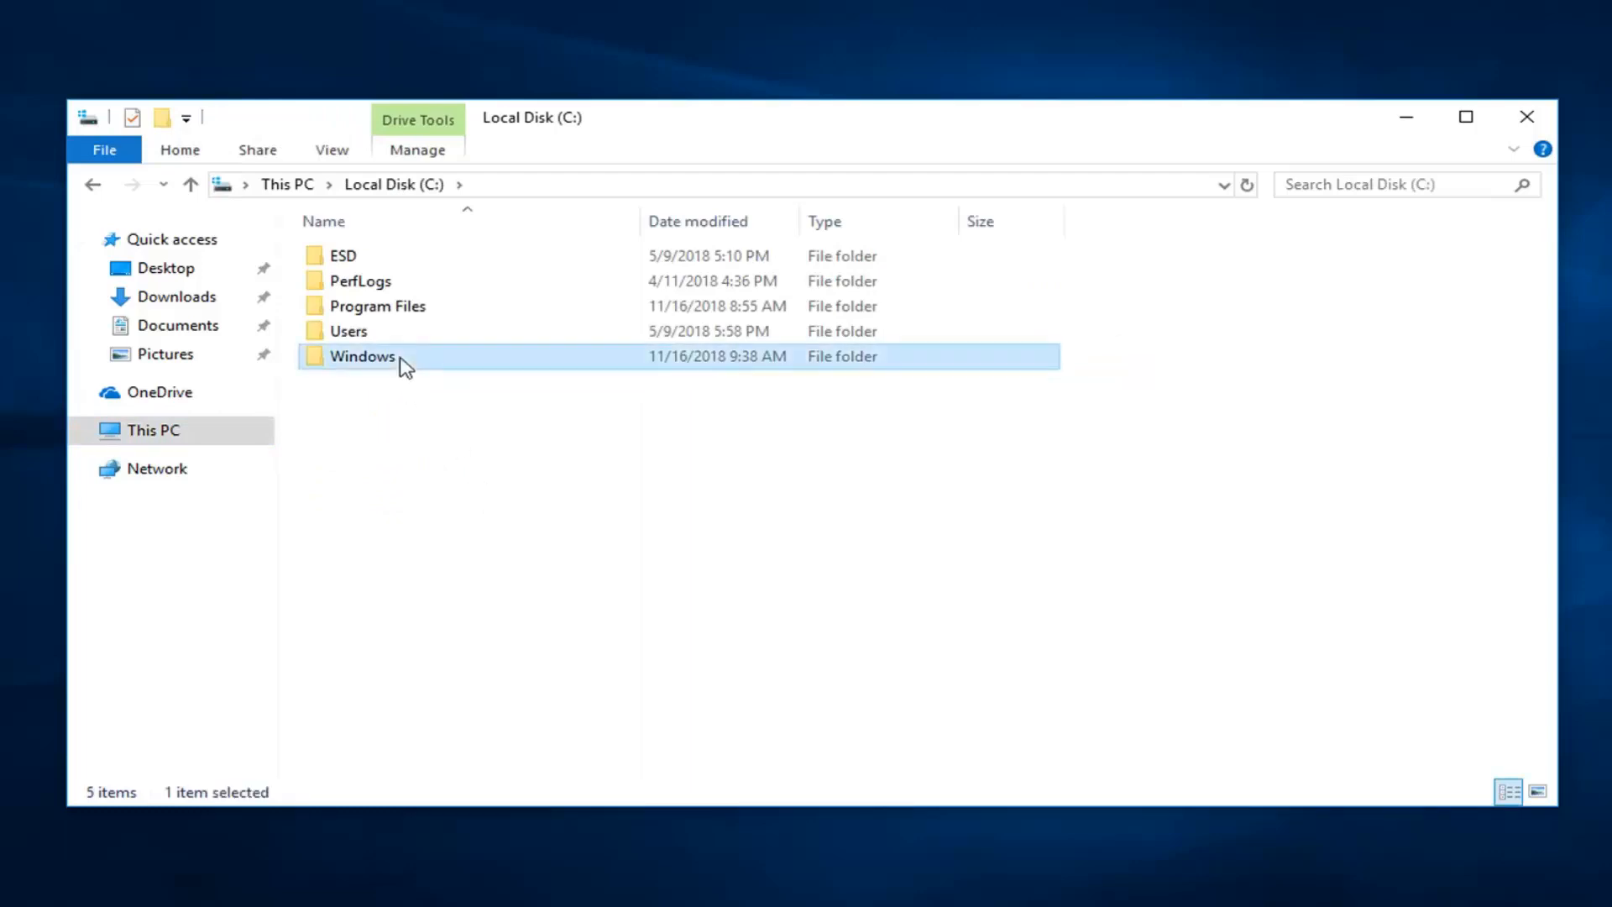
double_click(363, 356)
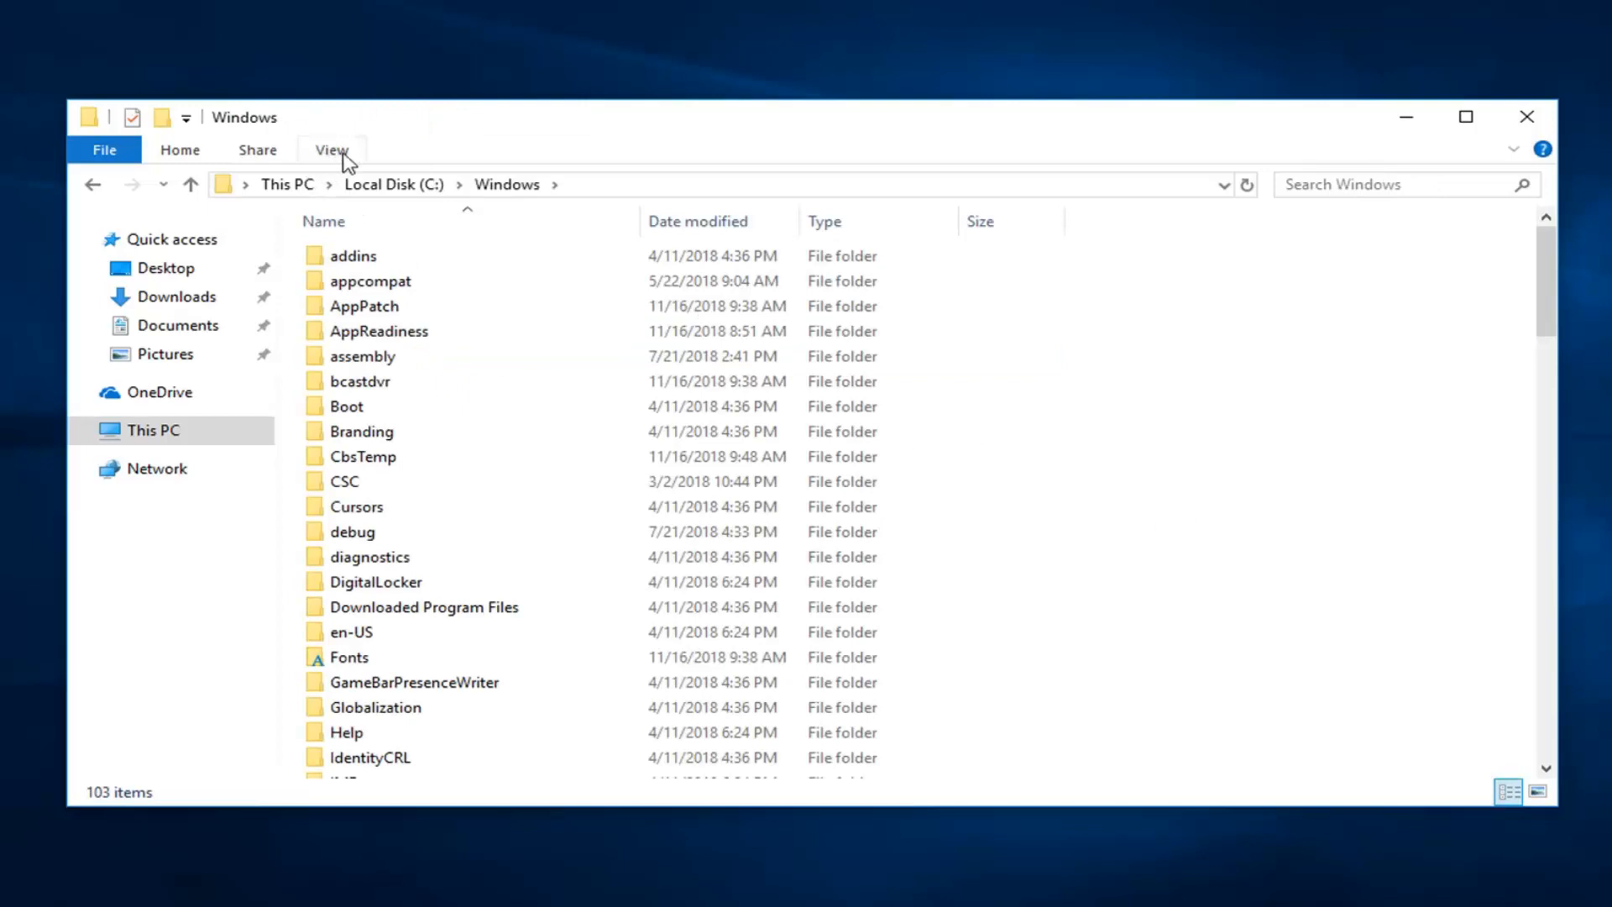
click(330, 149)
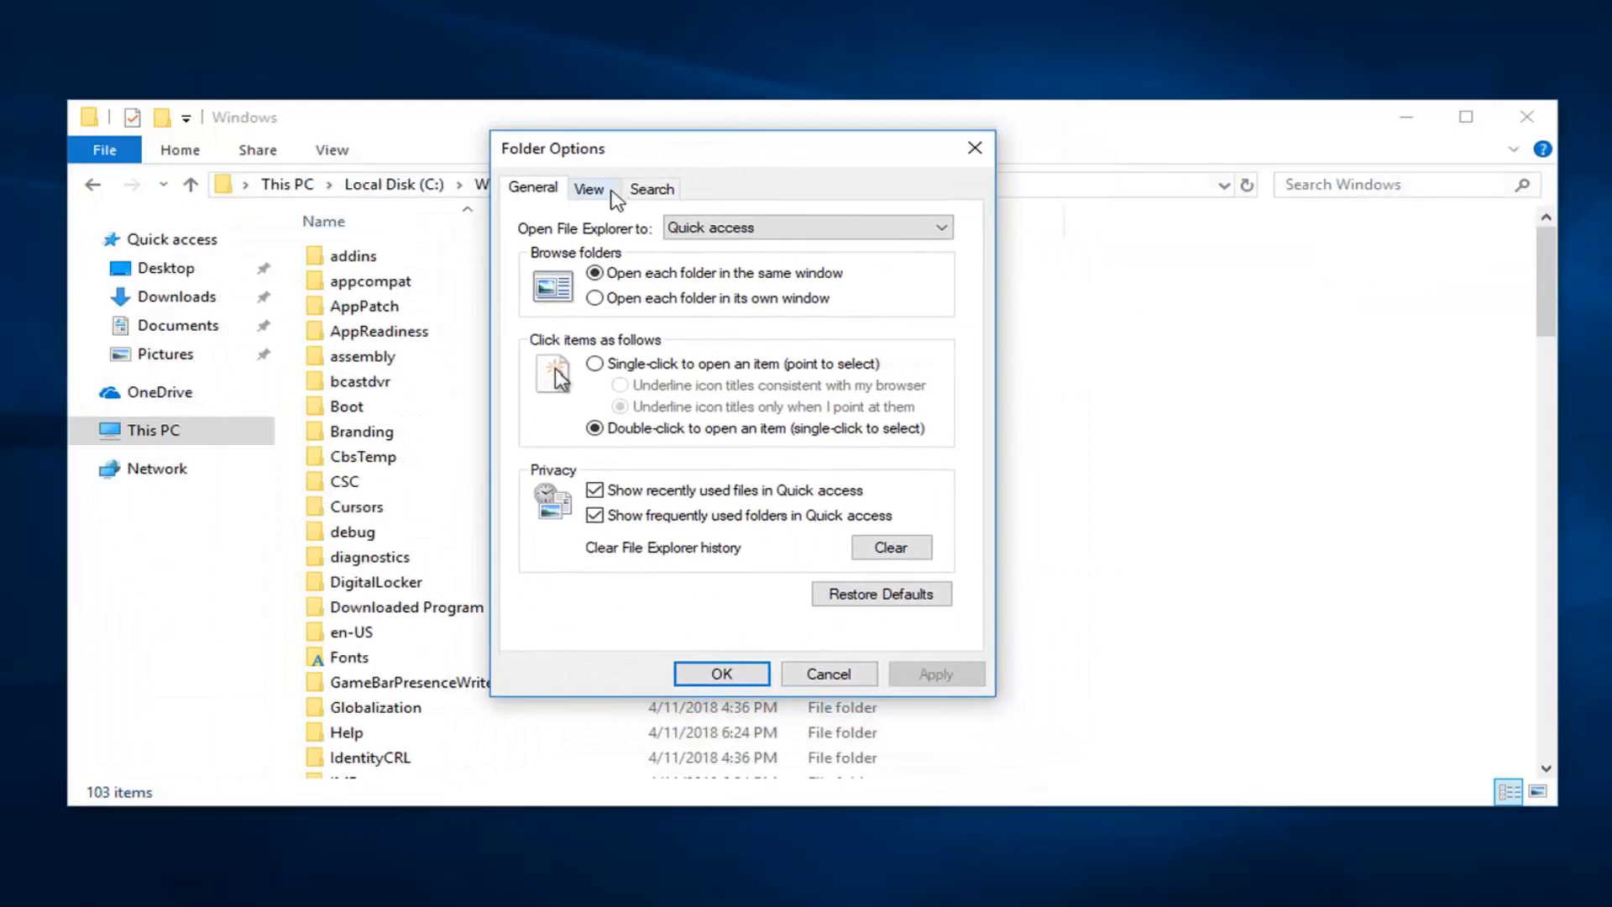
- Enable 'Show hidden files, folders, and drives' in Folder Options and confirm
click(588, 188)
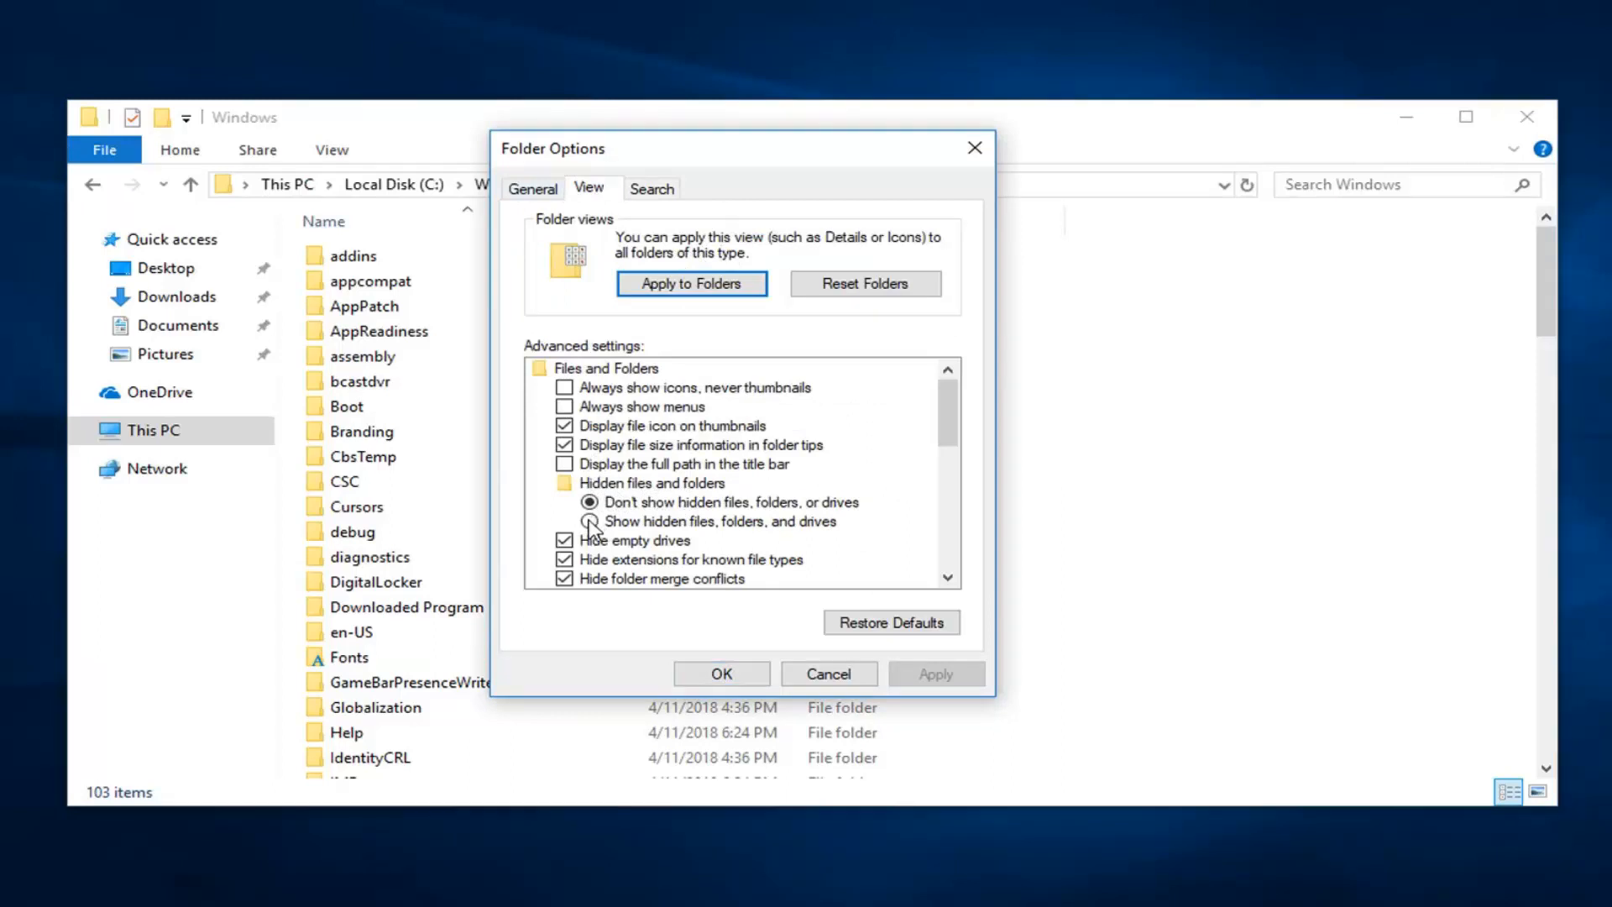
click(589, 520)
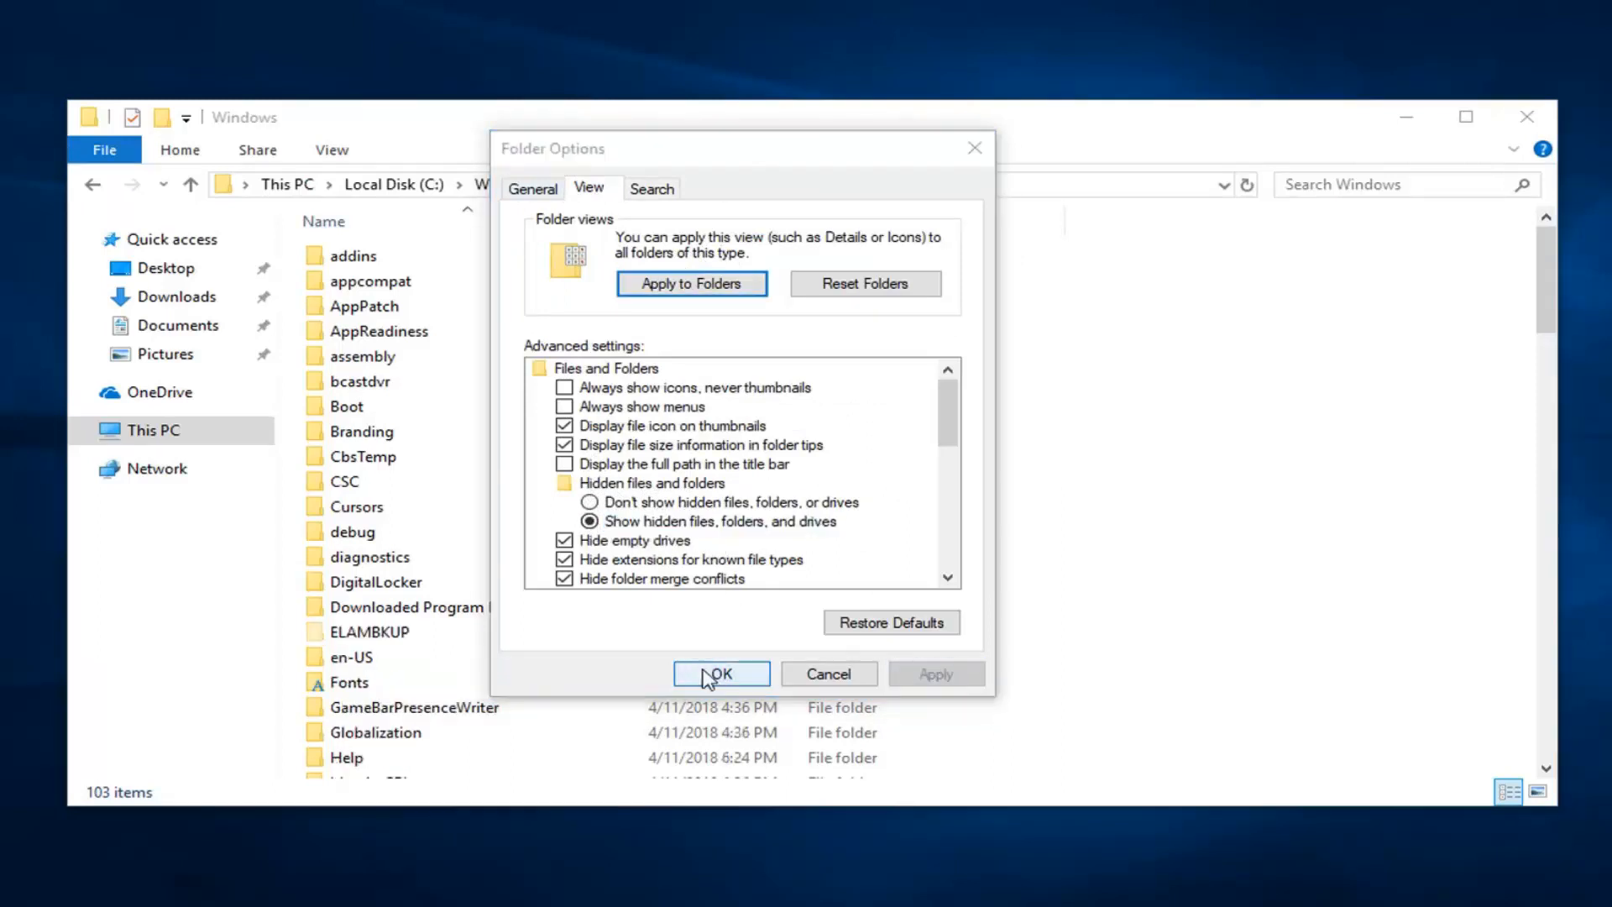
click(721, 673)
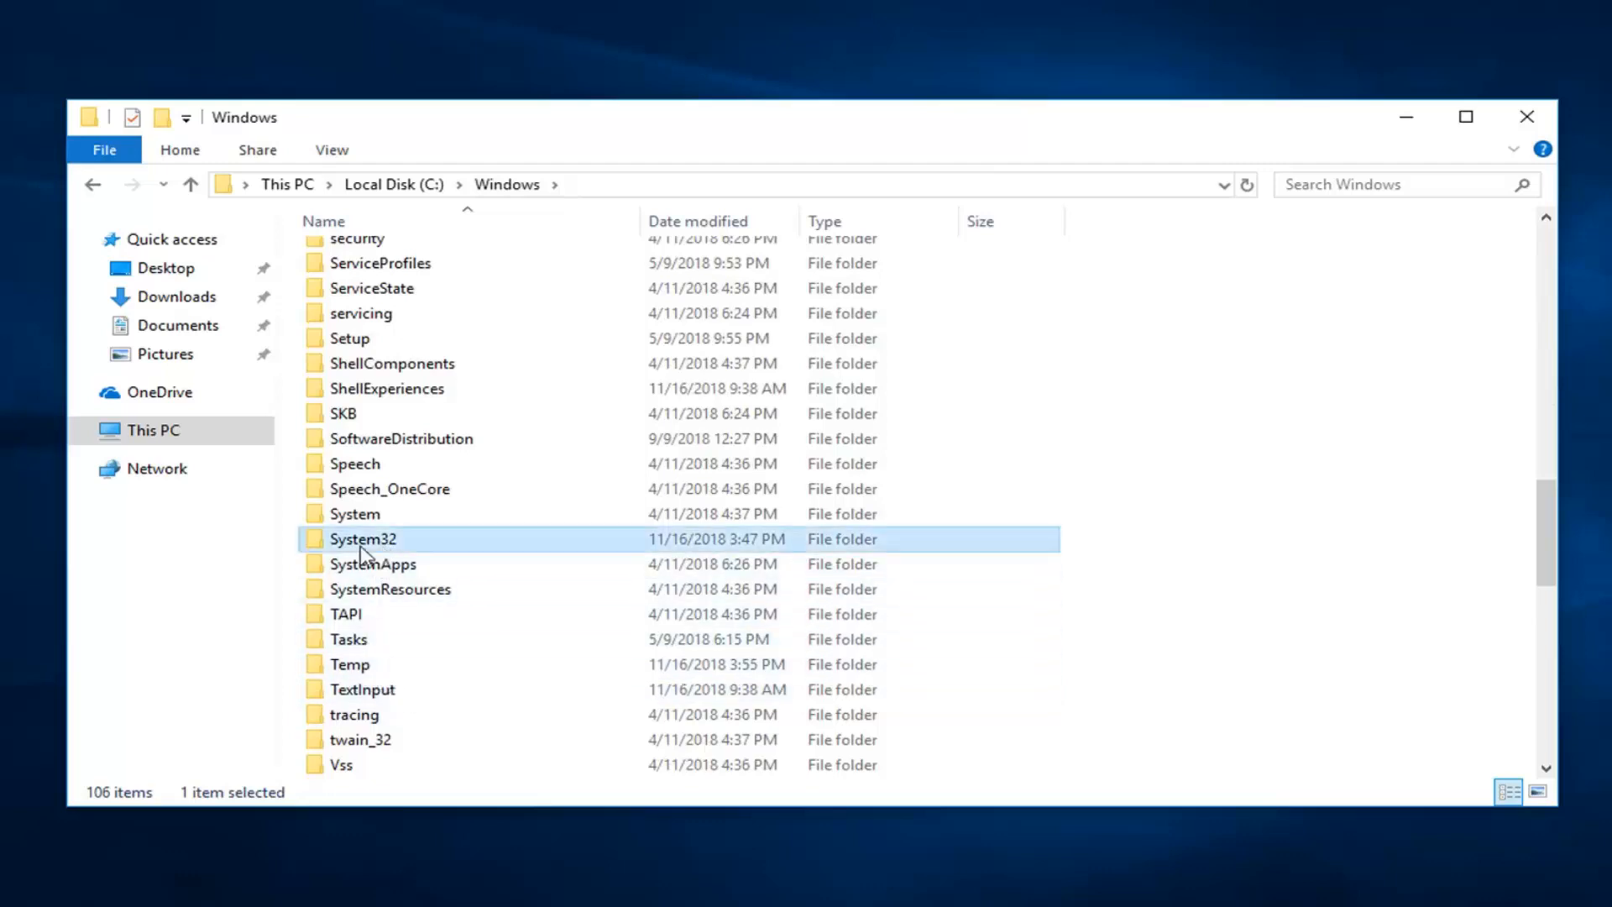
- Open System32 and then the catroot2 folder inside it
double_click(363, 539)
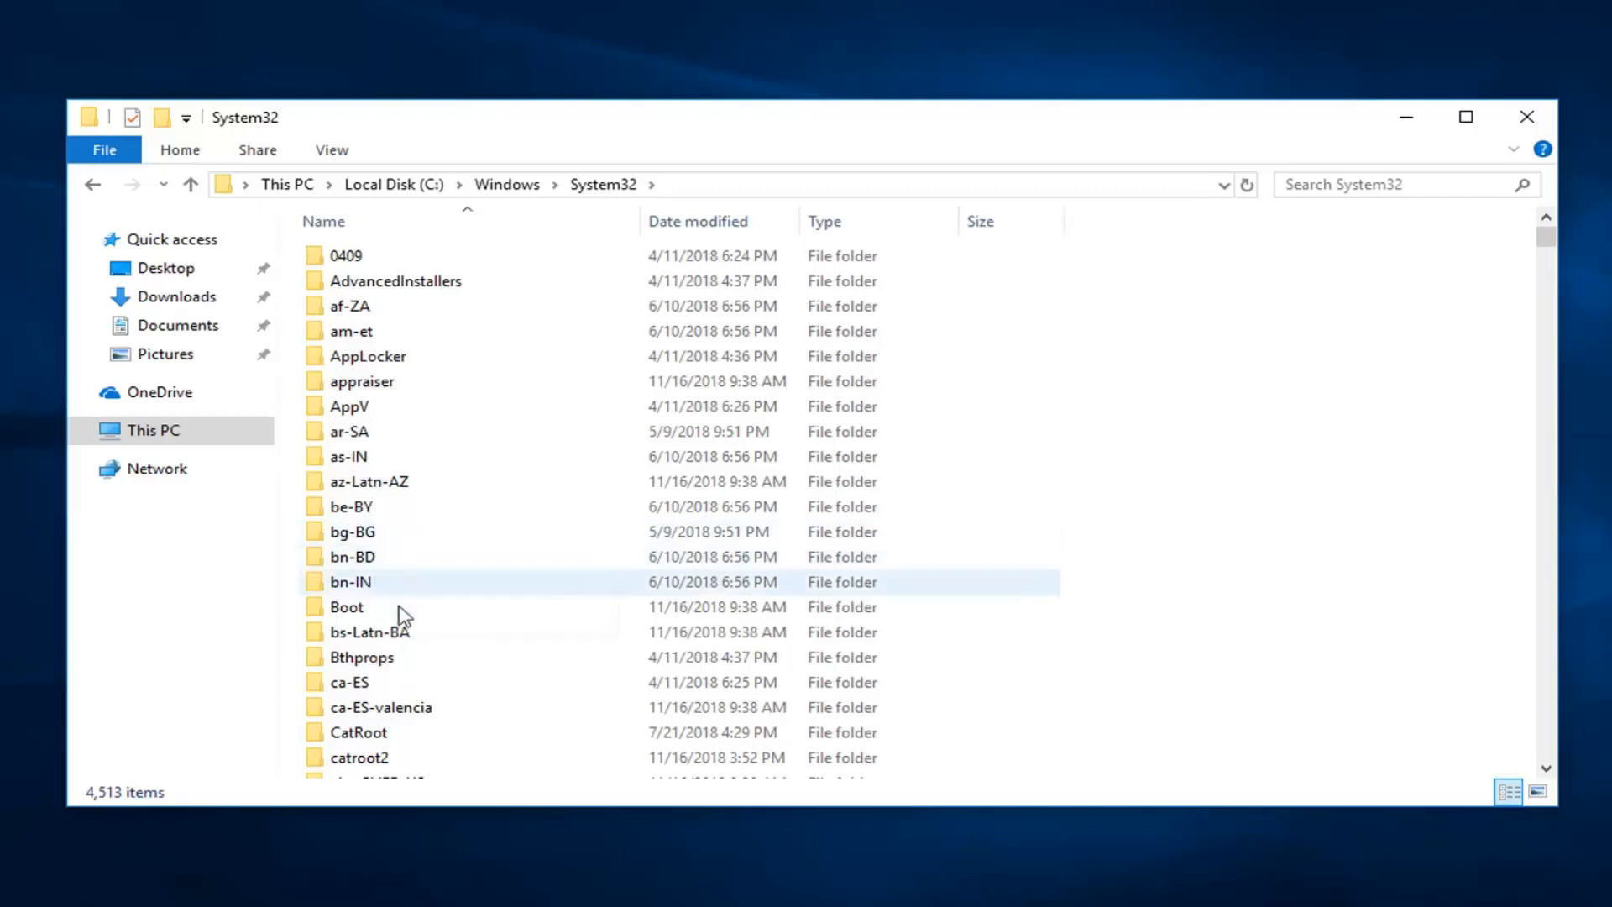
click(358, 587)
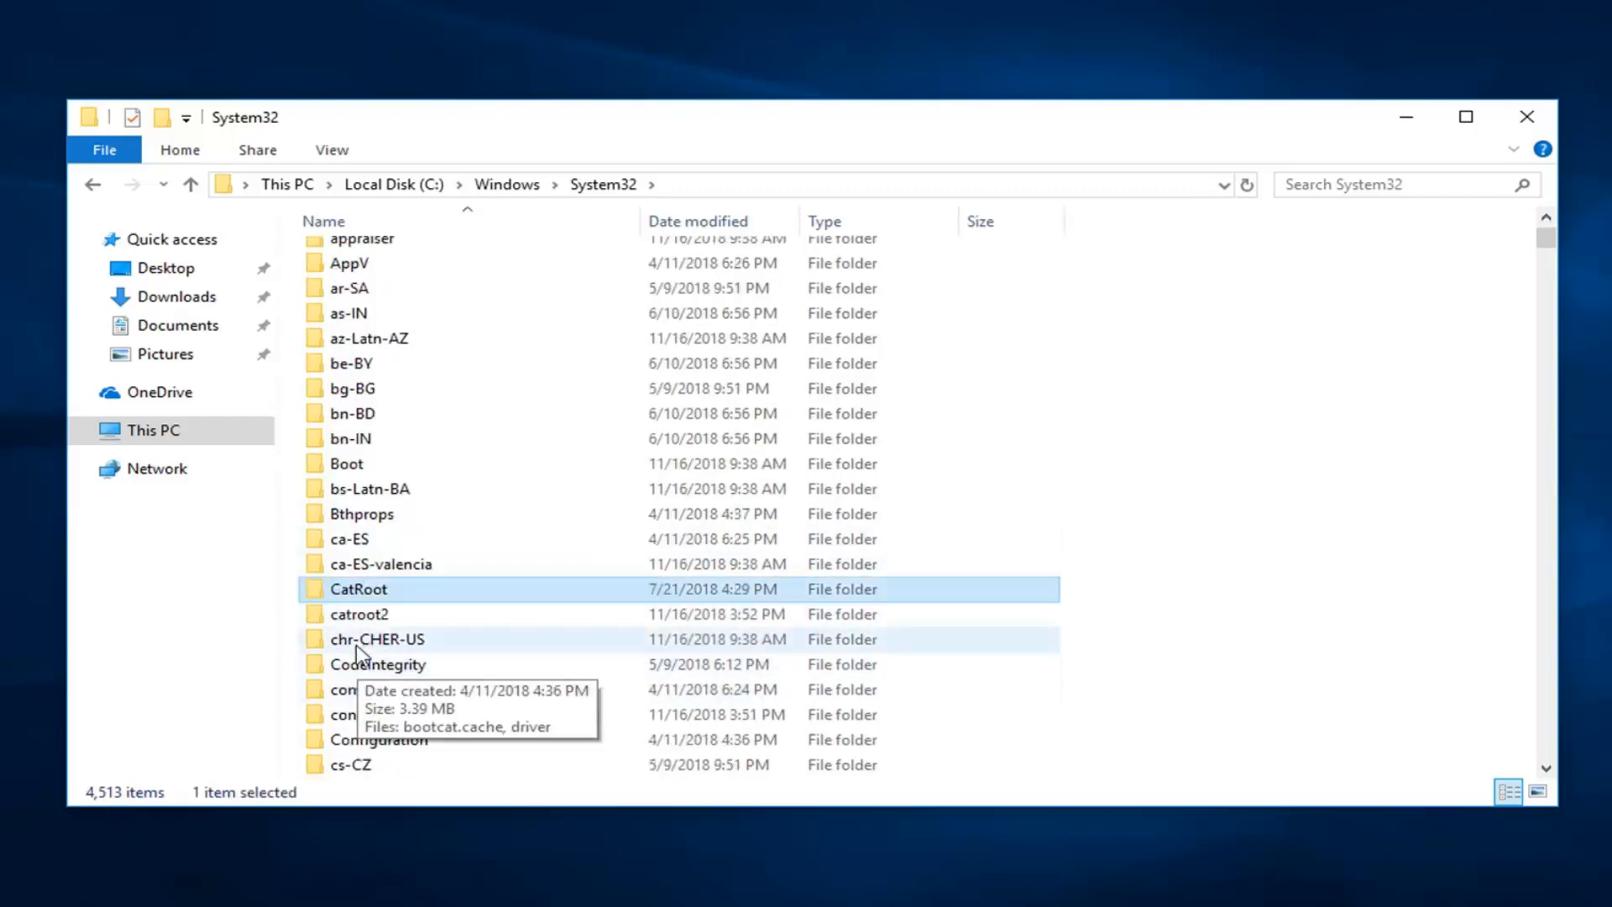
click(359, 615)
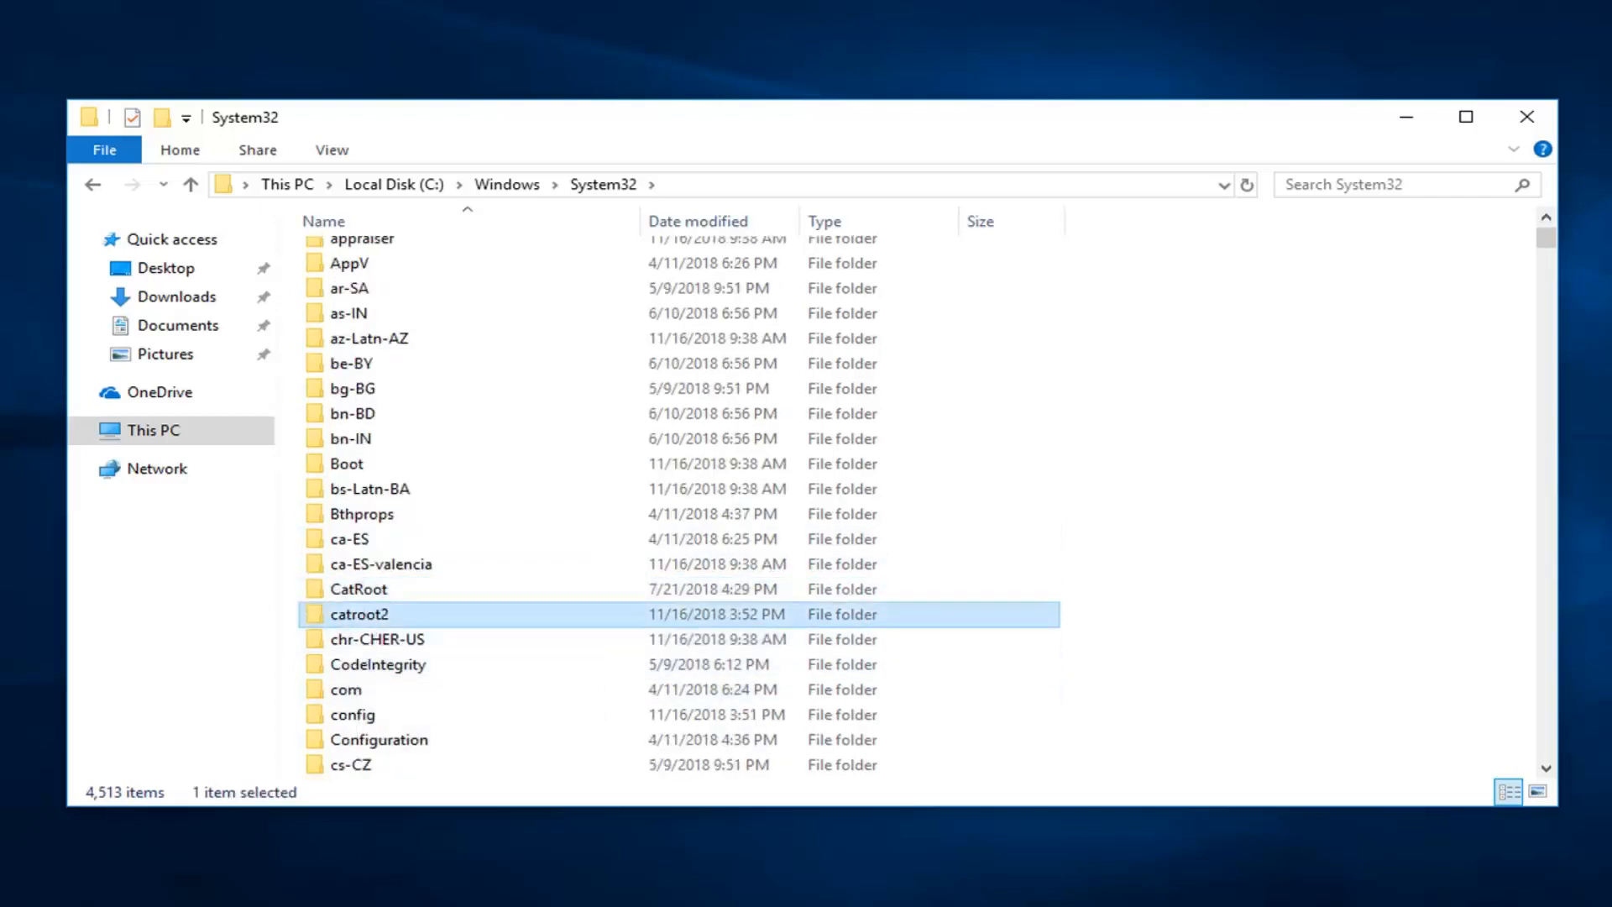
mouse_move(108, 624)
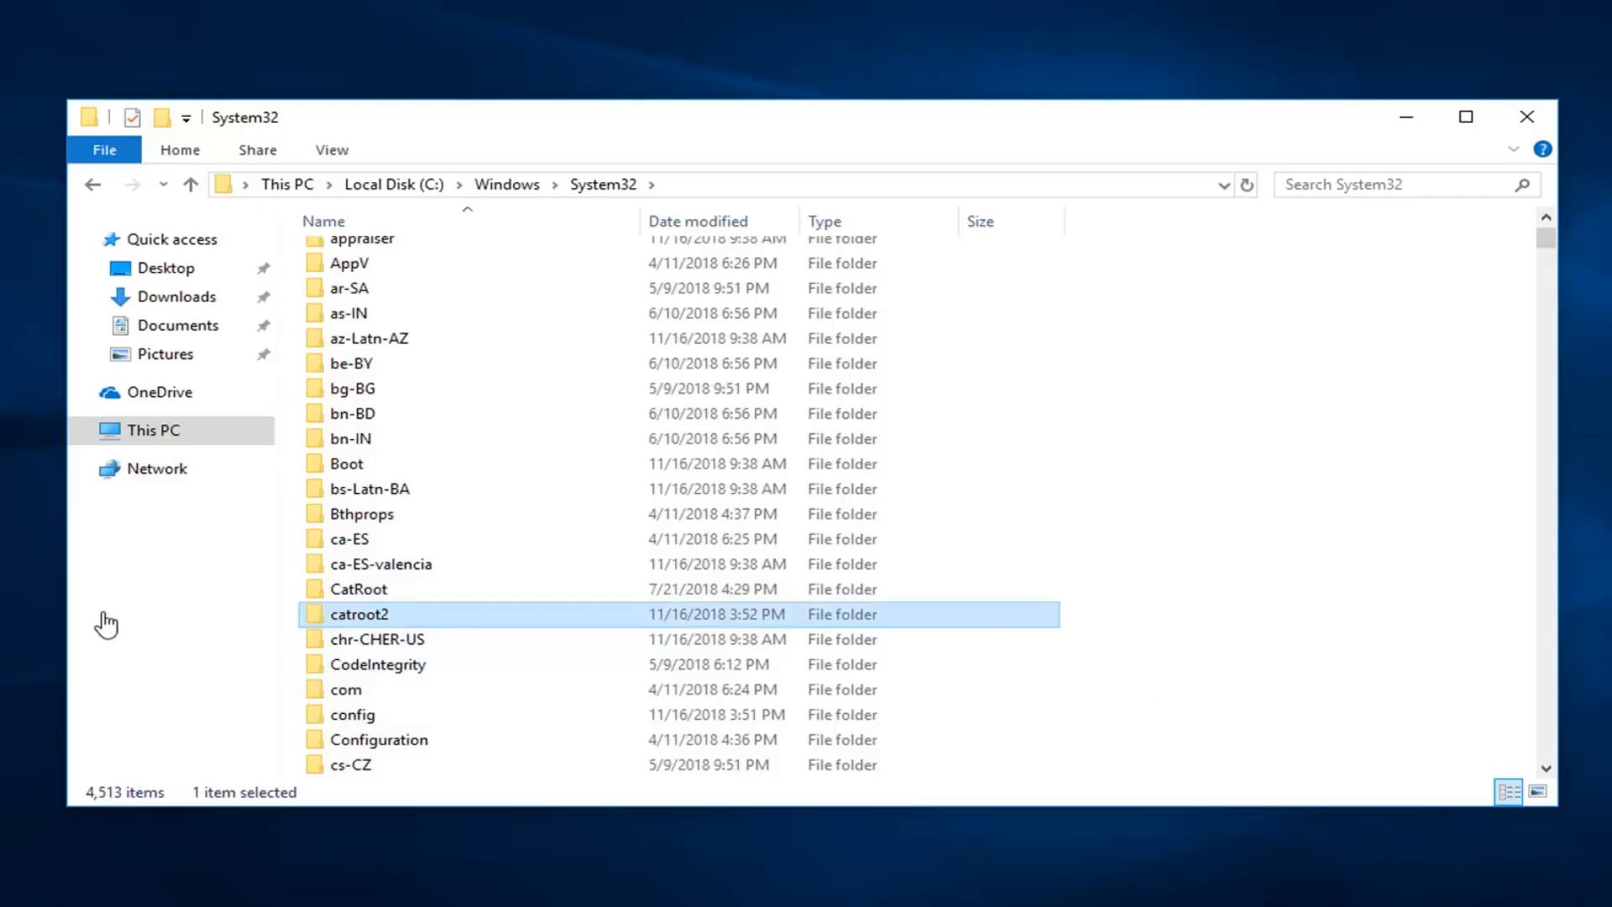
click(358, 588)
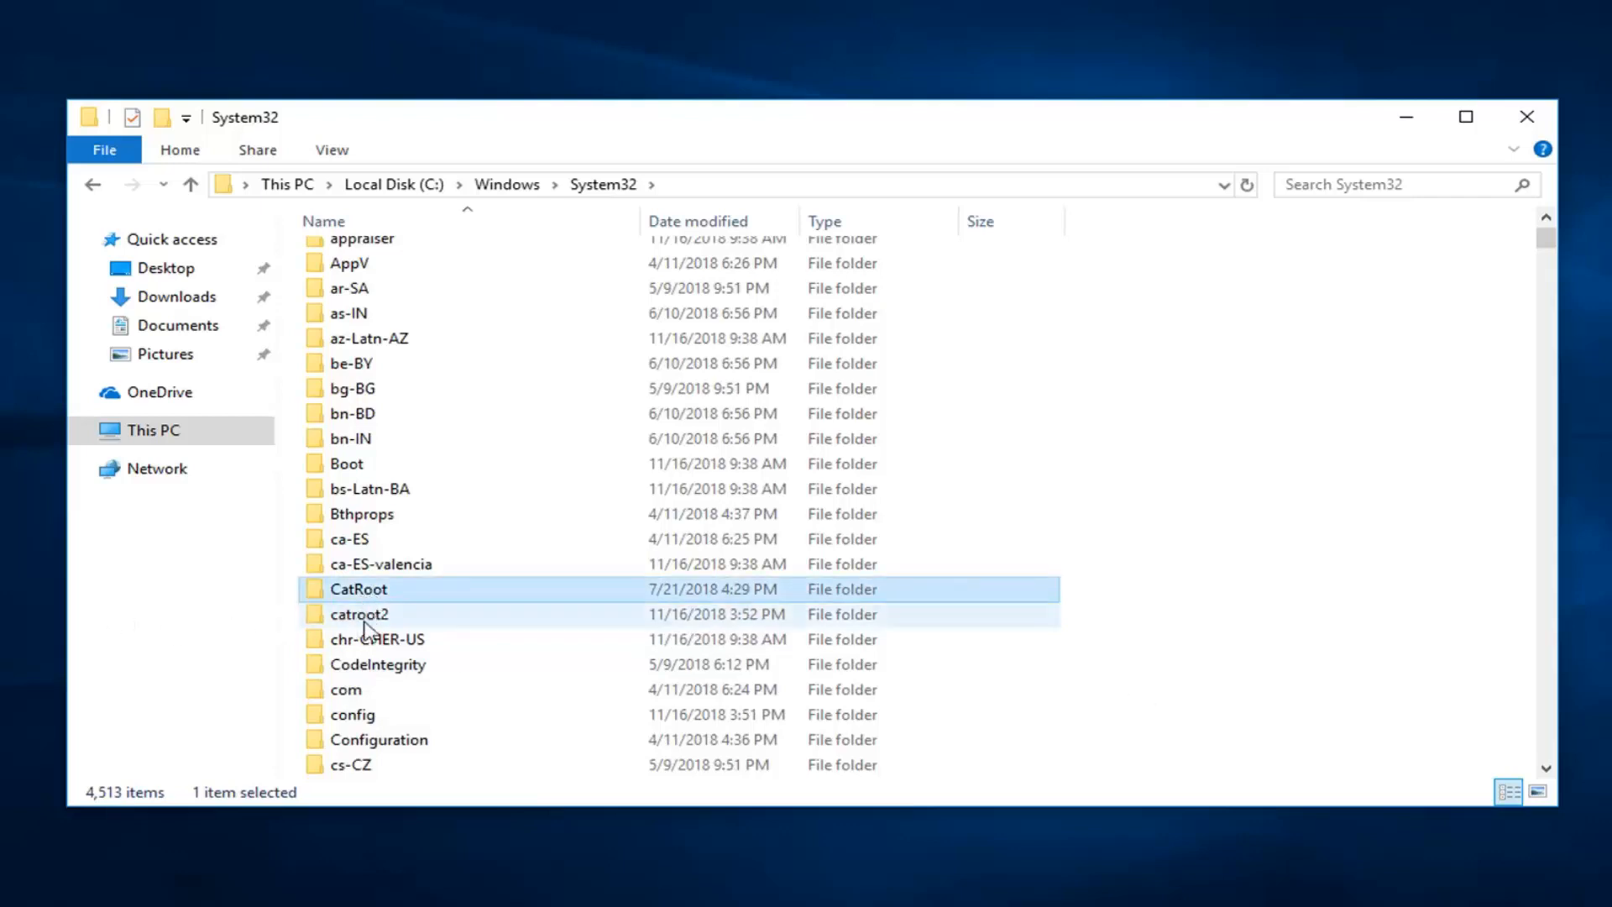
click(360, 614)
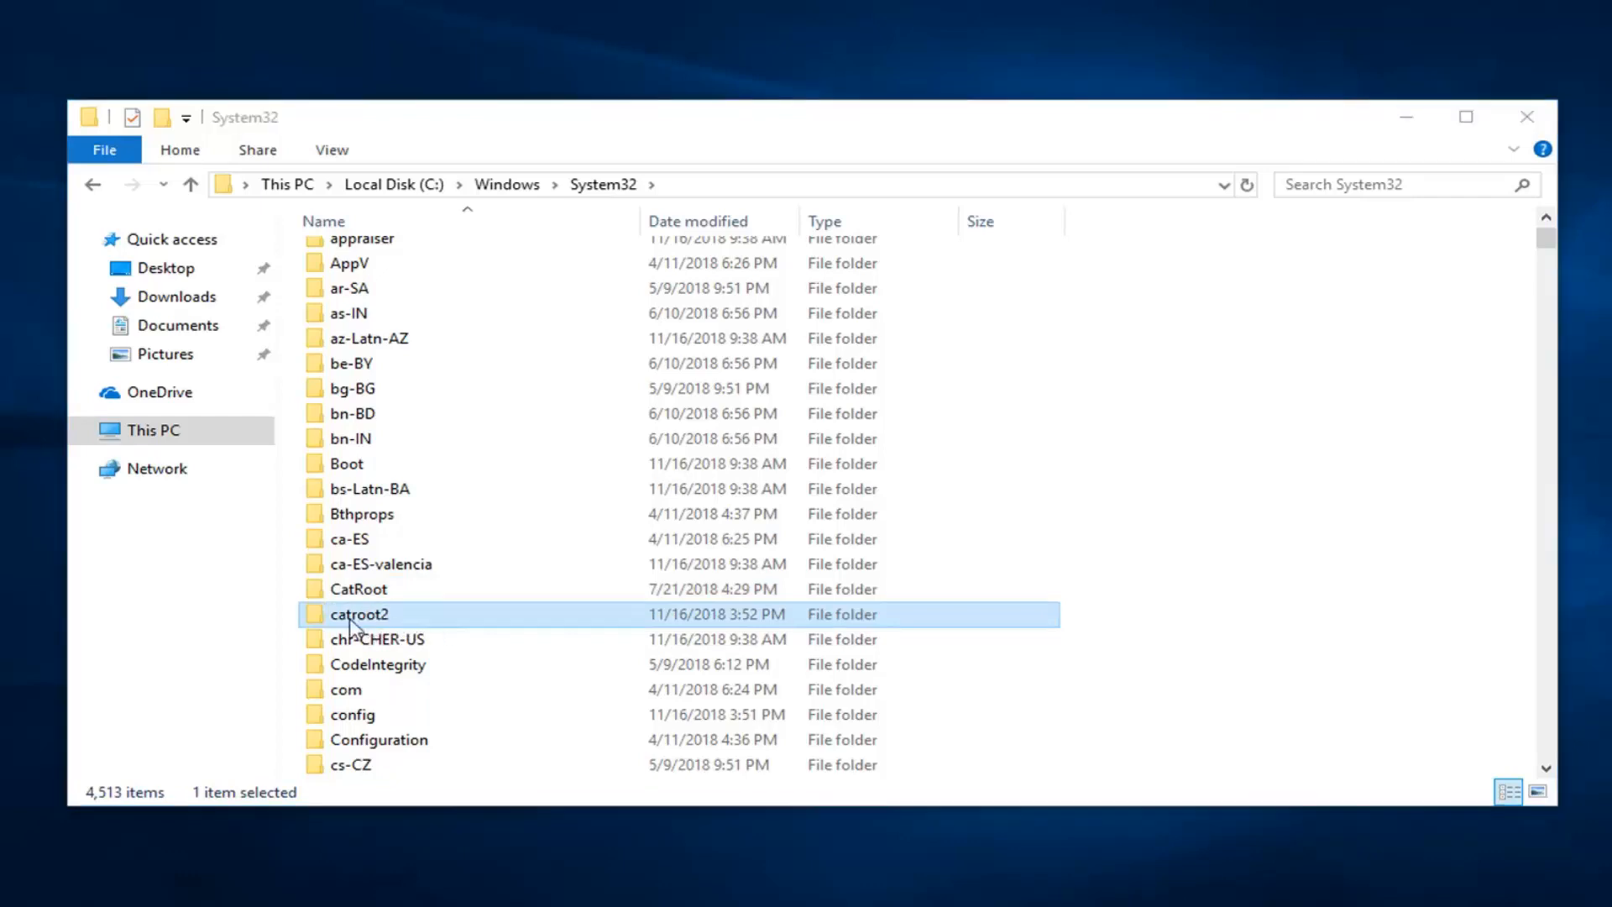
double_click(360, 615)
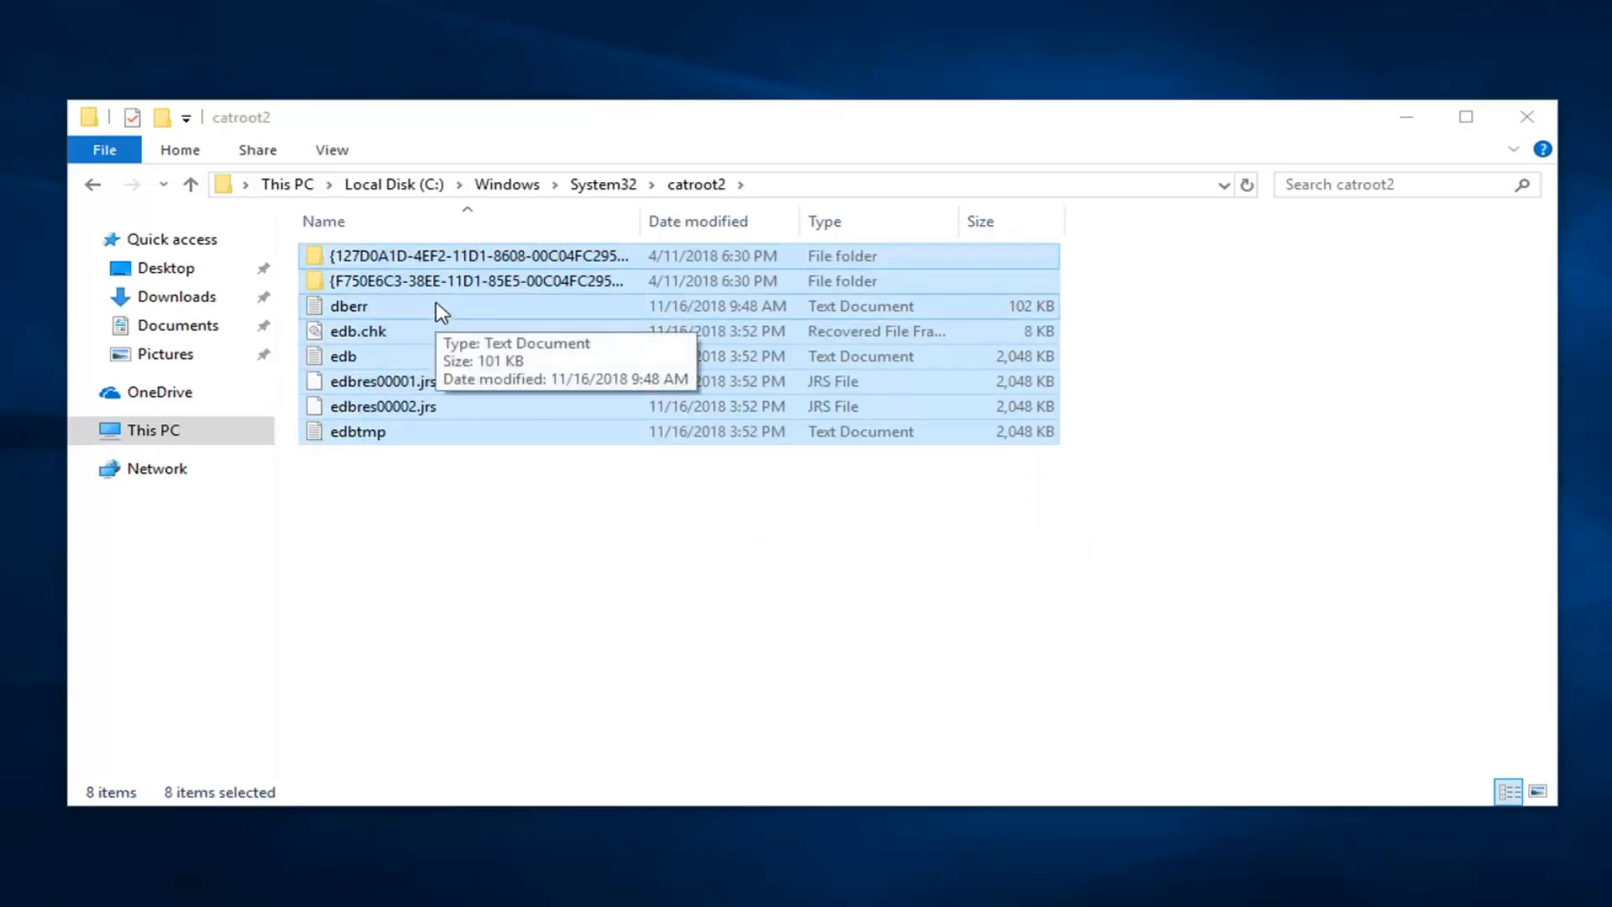
mouse_move(482, 296)
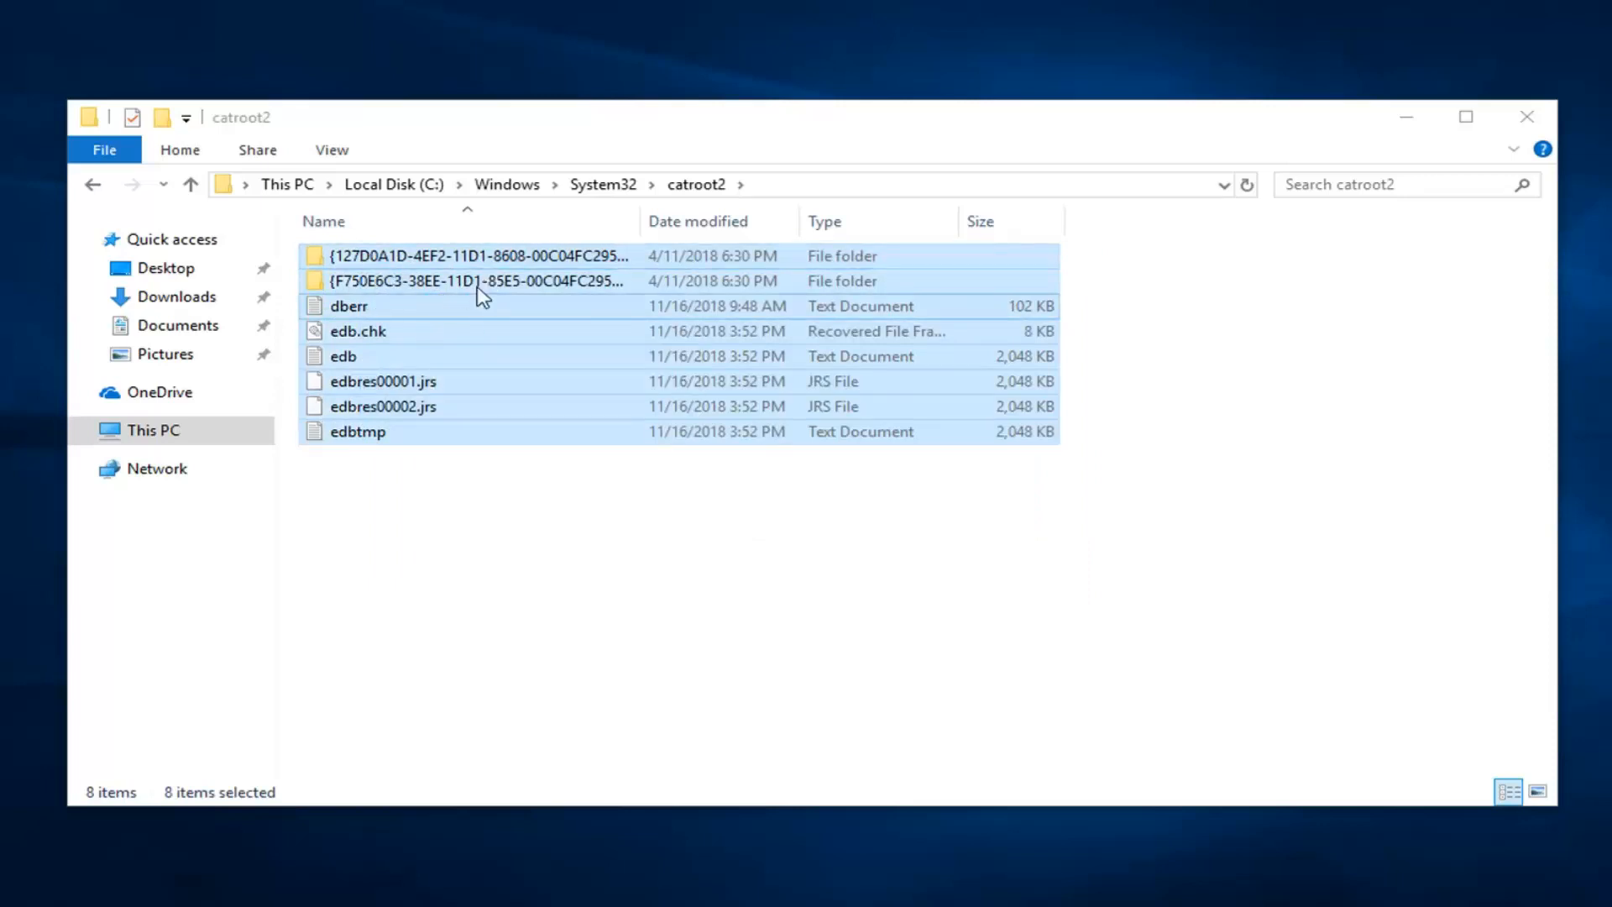
mouse_move(499, 285)
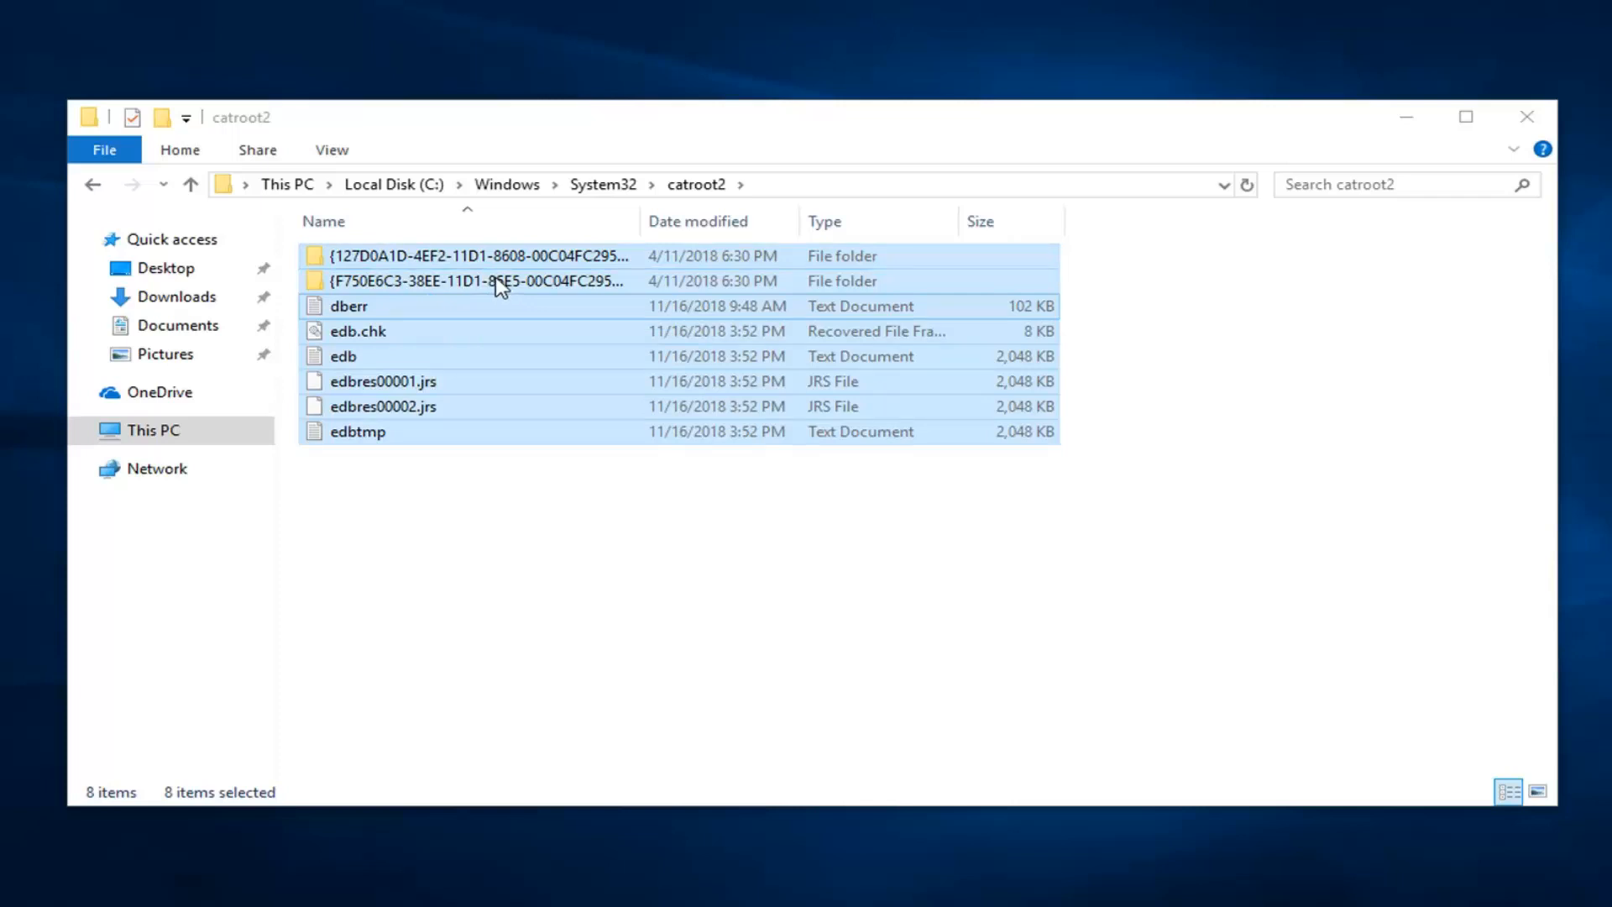
- Bring up the context menu to delete the selected catroot2 items
right_click(498, 286)
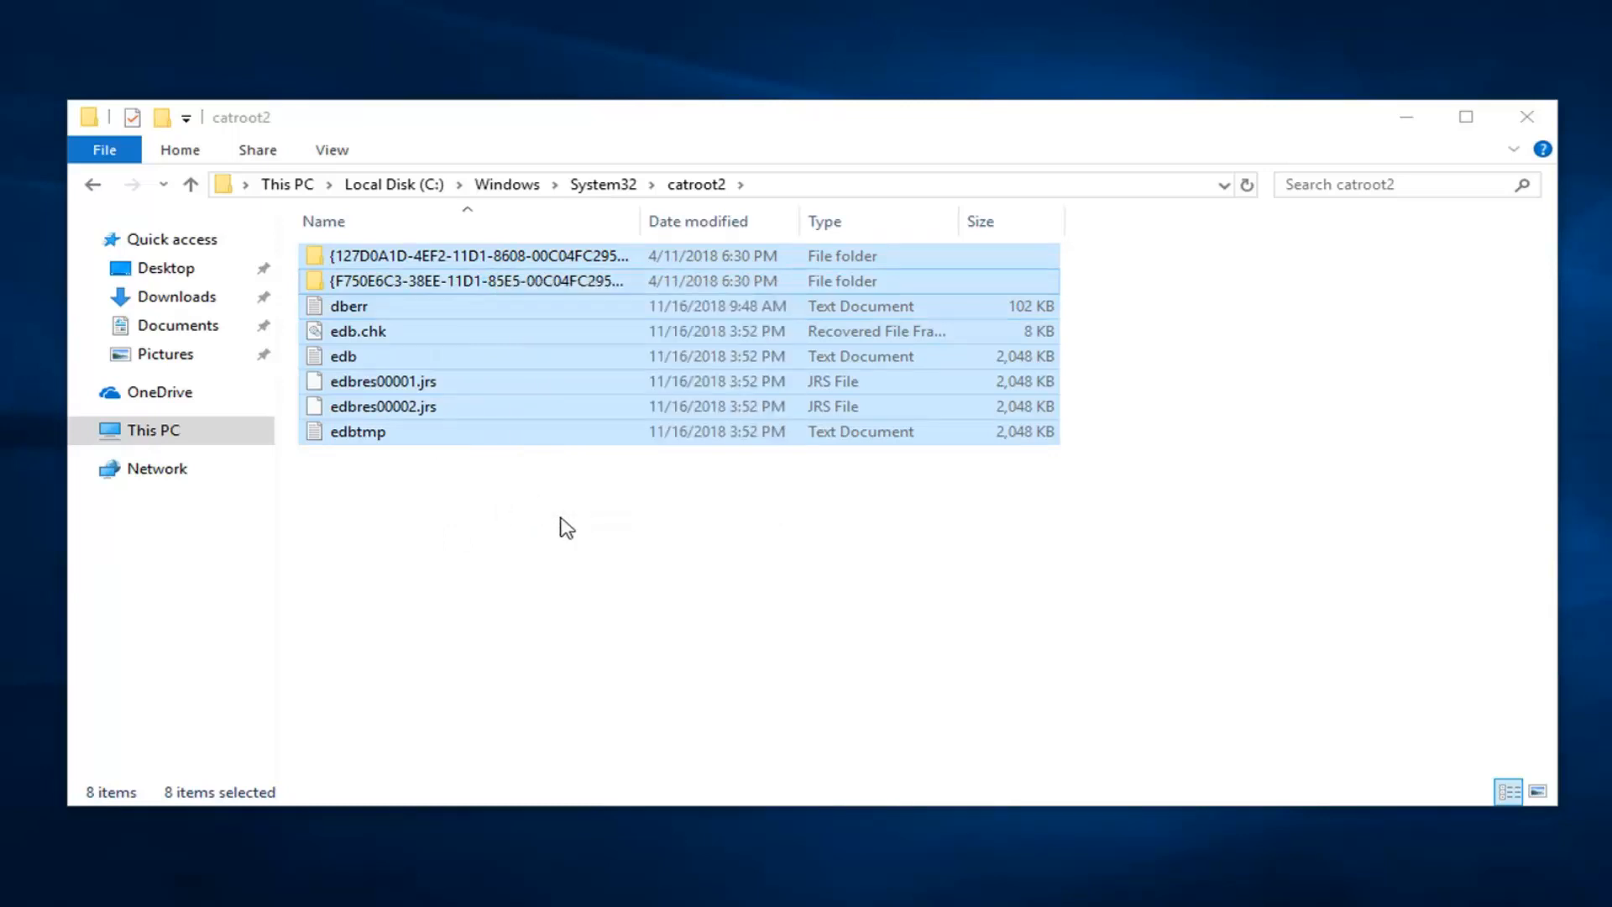
mouse_move(571, 522)
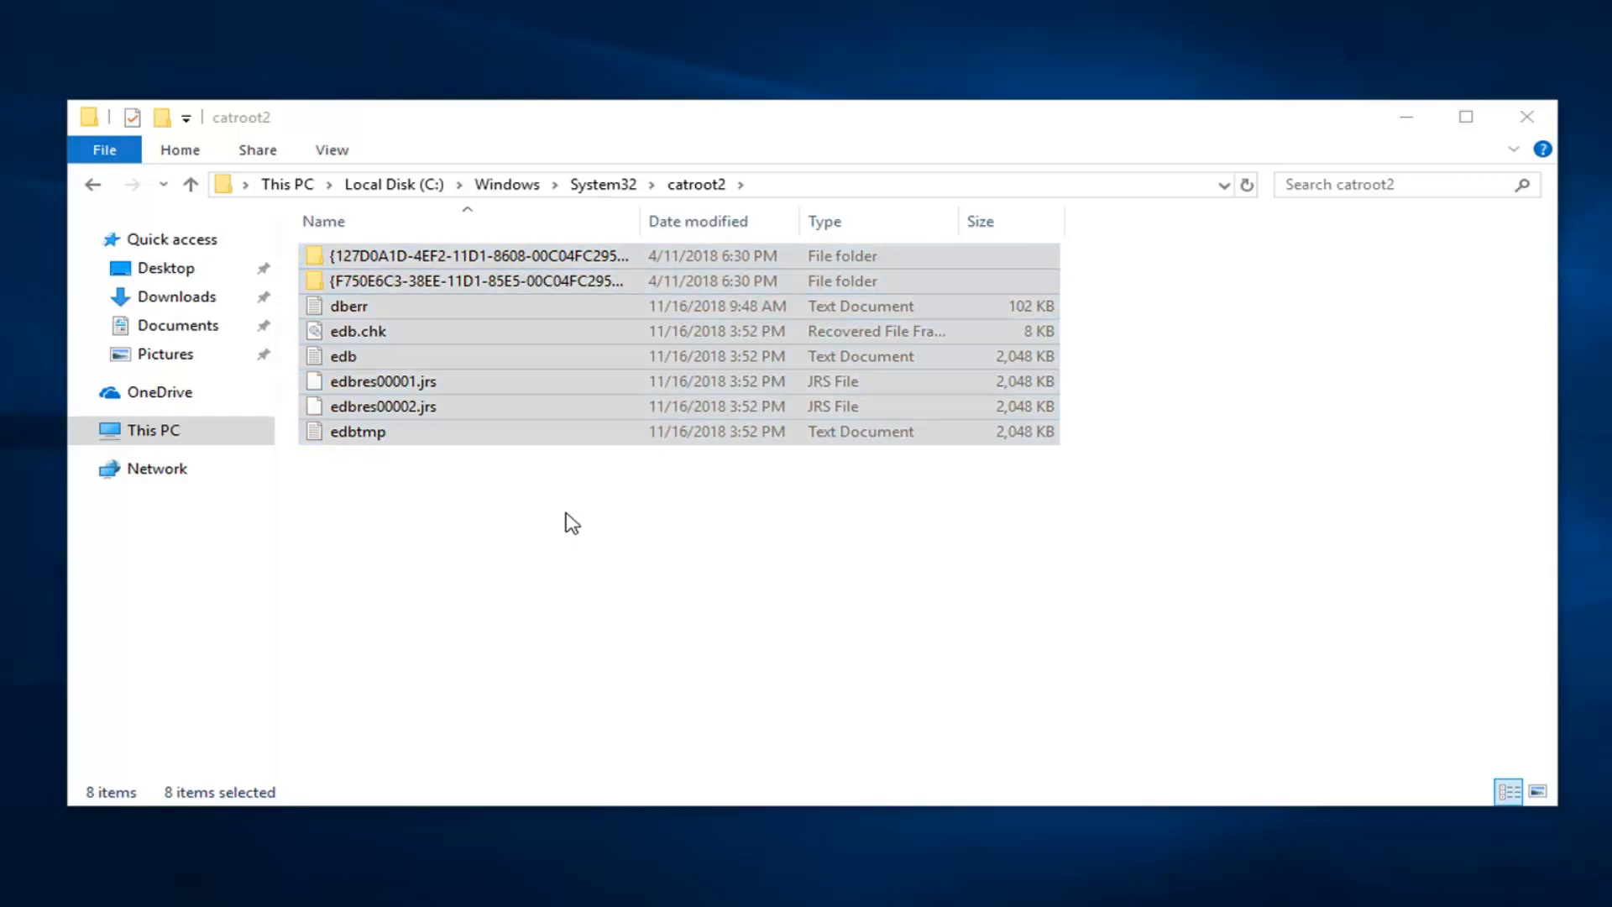
mouse_move(1043, 479)
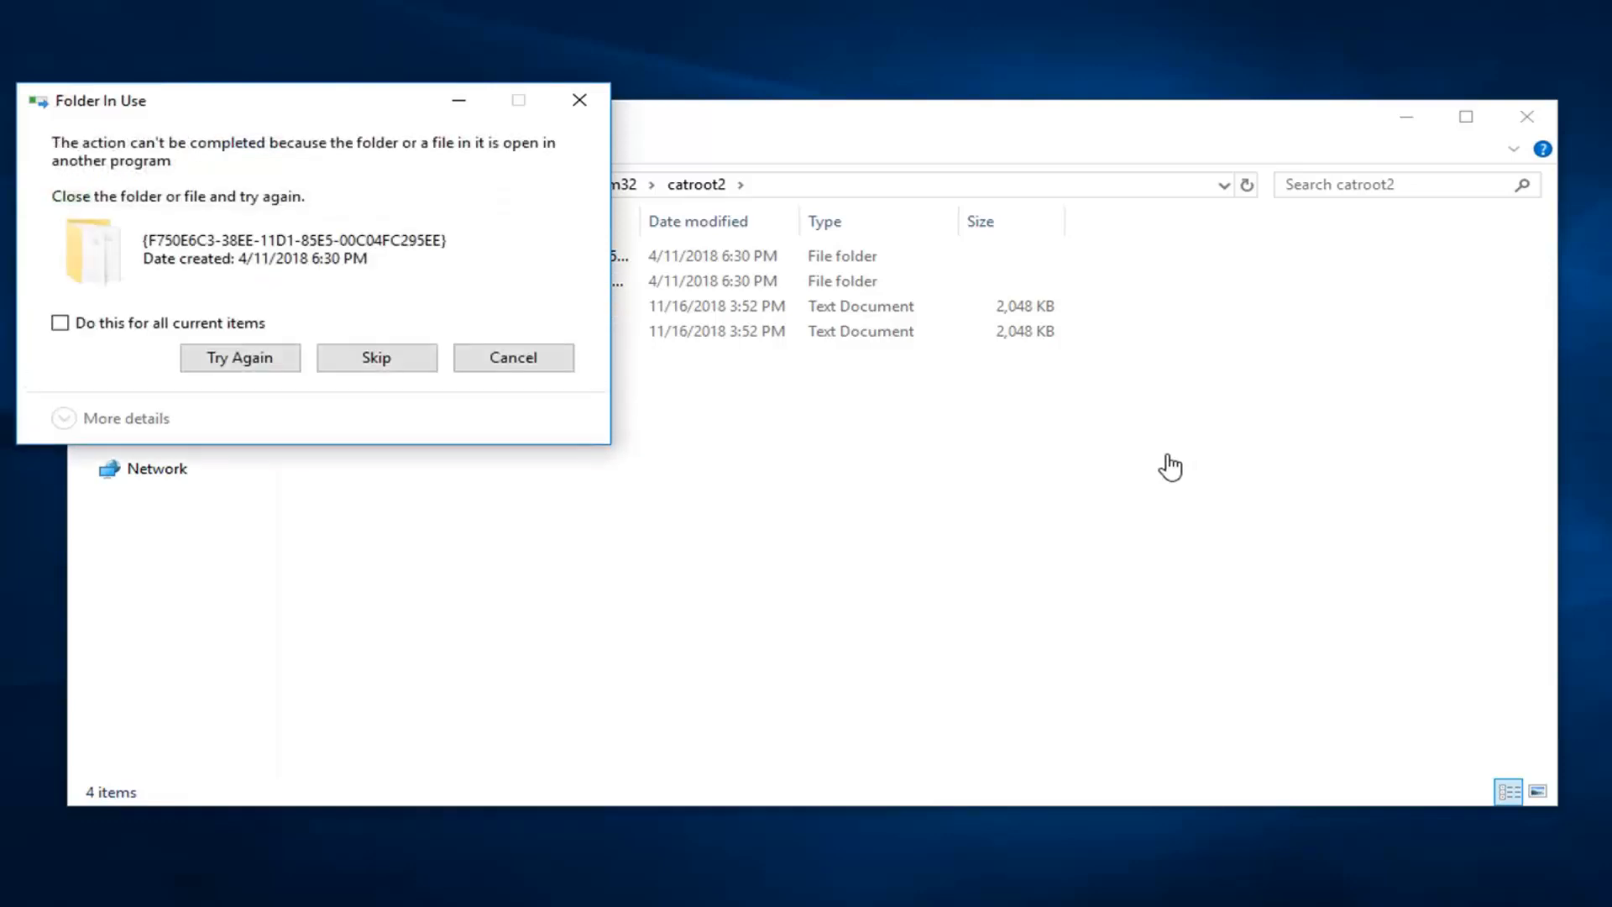
mouse_move(252, 217)
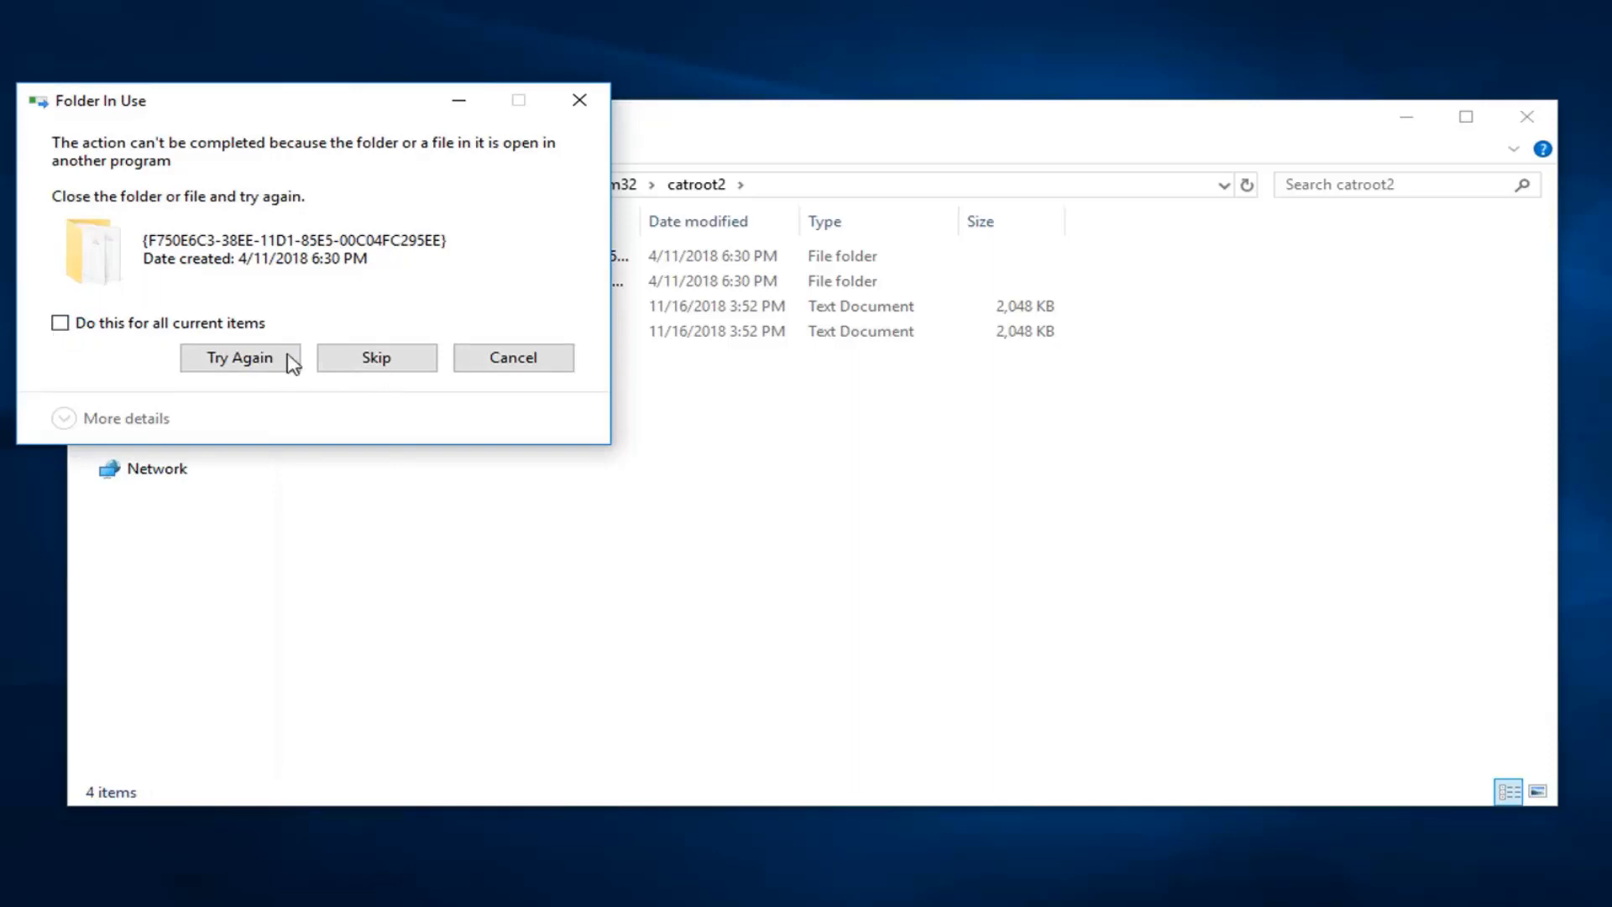
- Retry the in-use folder, skip all items still in use, and close File Explorer
click(61, 323)
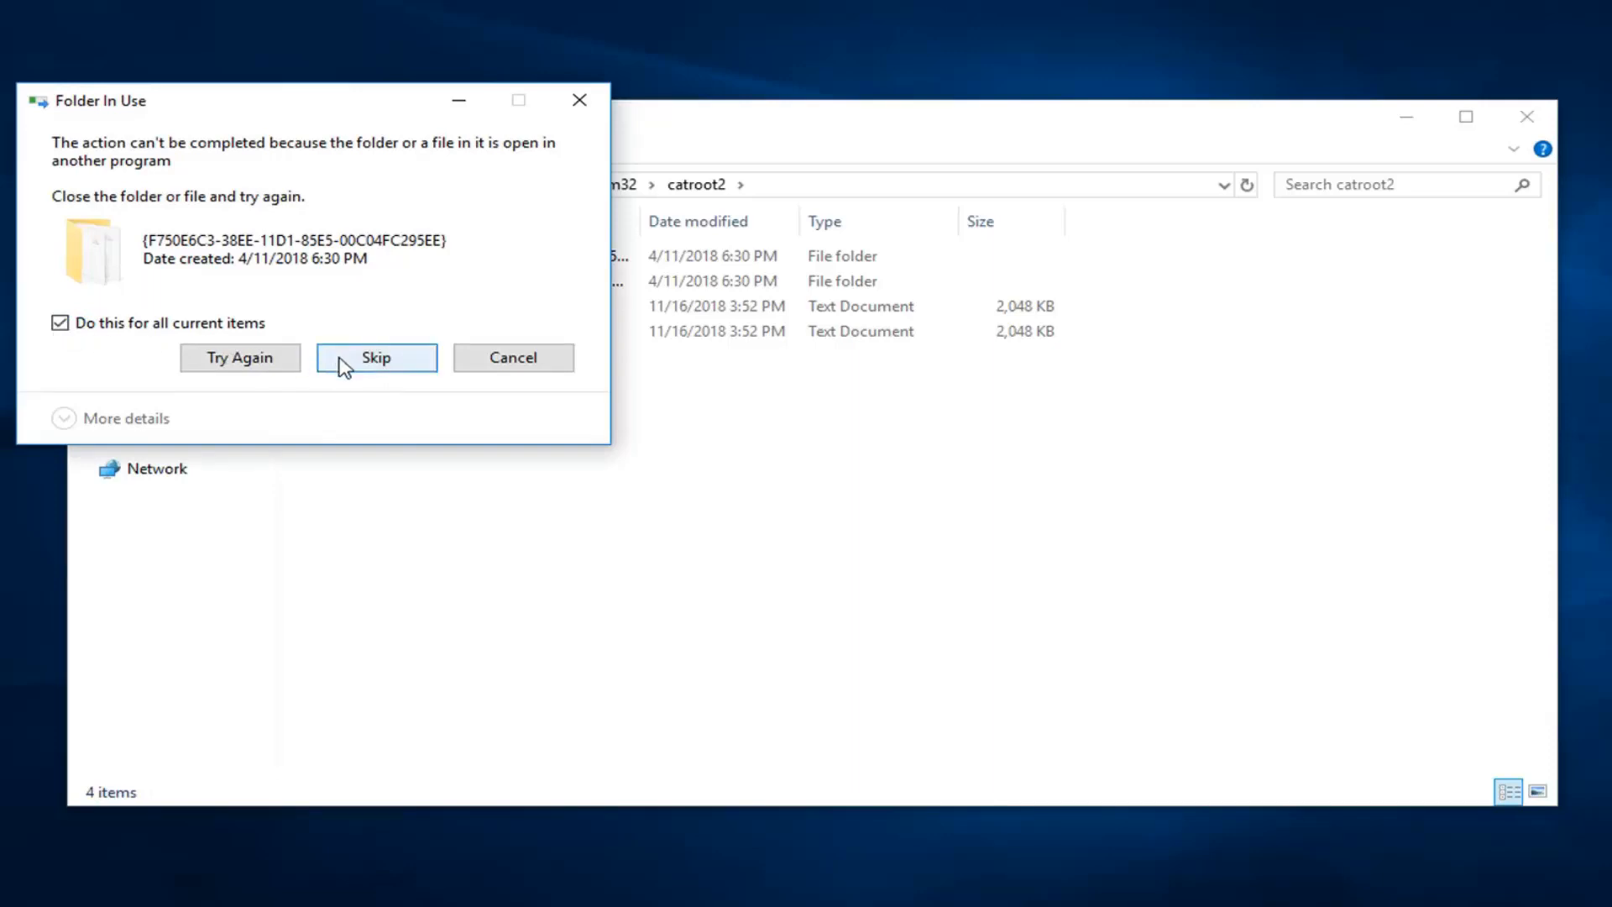
click(375, 356)
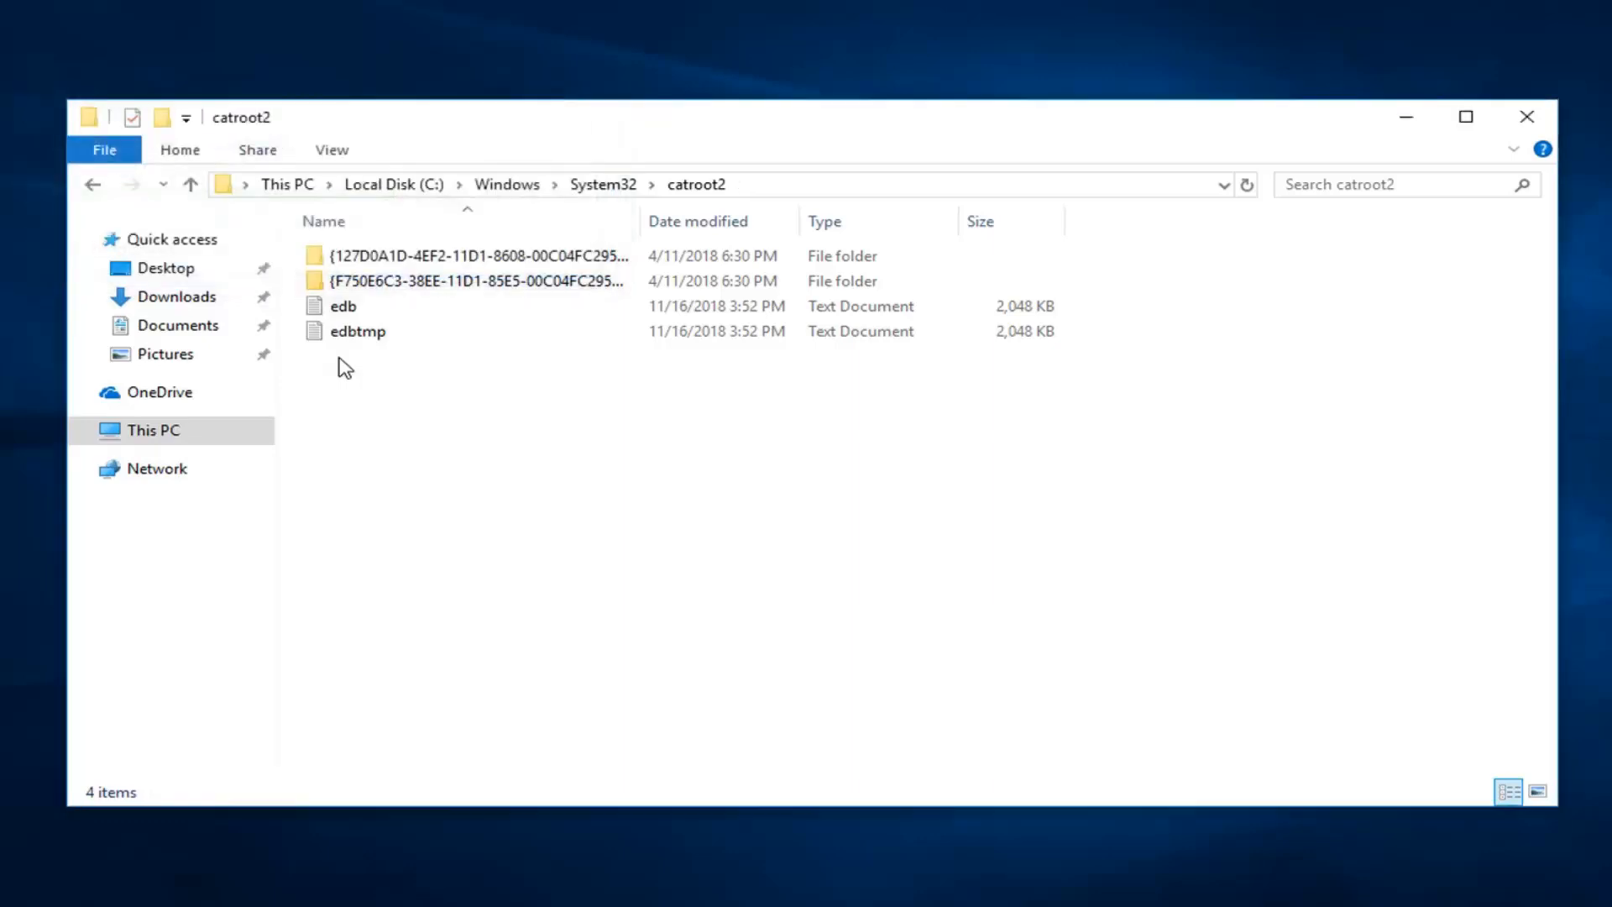
click(1526, 115)
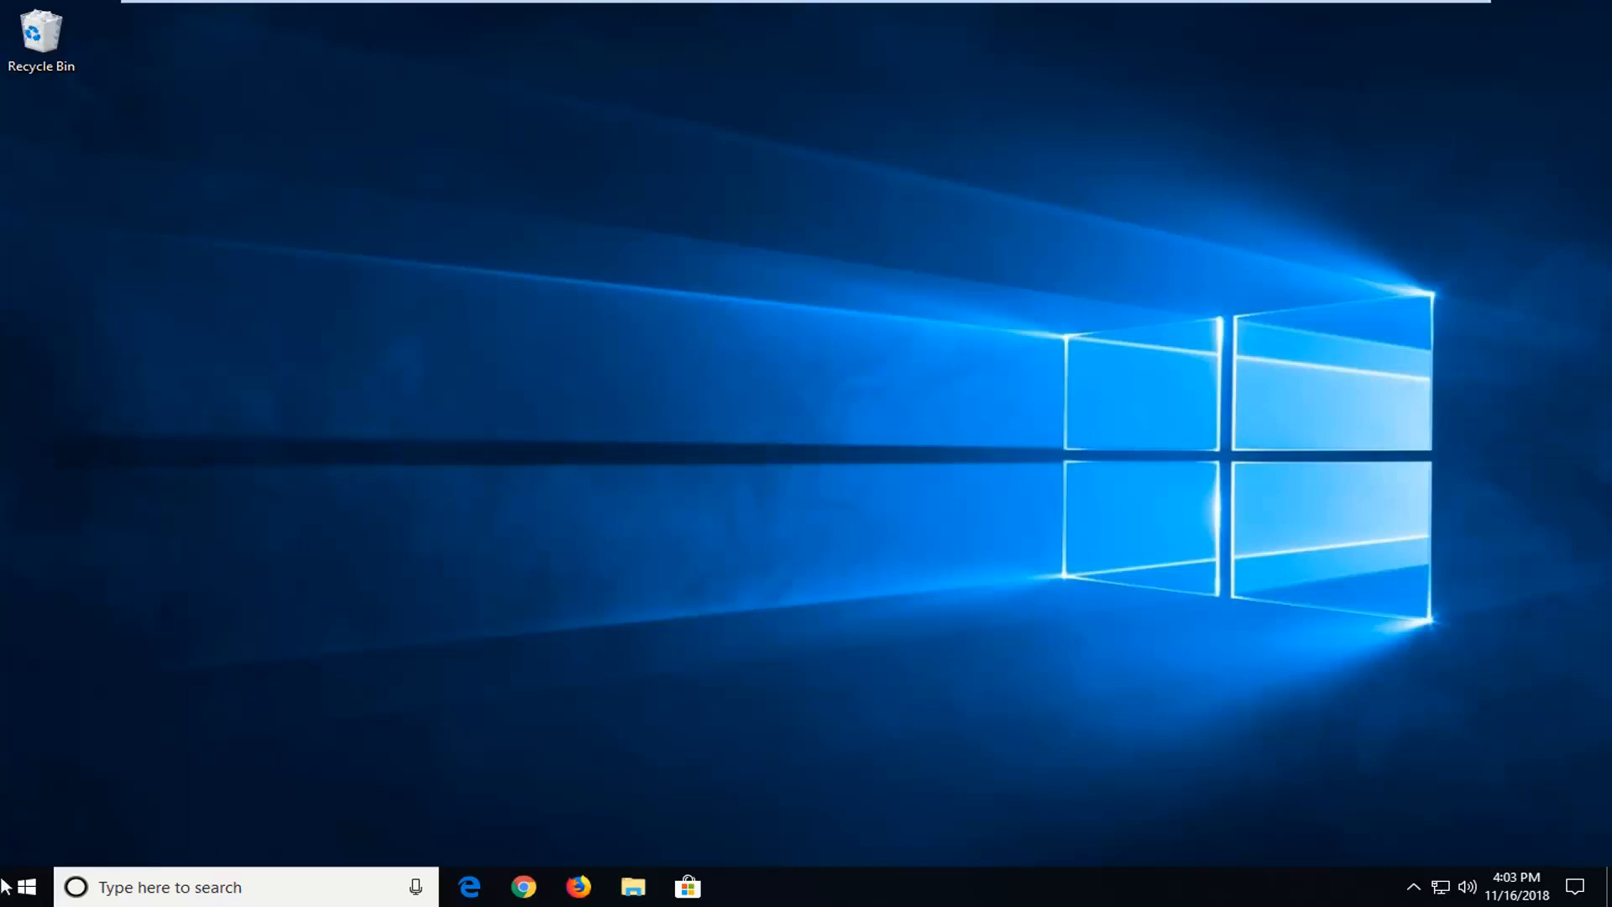
- Search 'windows update' from the Start menu to reach the Windows Update settings
click(25, 887)
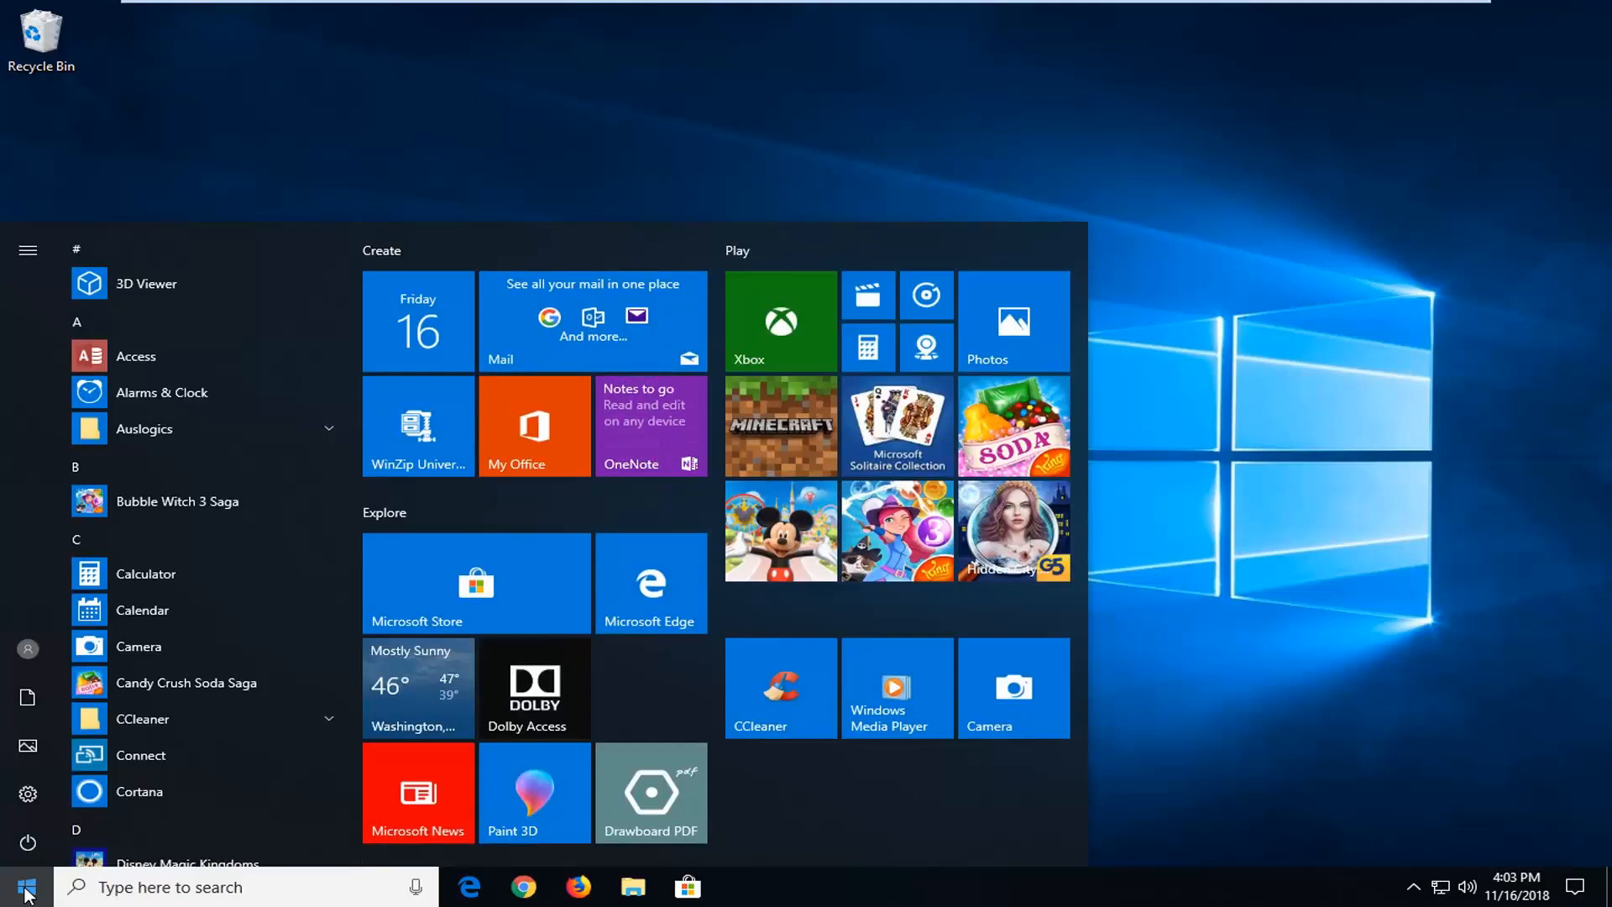
text(windows update)
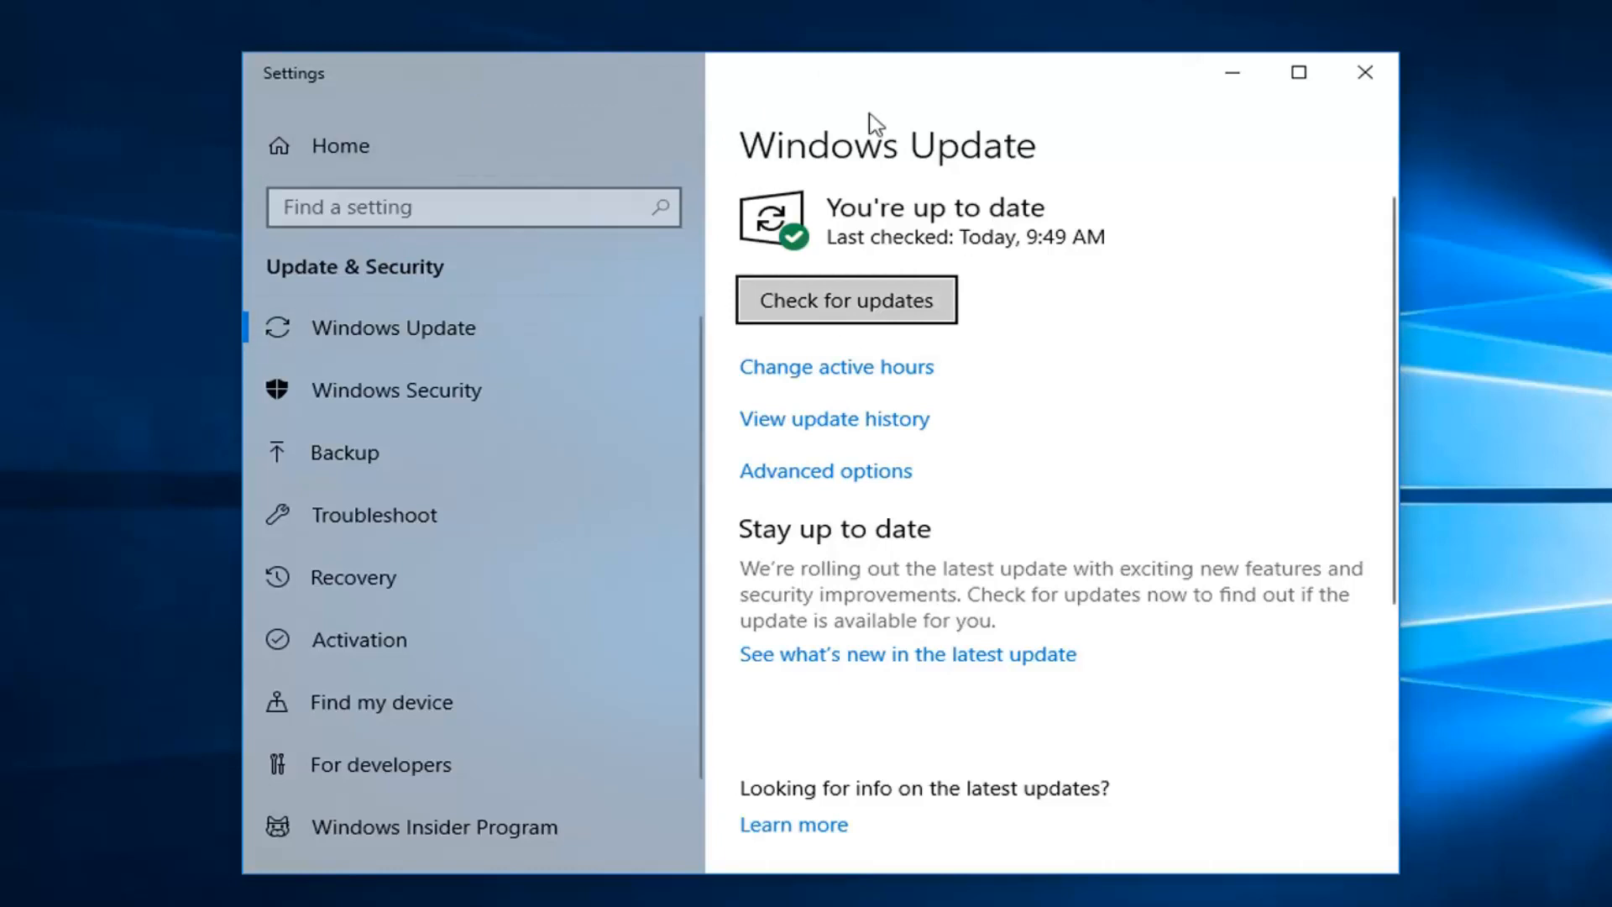
mouse_move(753, 10)
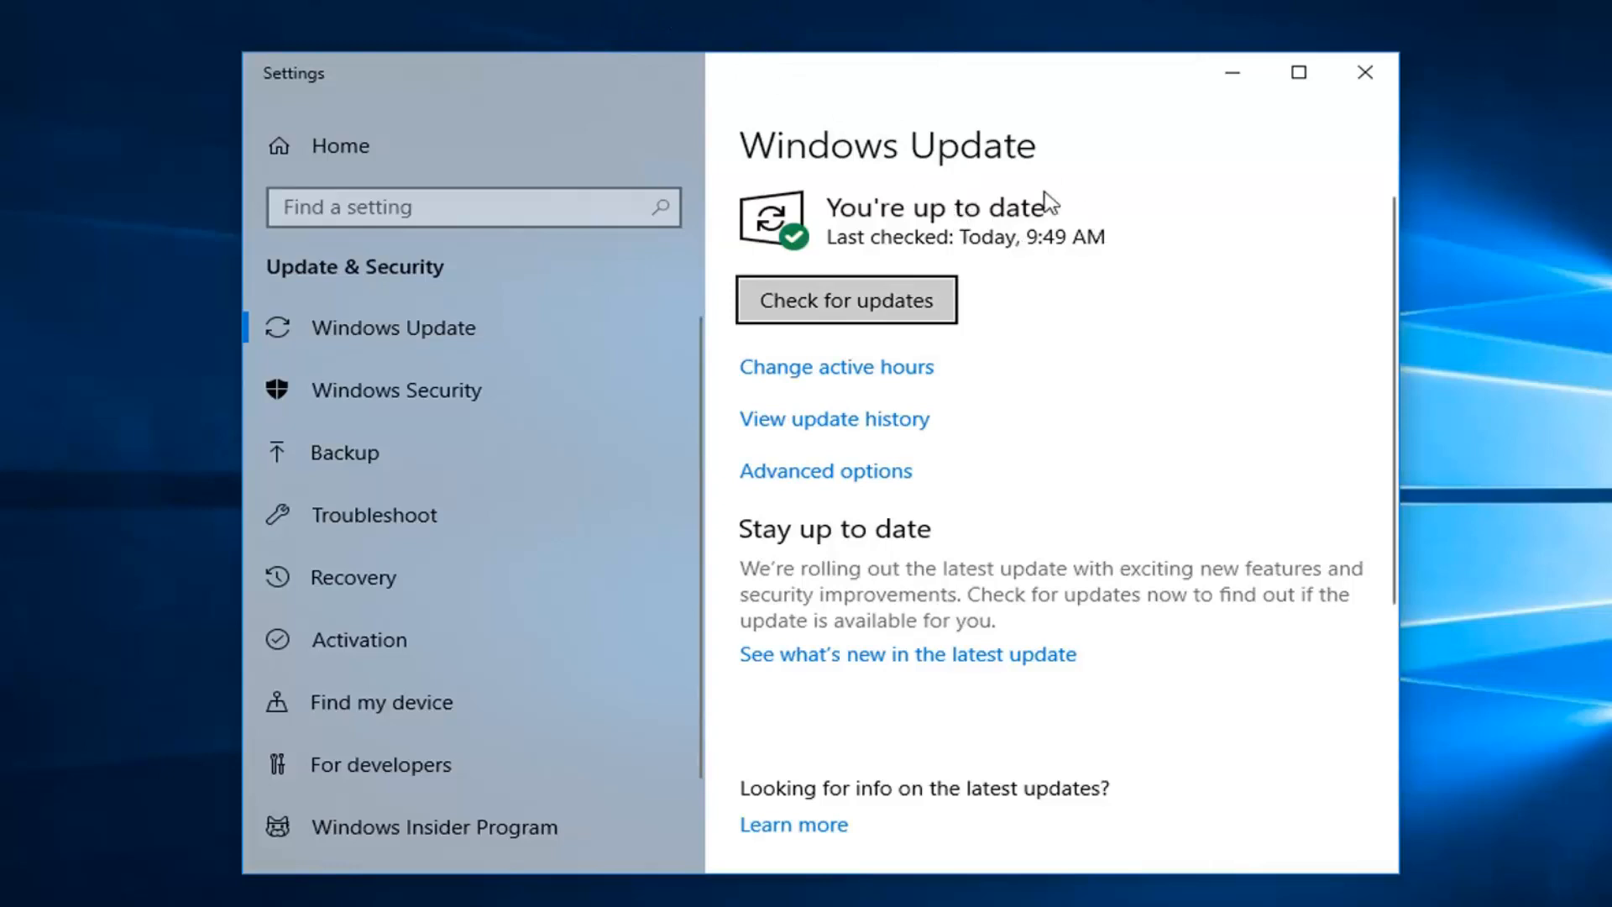
mouse_move(1174, 204)
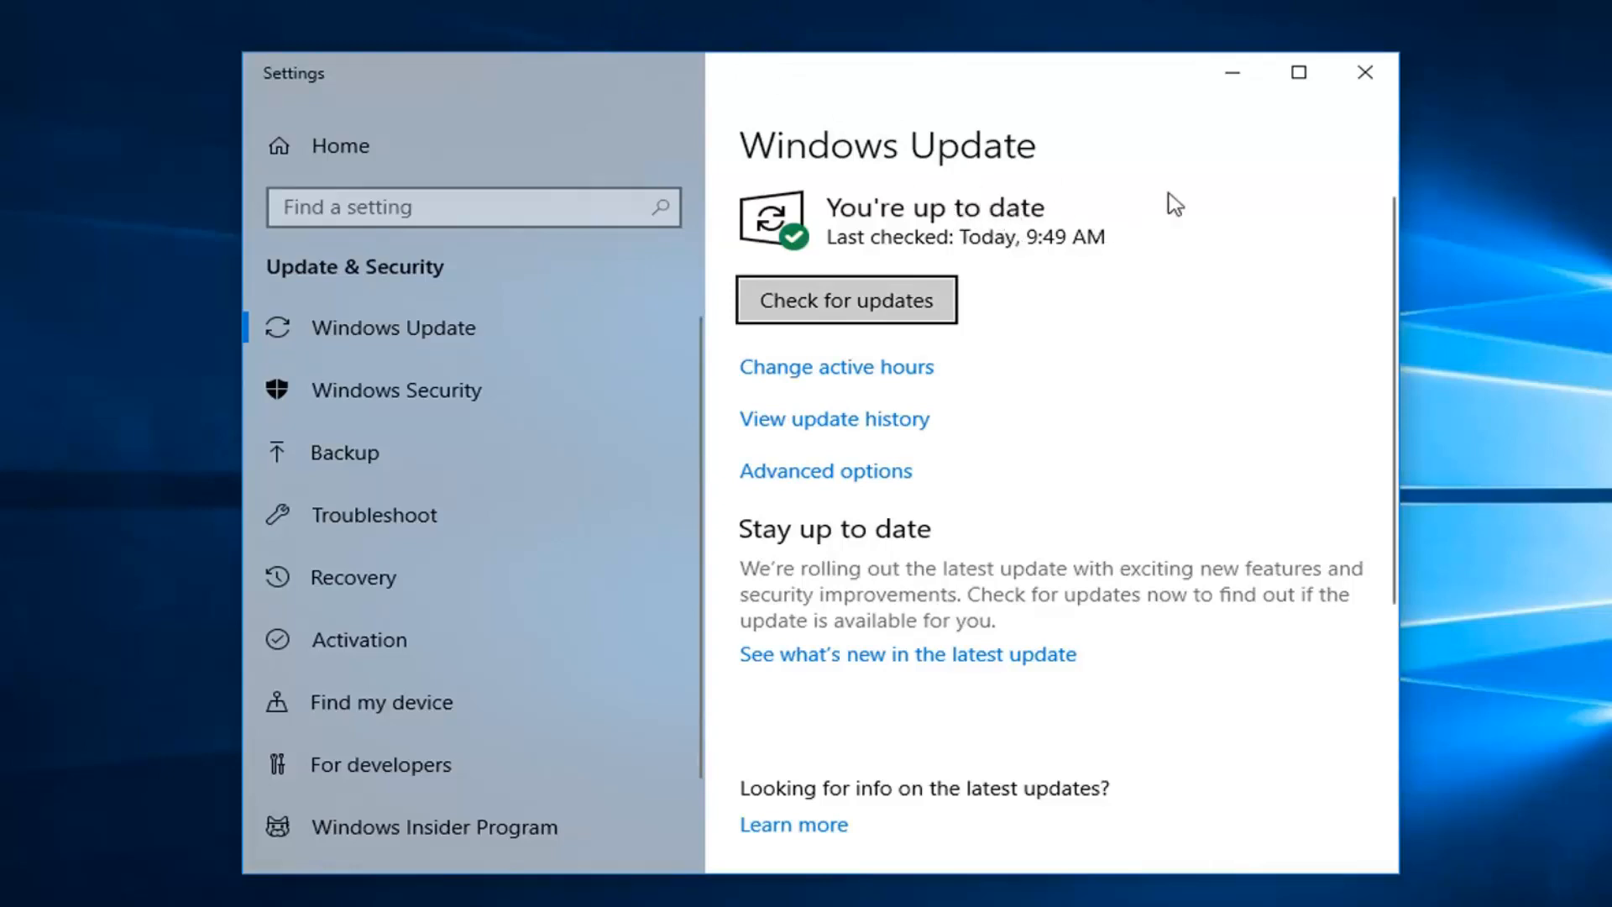
mouse_move(1278, 274)
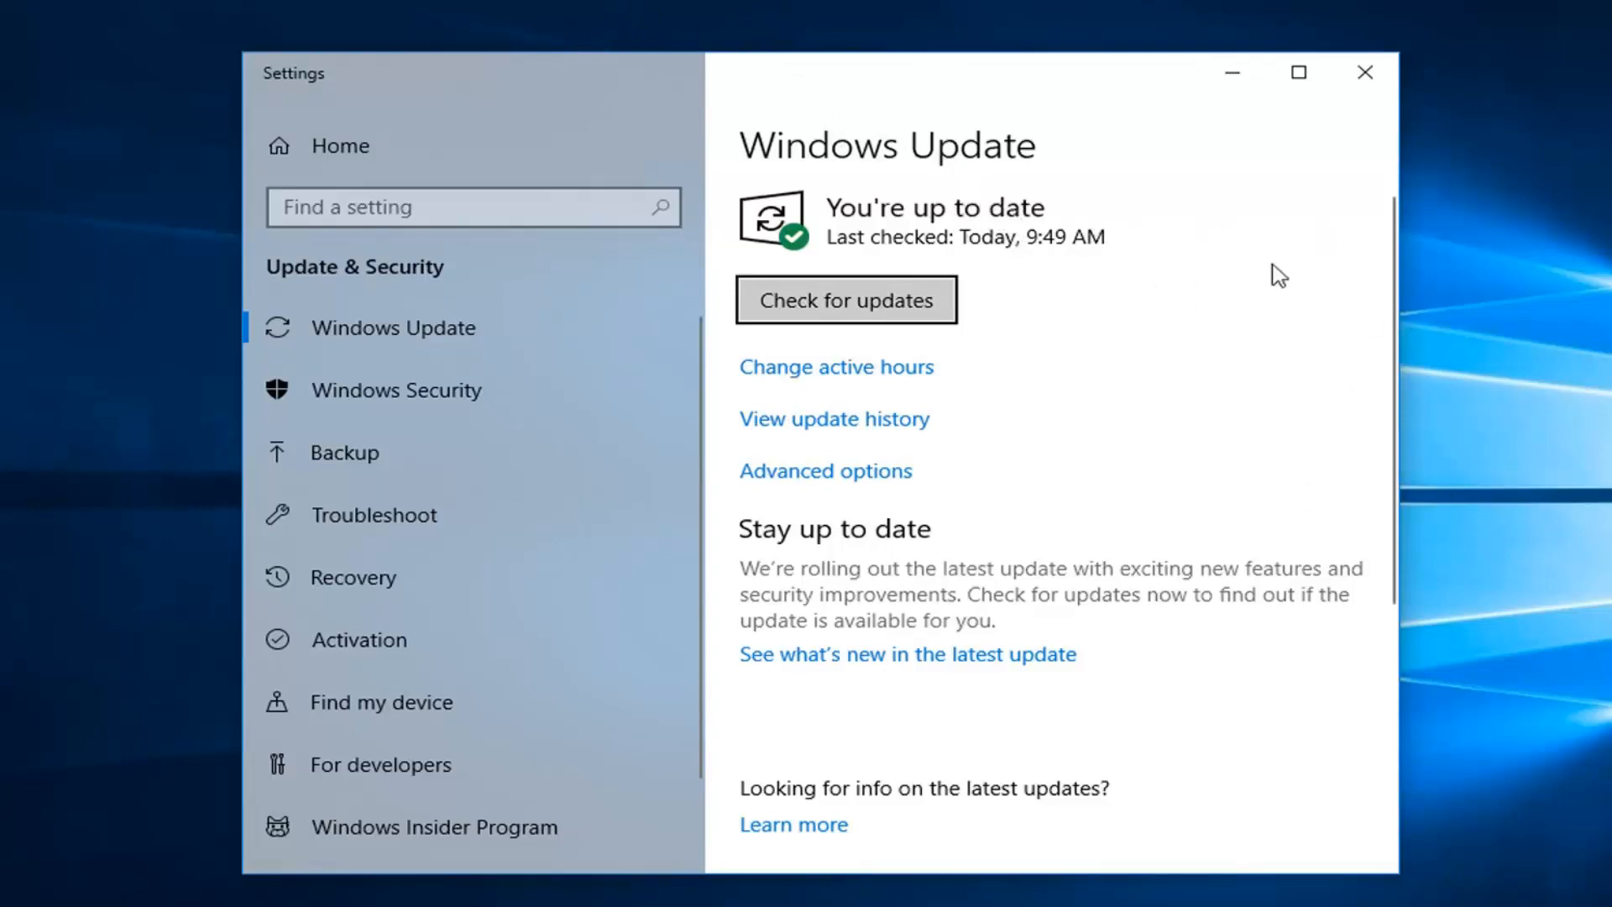
mouse_move(796, 289)
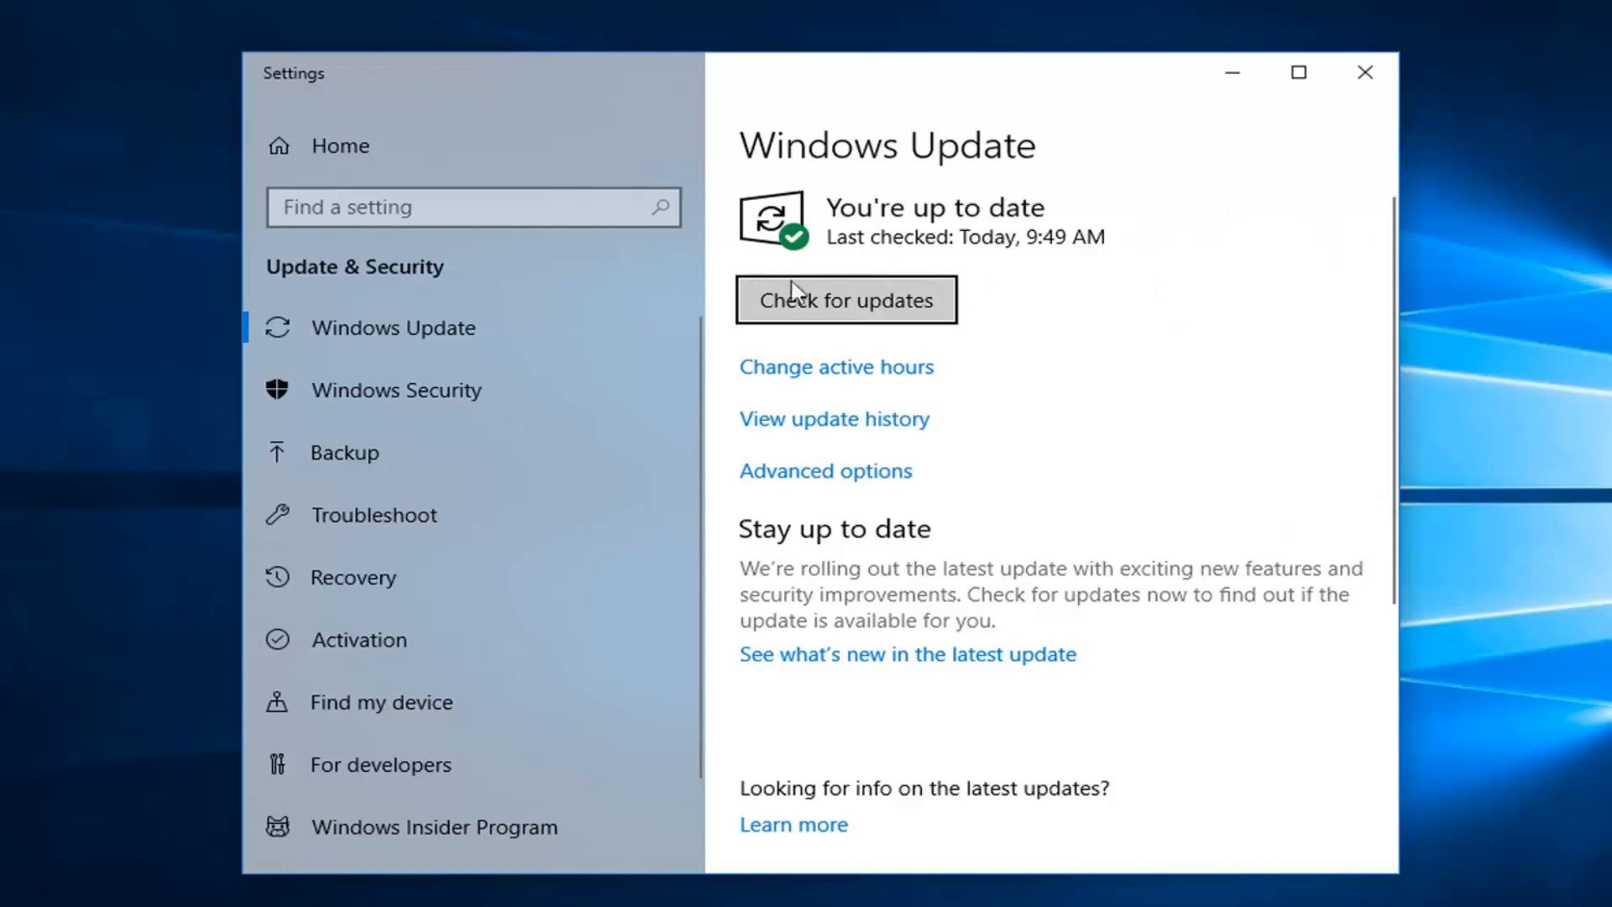
- Start a check for new updates on the Windows Update page
click(845, 299)
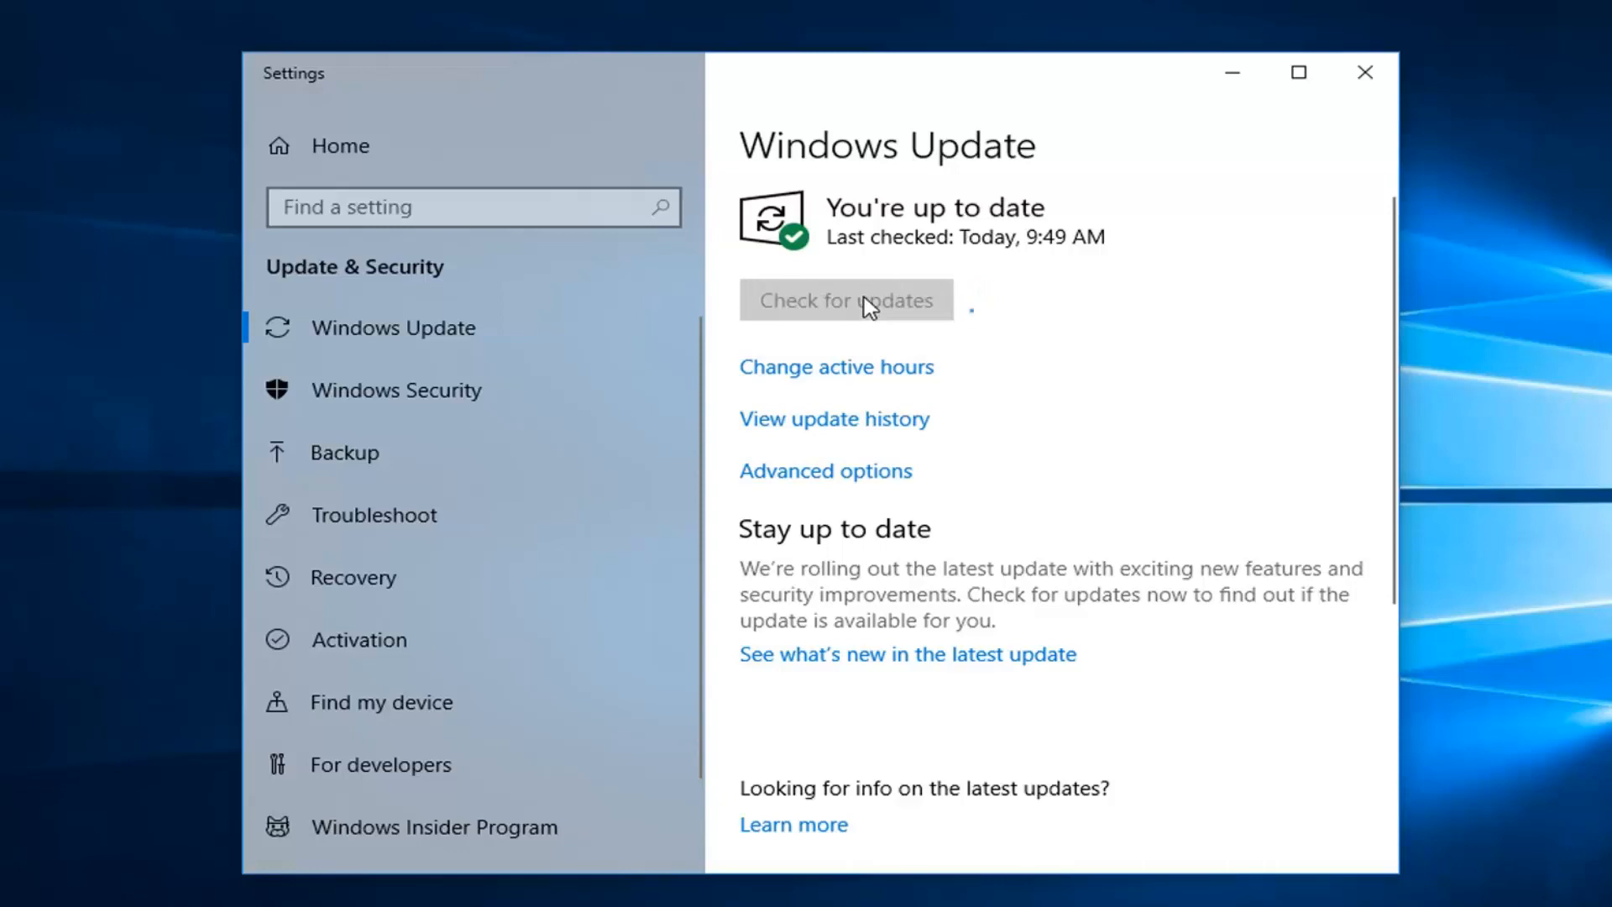
click(845, 298)
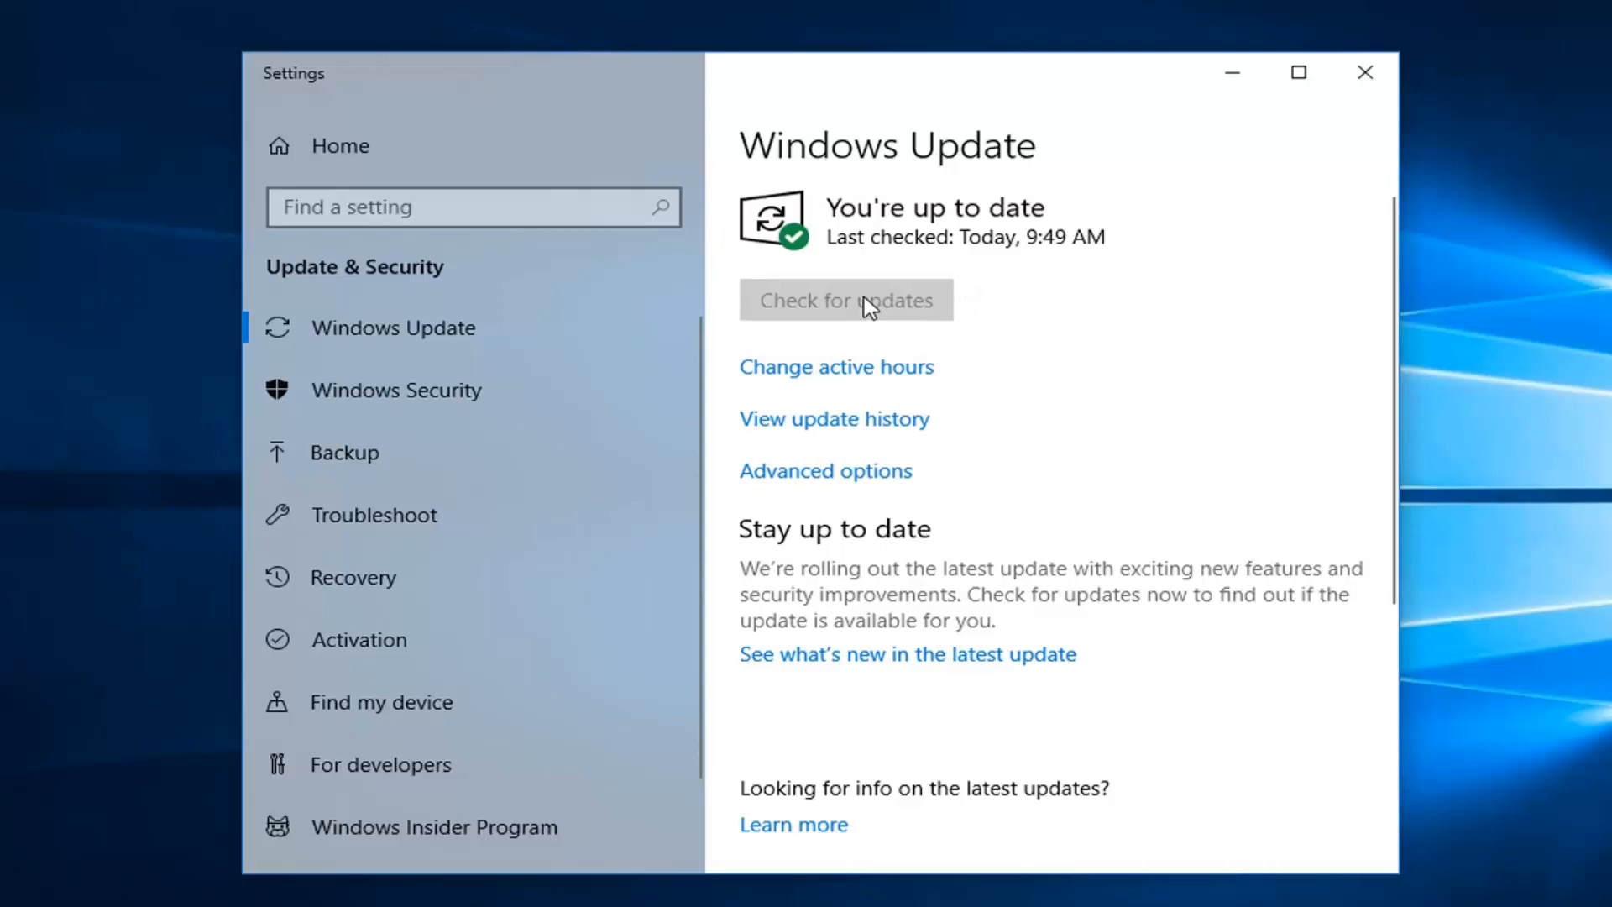
click(845, 299)
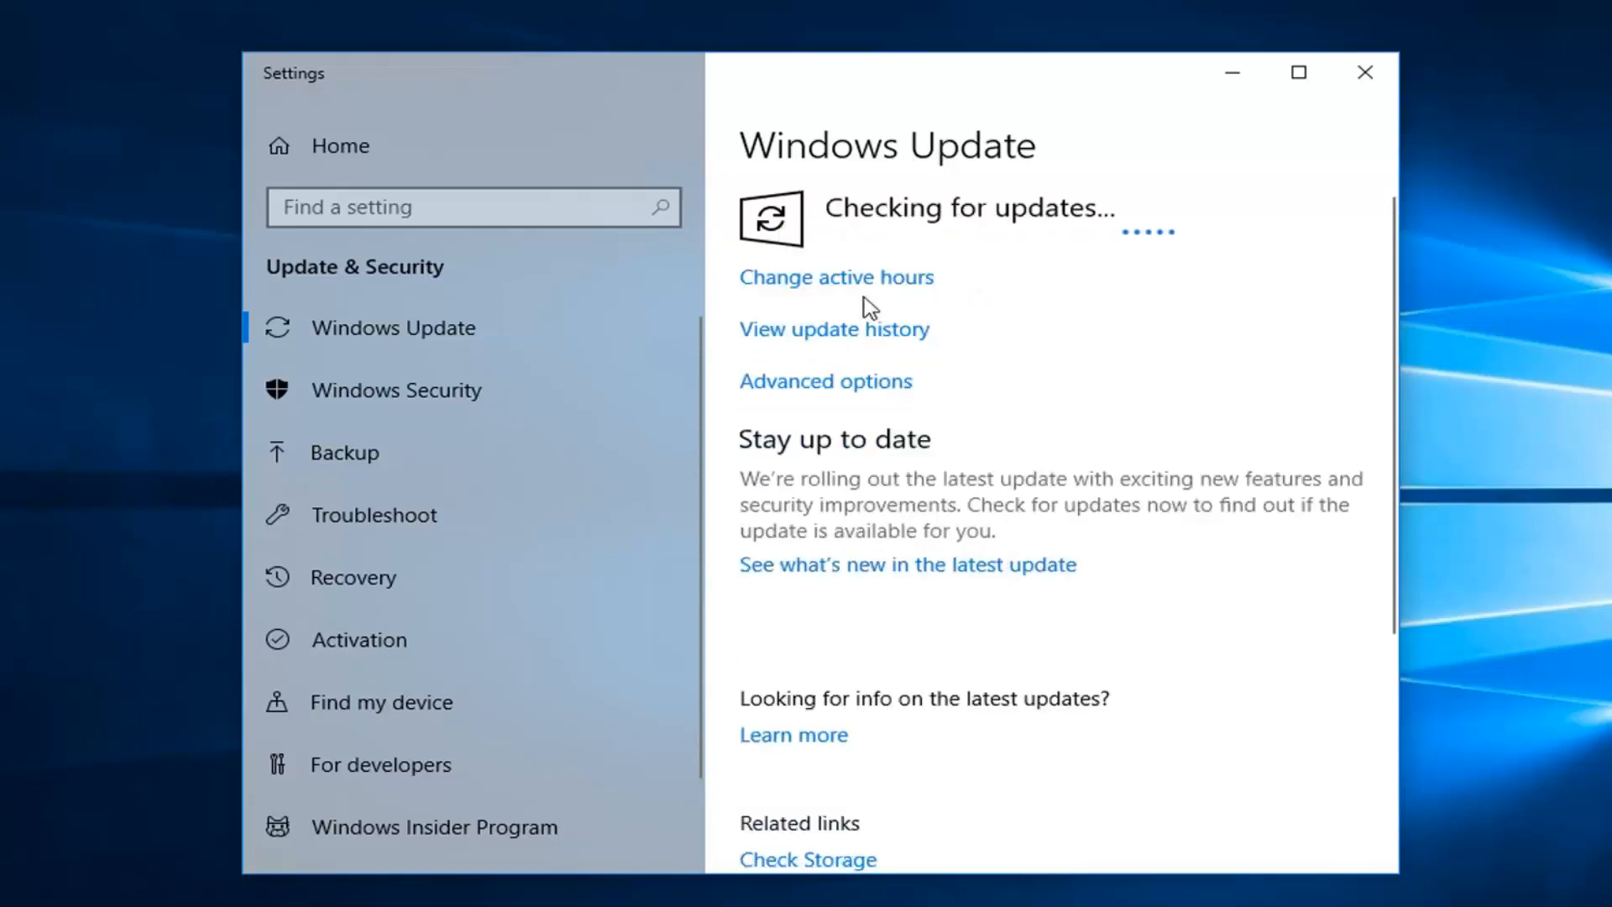